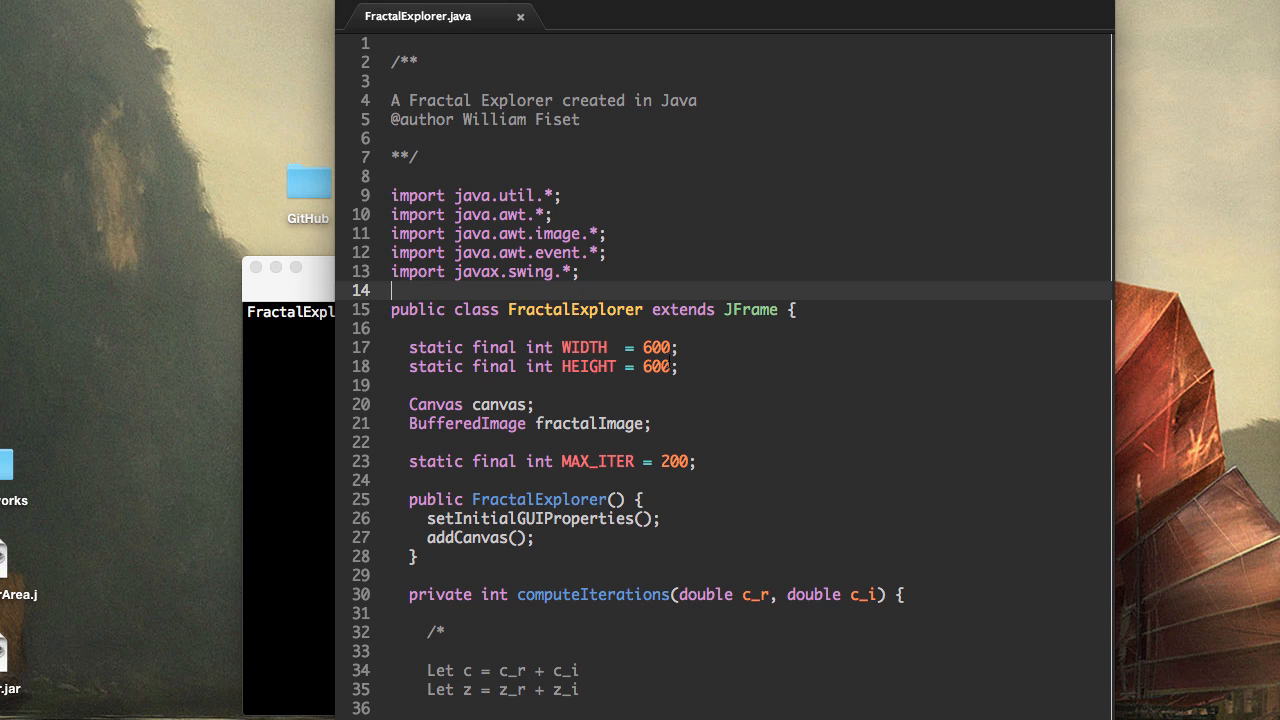
Step: Start a new static final double declaration on a blank line below the MAX_ITER constant
scroll(down, 3)
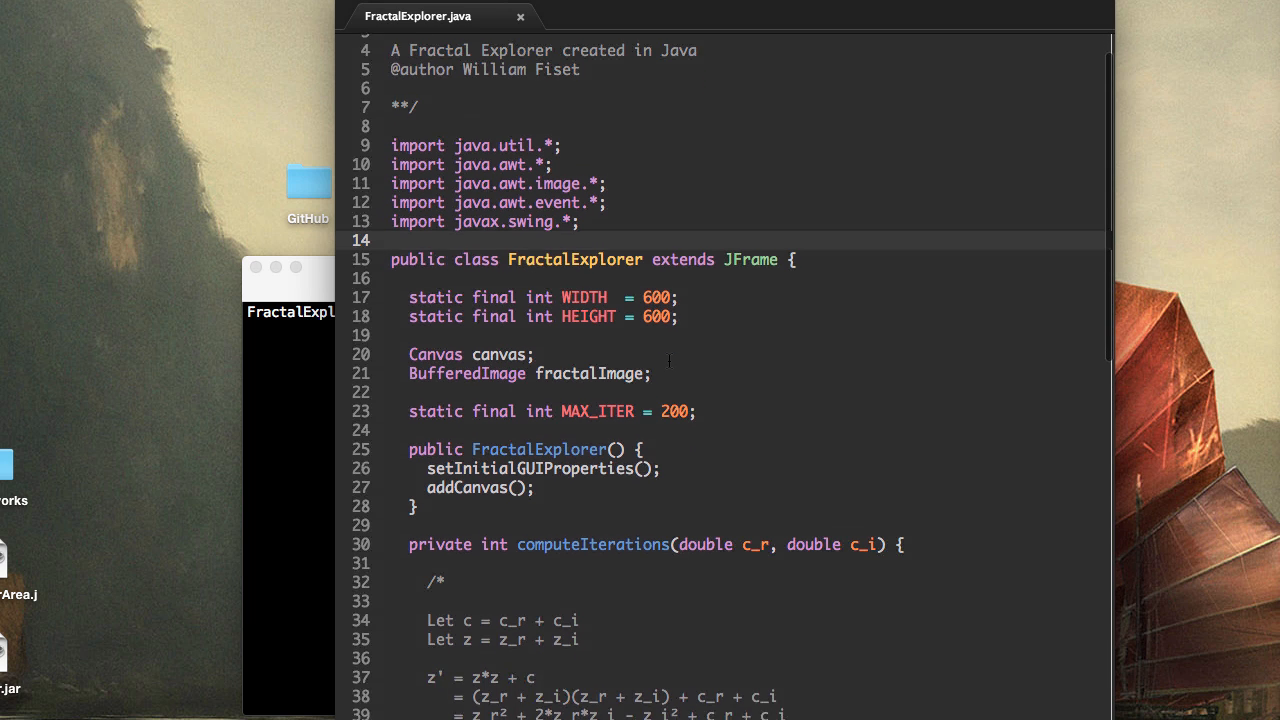
scroll(down, 3)
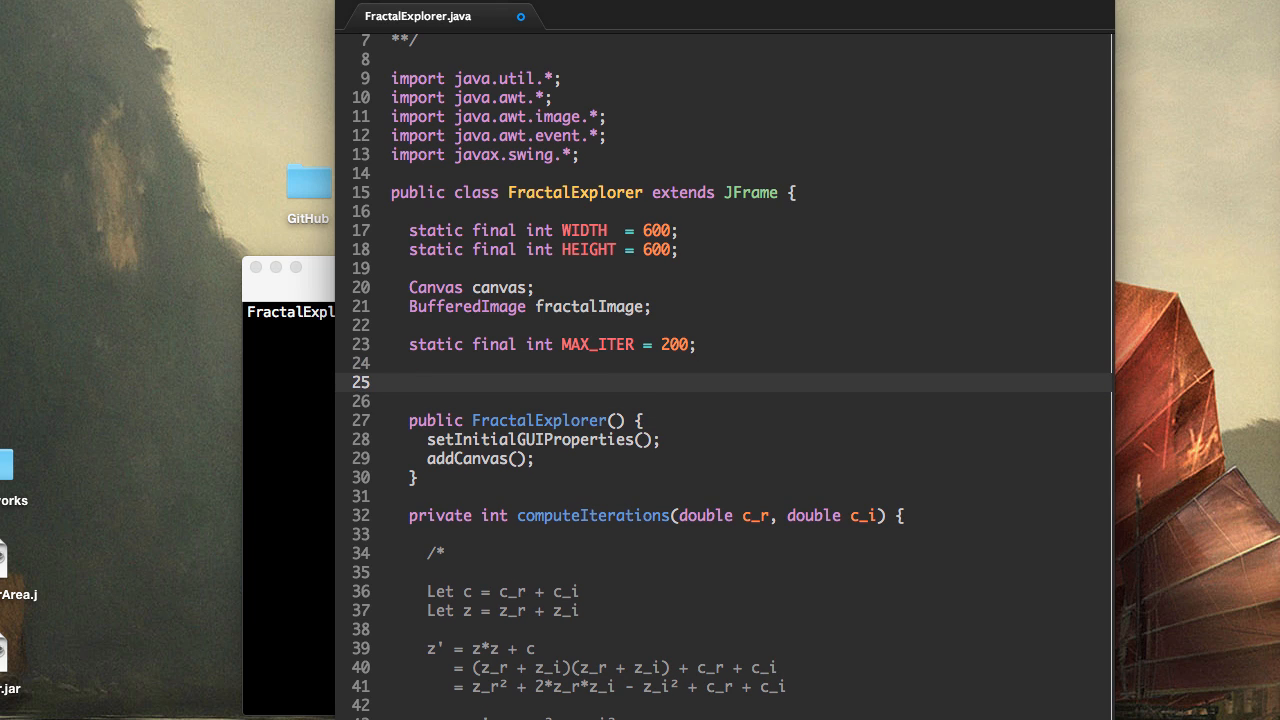
click(410, 382)
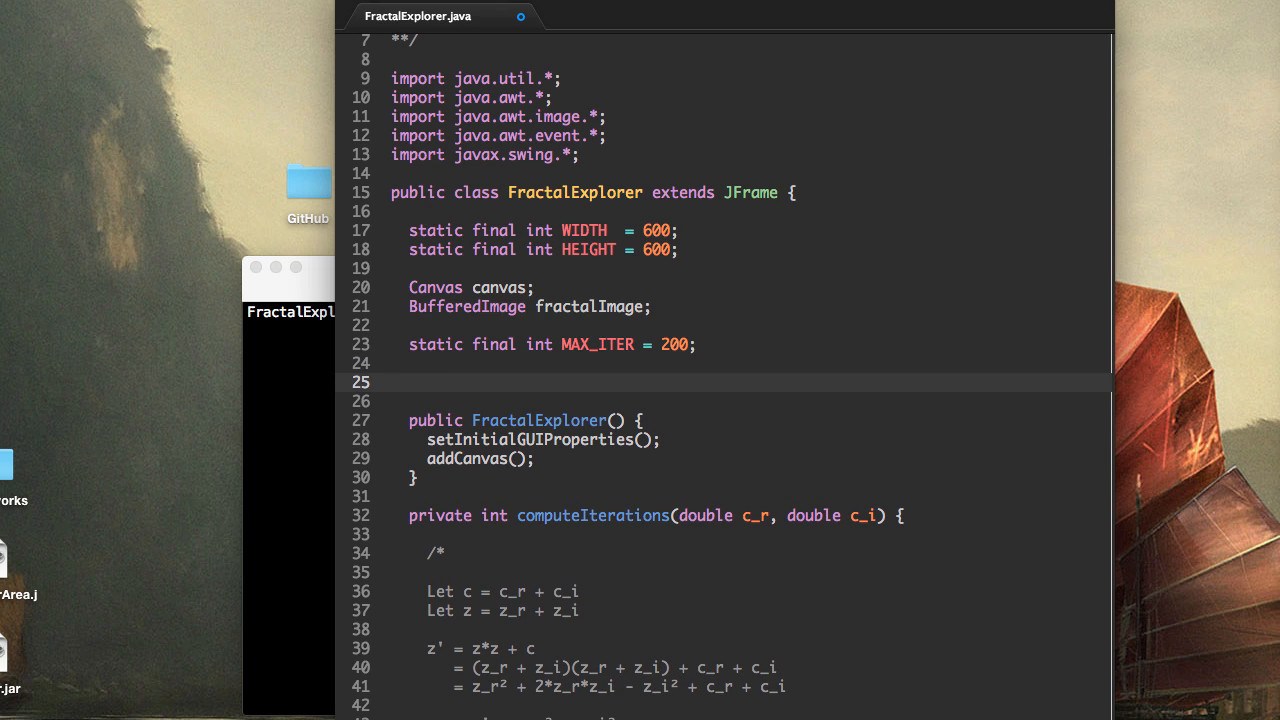
click(410, 382)
text(static final double)
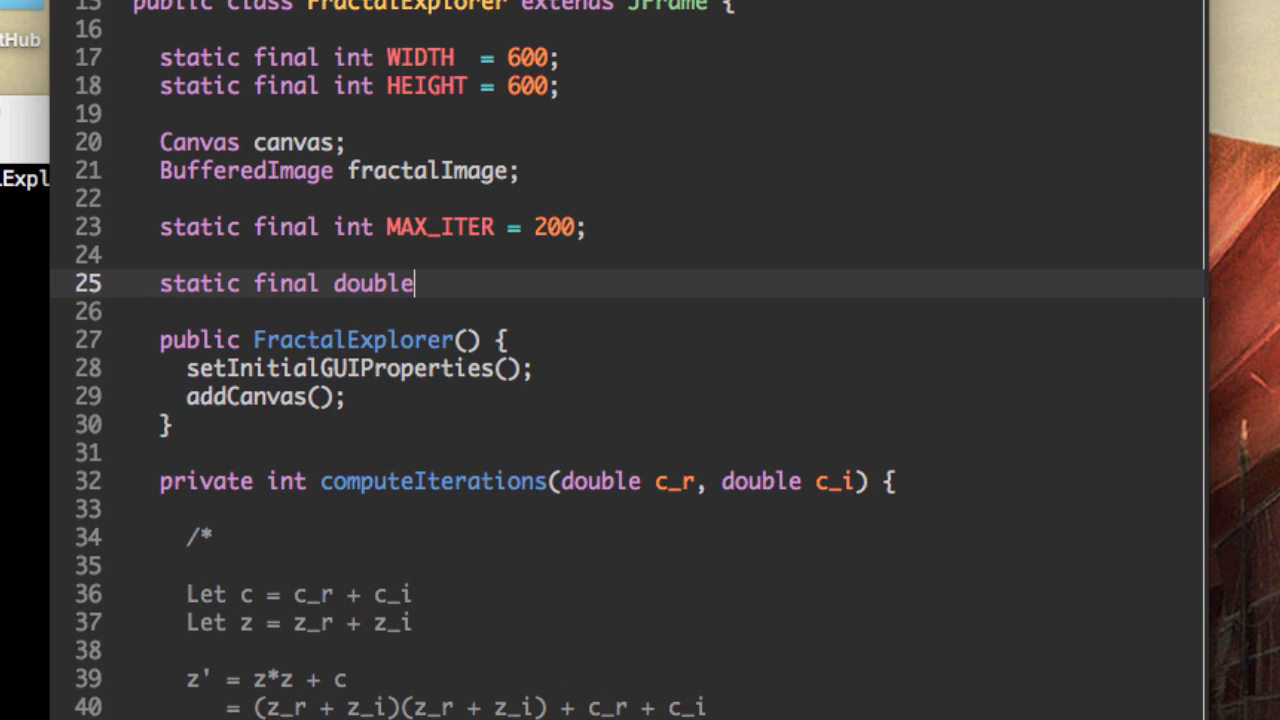
Step: Declare the constant DEFAULT_ZOOM = 100.0
text(DEFAULT_)
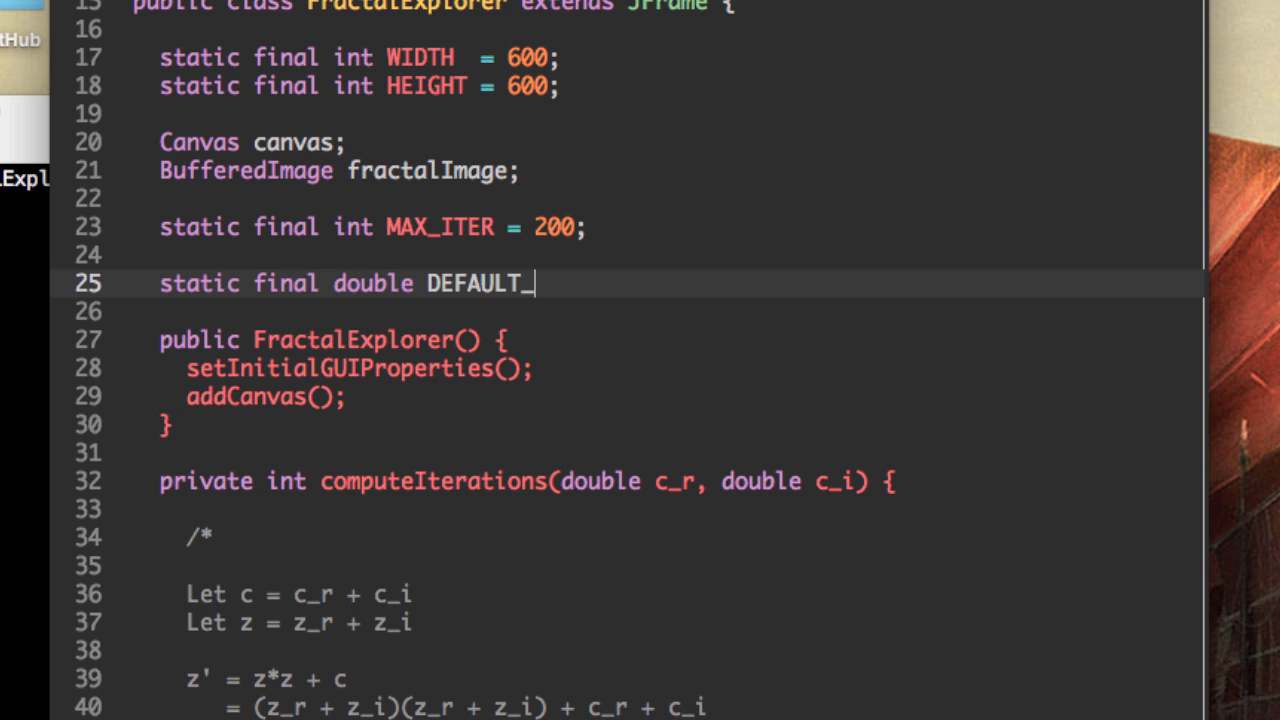
text(ZOOM =)
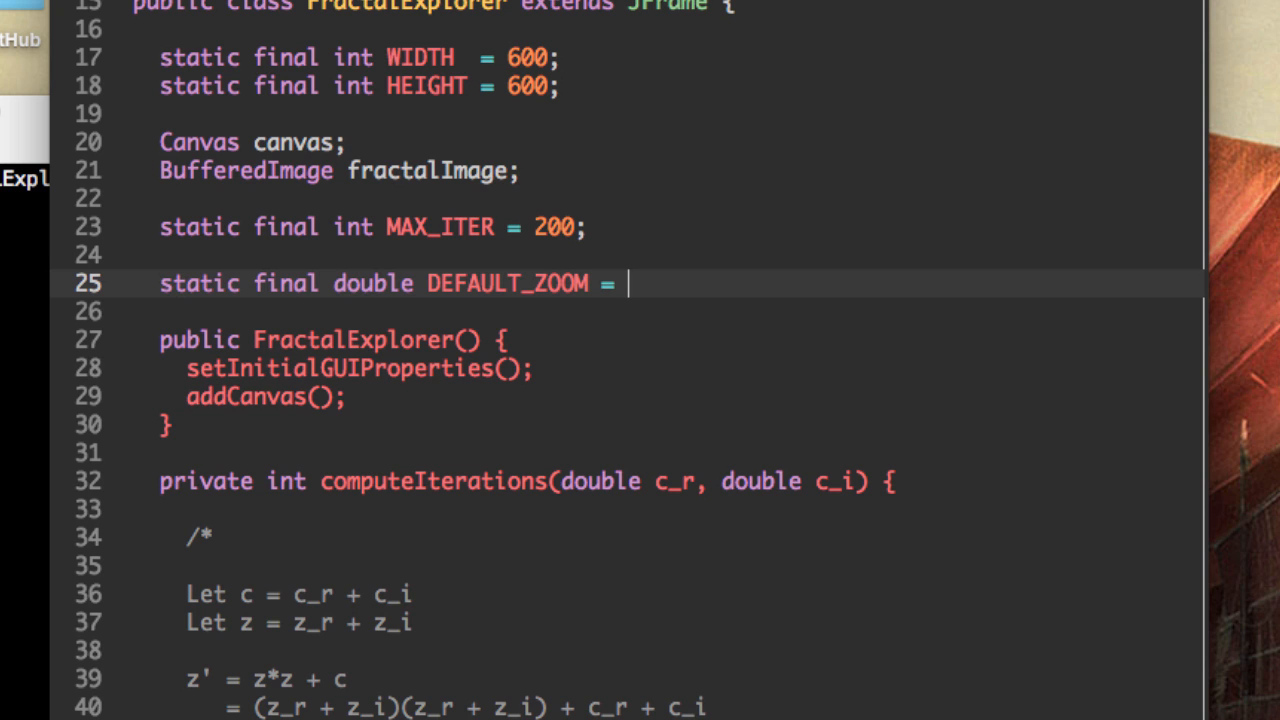
text(100.0;)
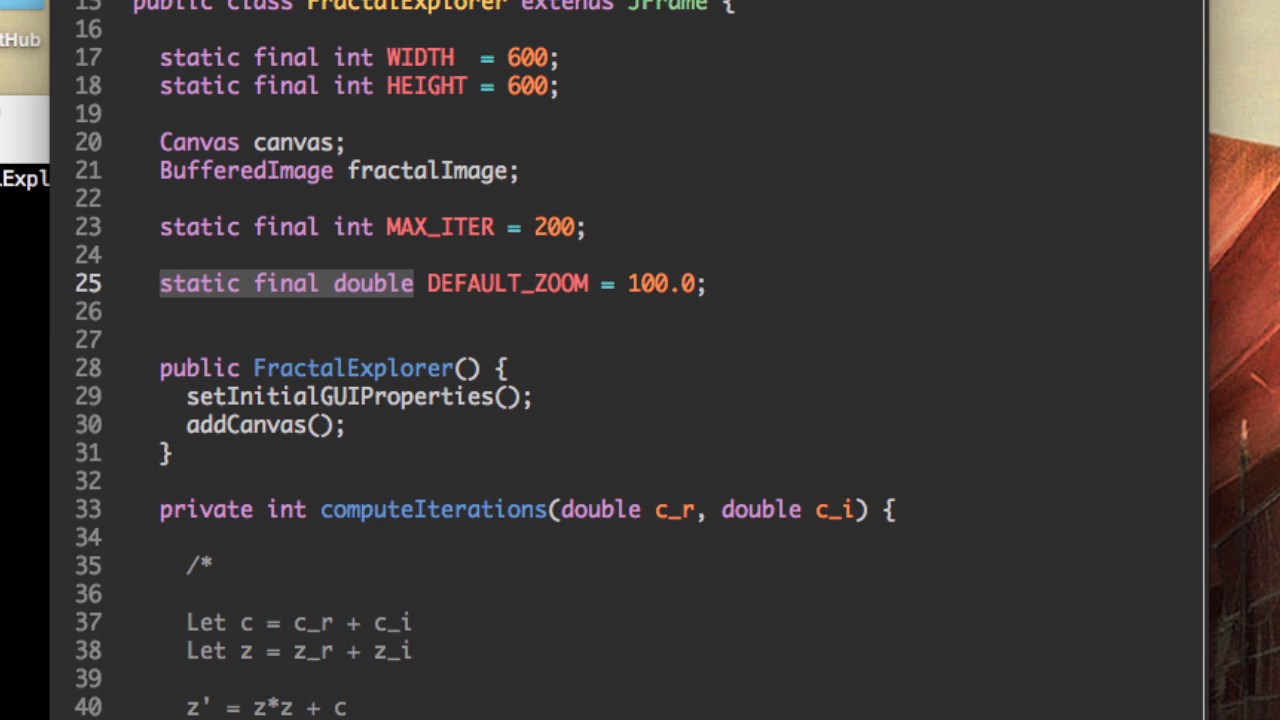
Step: Declare DEFAULT_TOP_LEFT_X = -3.0 and a duplicated DEFAULT_TOP_LEFT_Y = -3.0, with blank lines after
text(static final double)
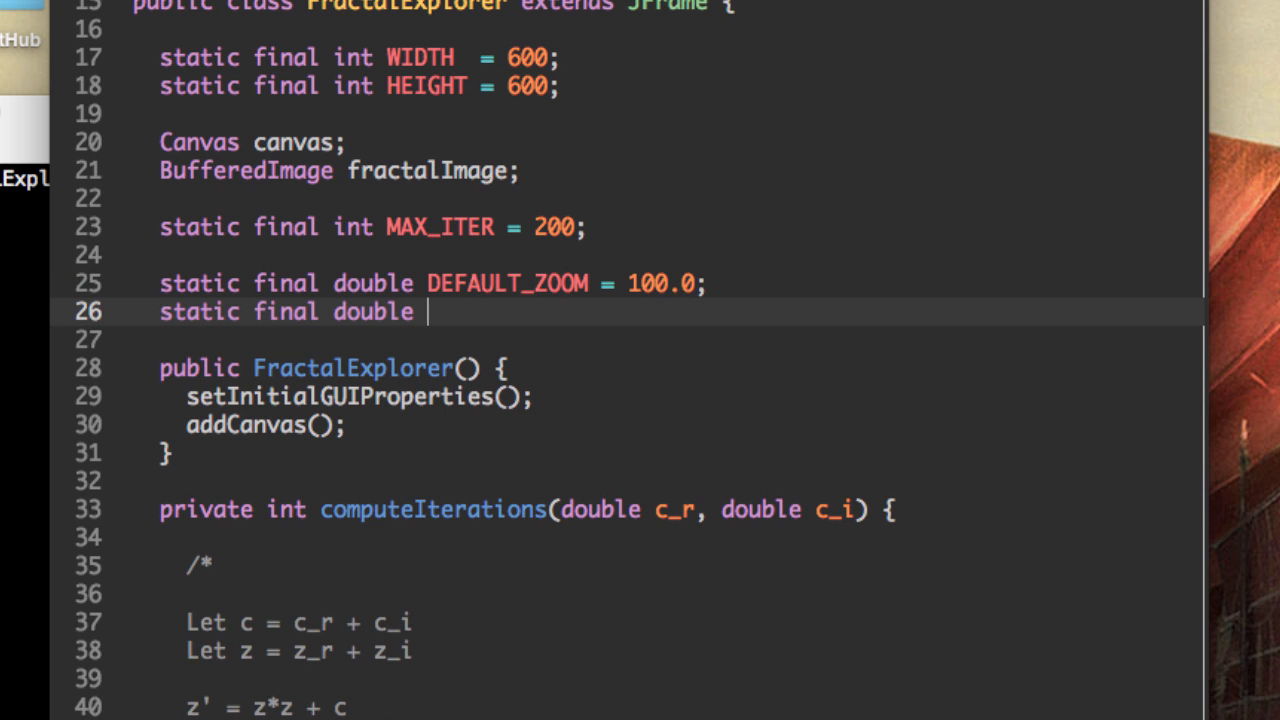
text(DEFAULT)
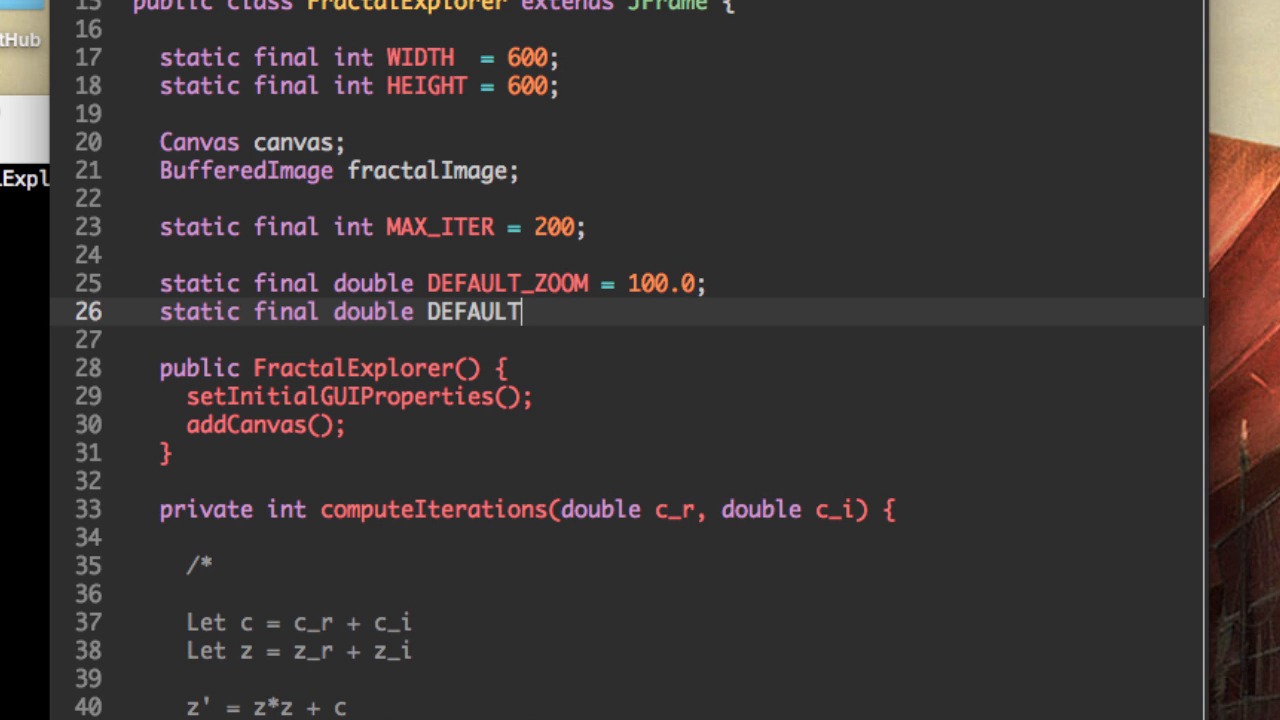
text(_TOP_)
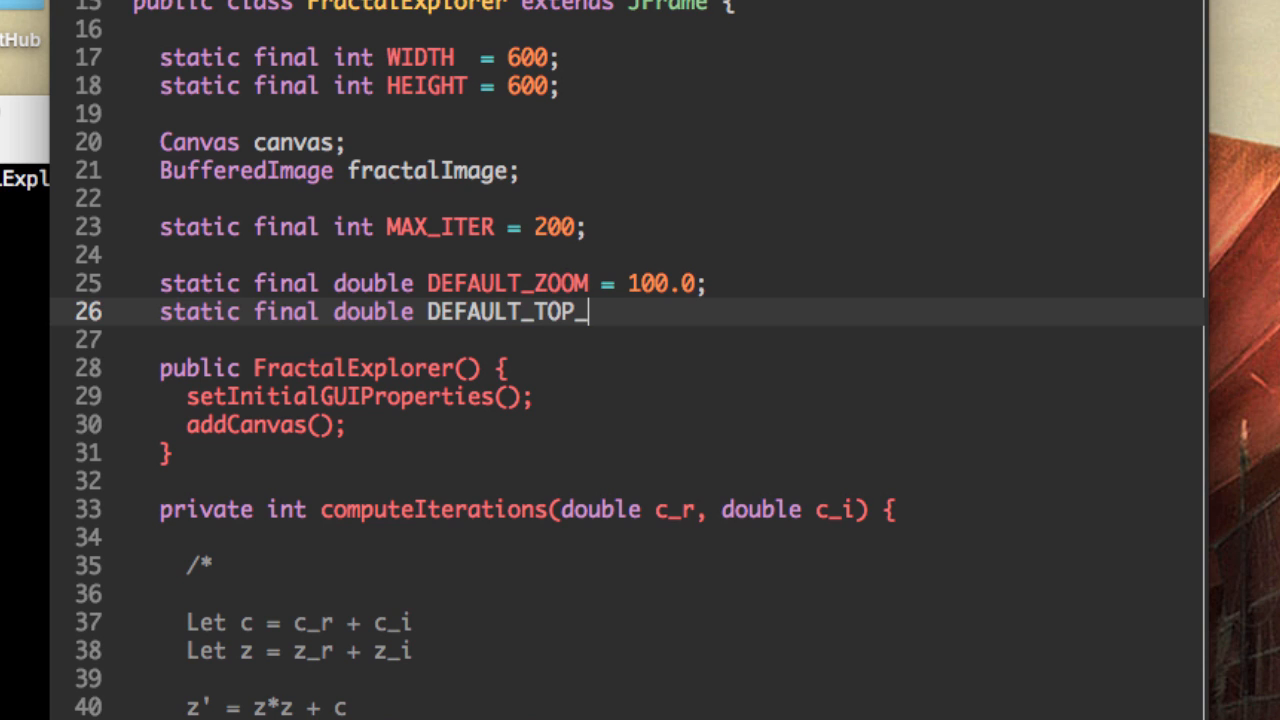
text(LEFT)
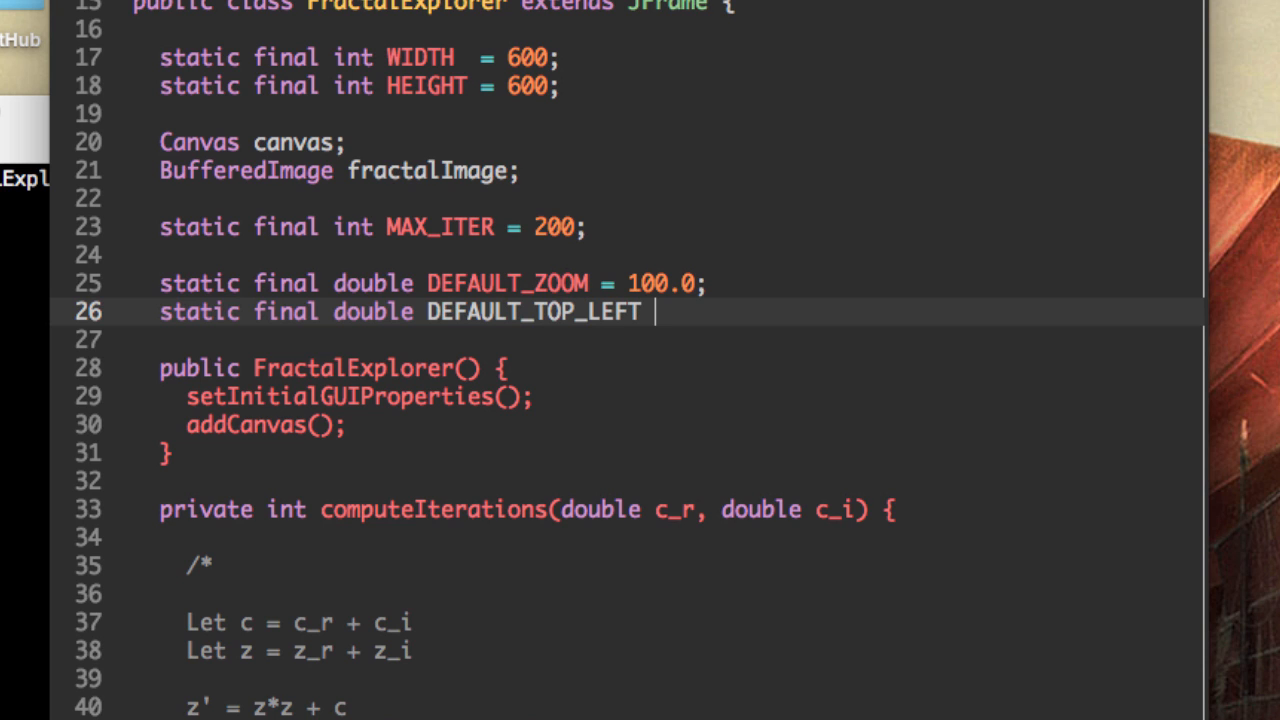
text(_X)
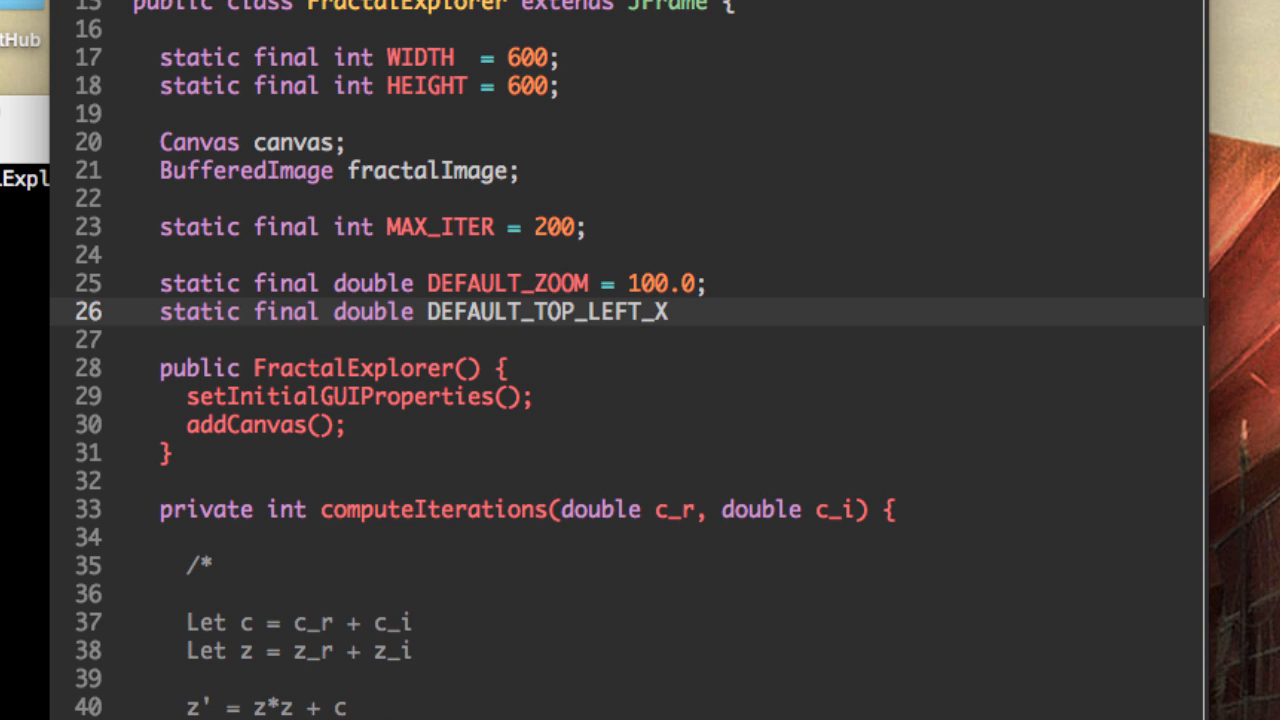
text(=)
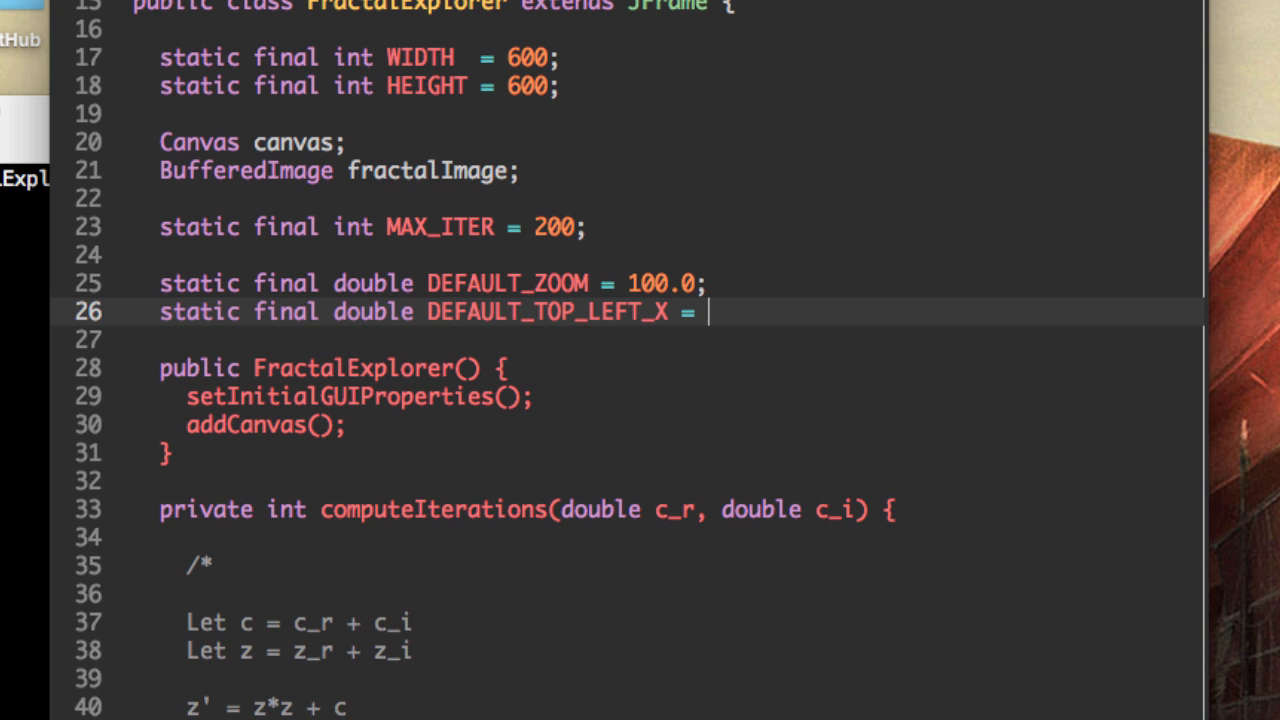
text(-)
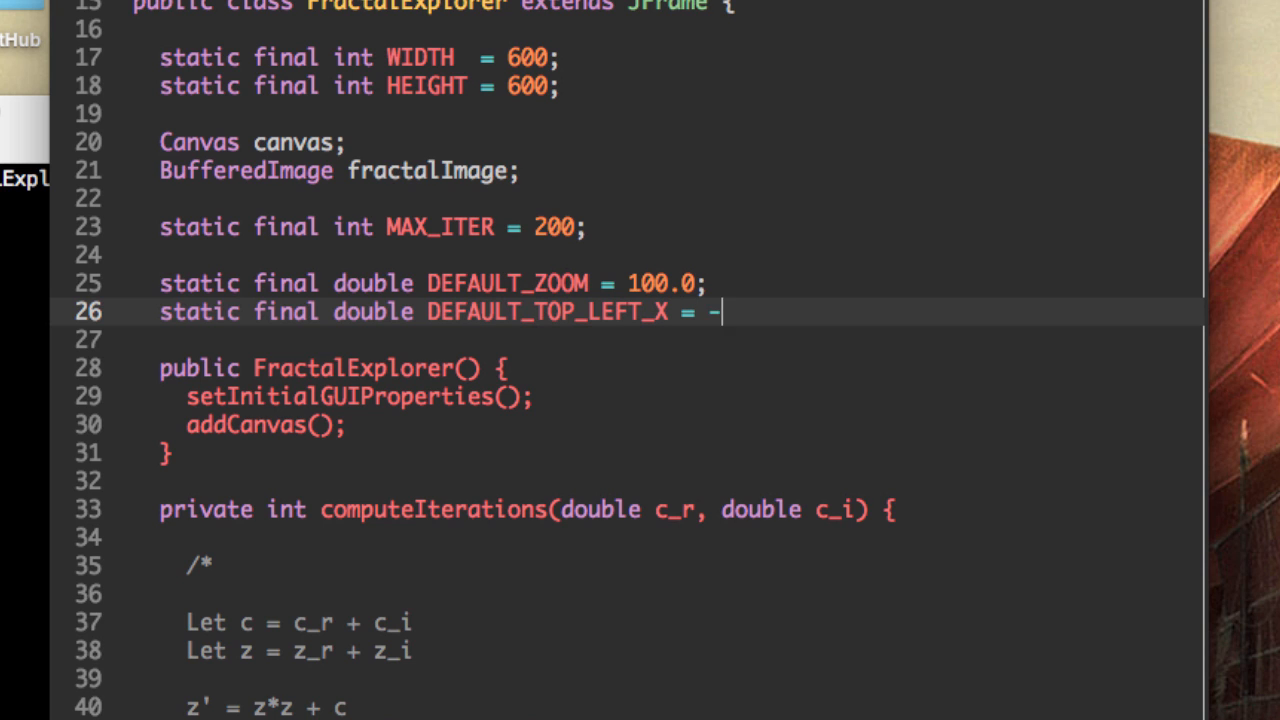
text(3.0;)
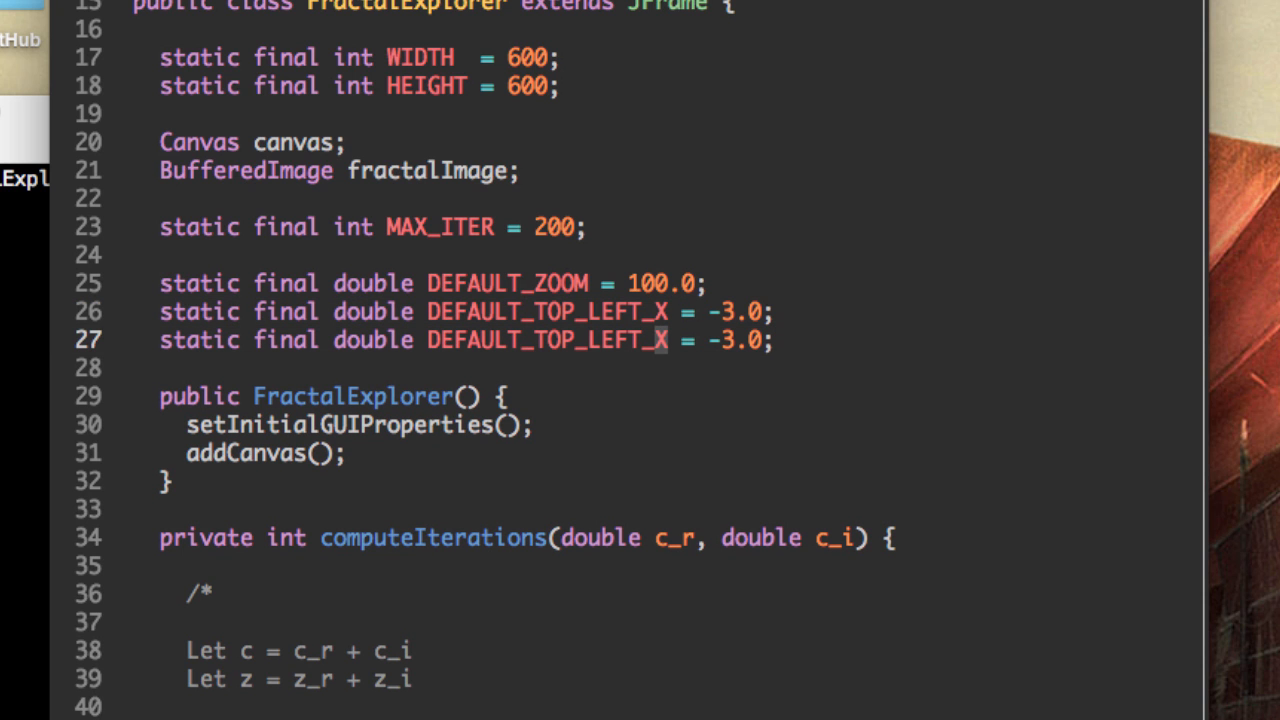
text(Y)
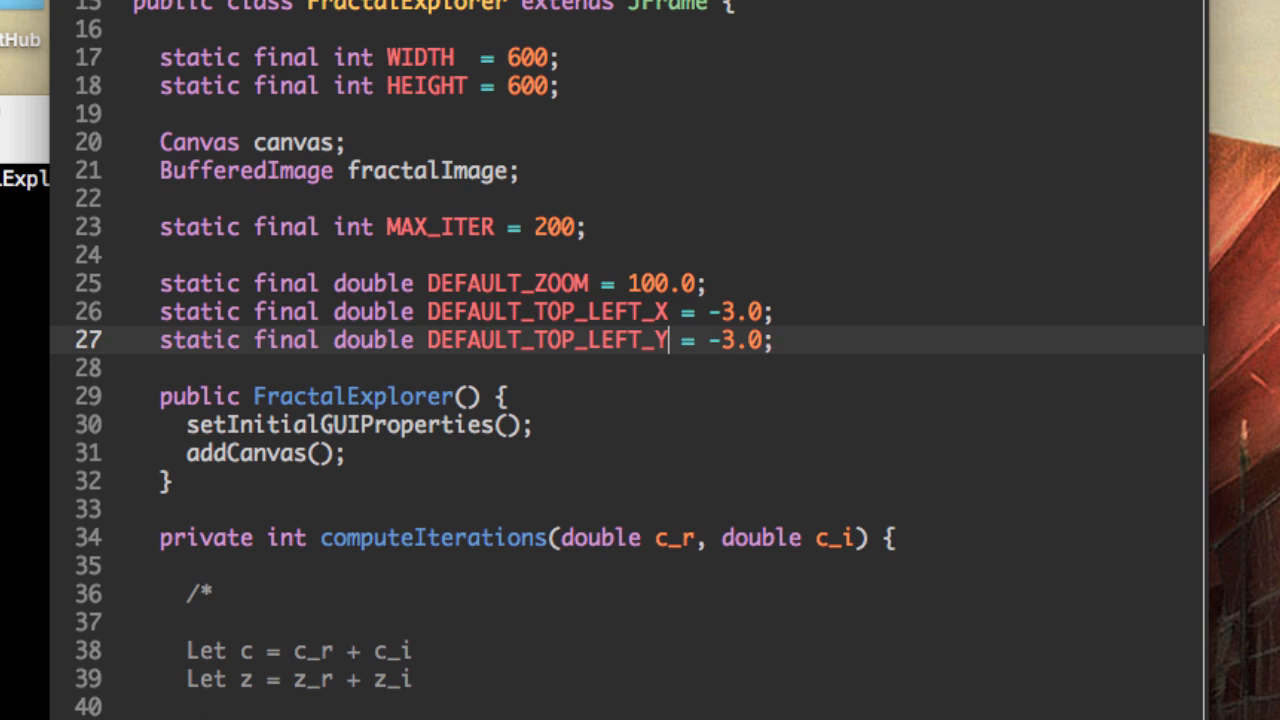
key(Enter)
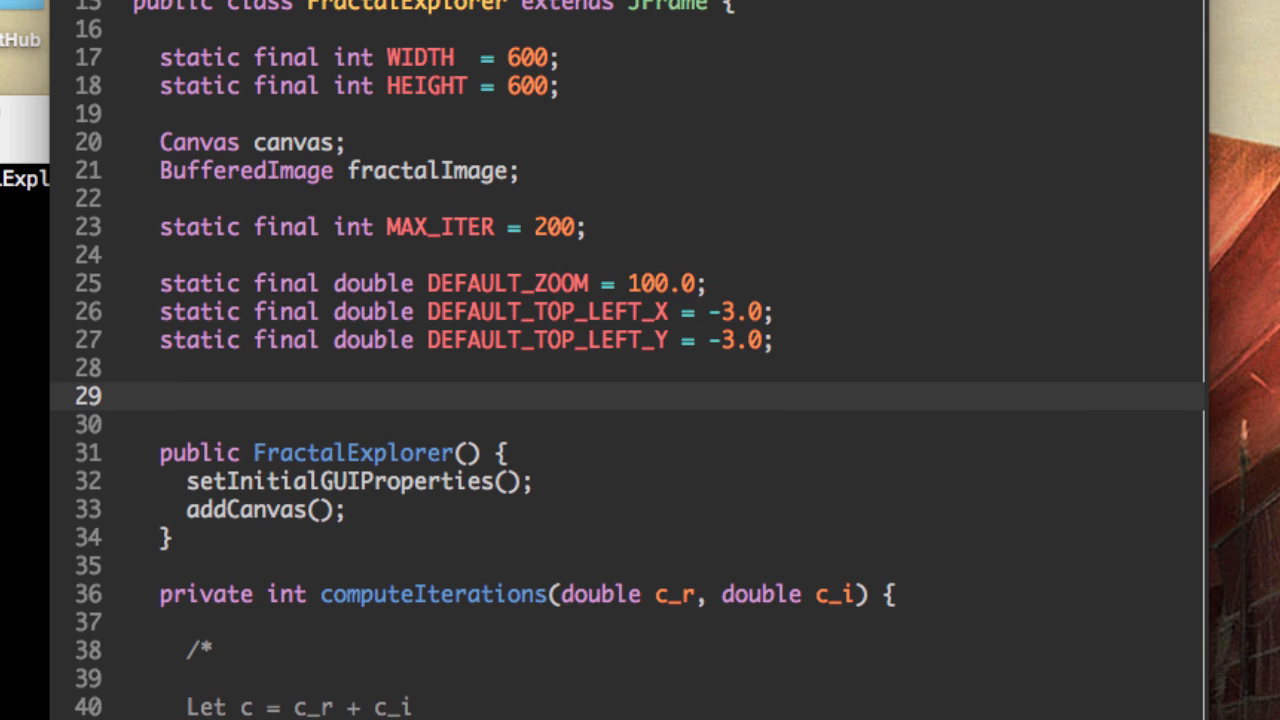
Step: Add double fields zoomFactor, topLeftX and topLeftY set from the DEFAULT constants, equals signs aligned
text(double)
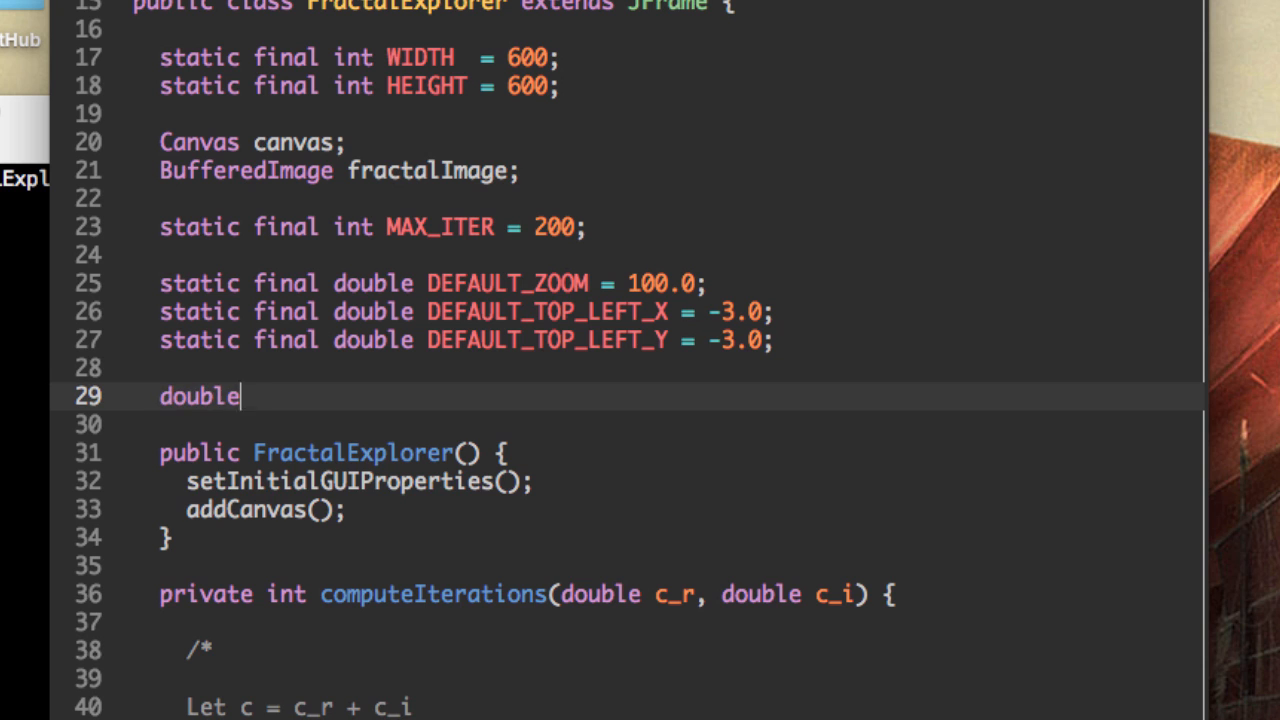
text(zoomFa)
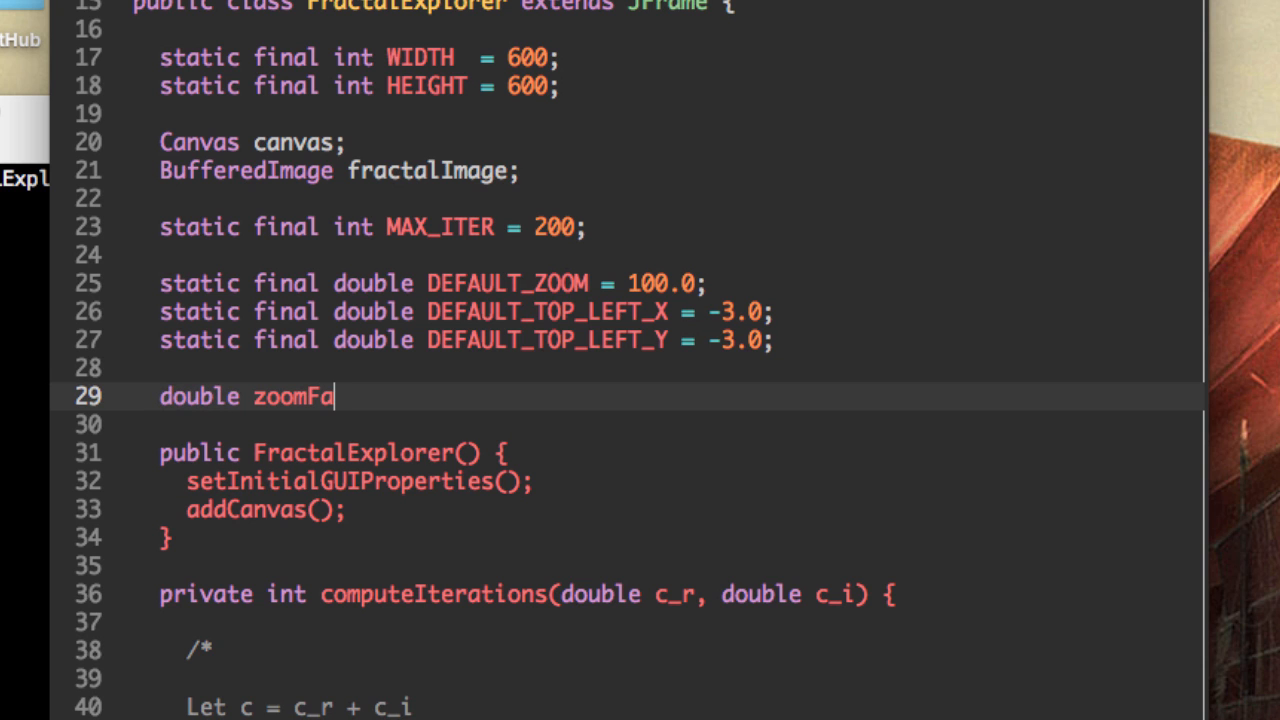
text(ctor = DE)
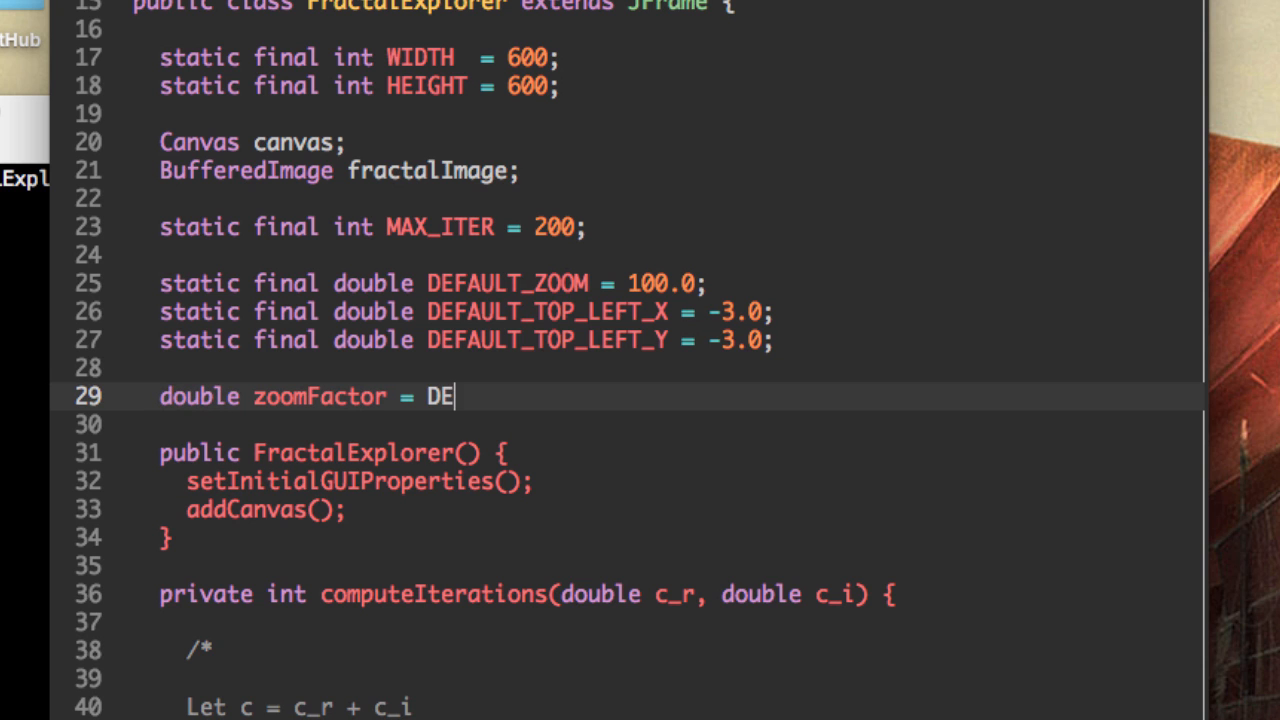
text(FAULT_ZOOM;)
text(do)
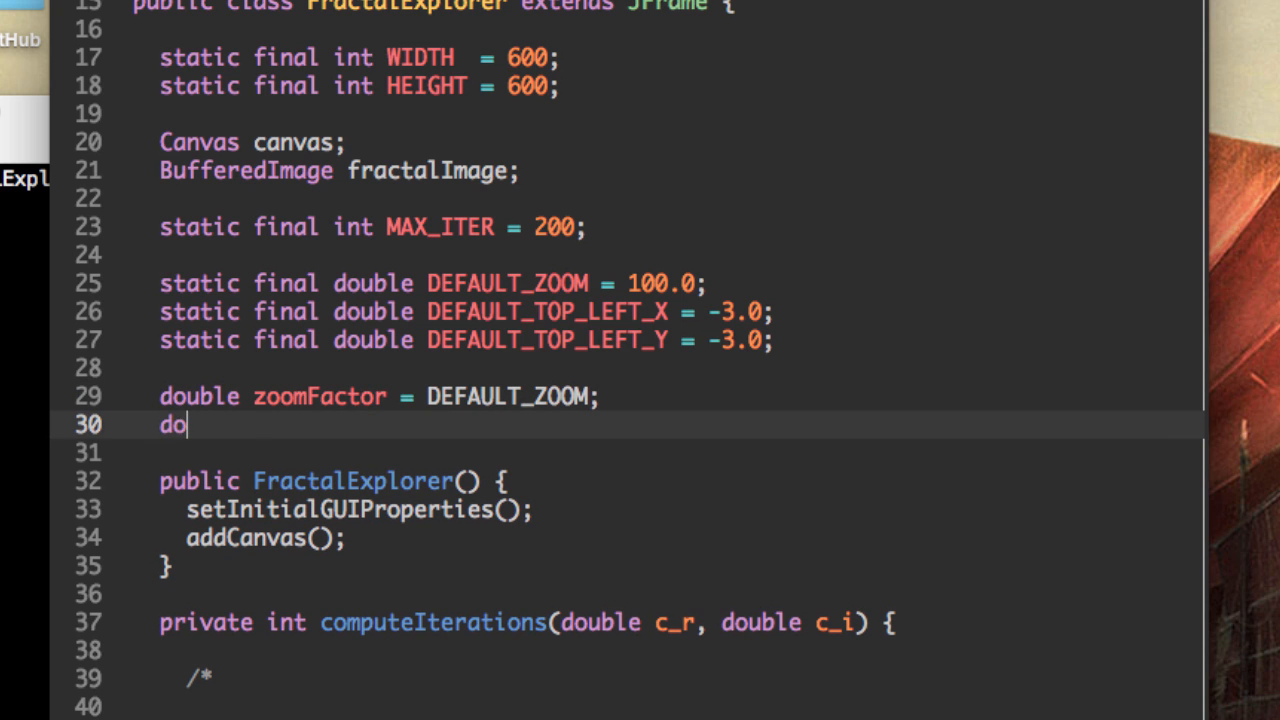
text(uble topL)
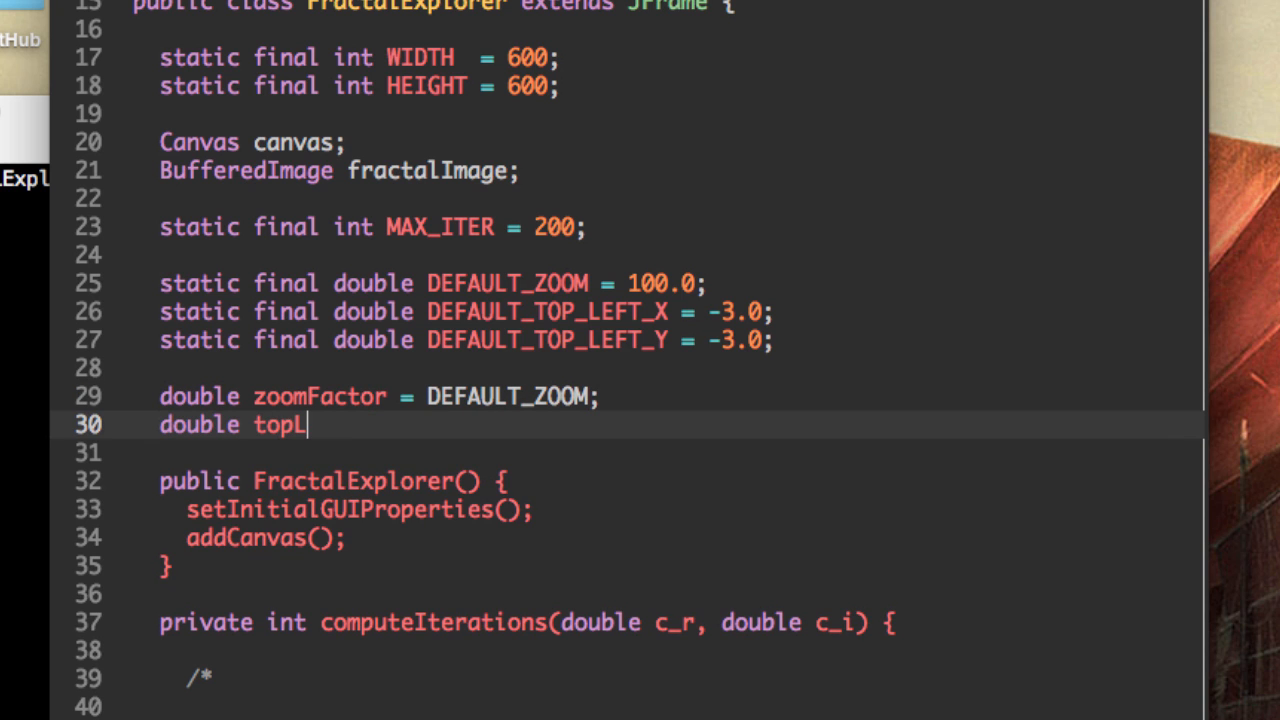
text(eftX = DE)
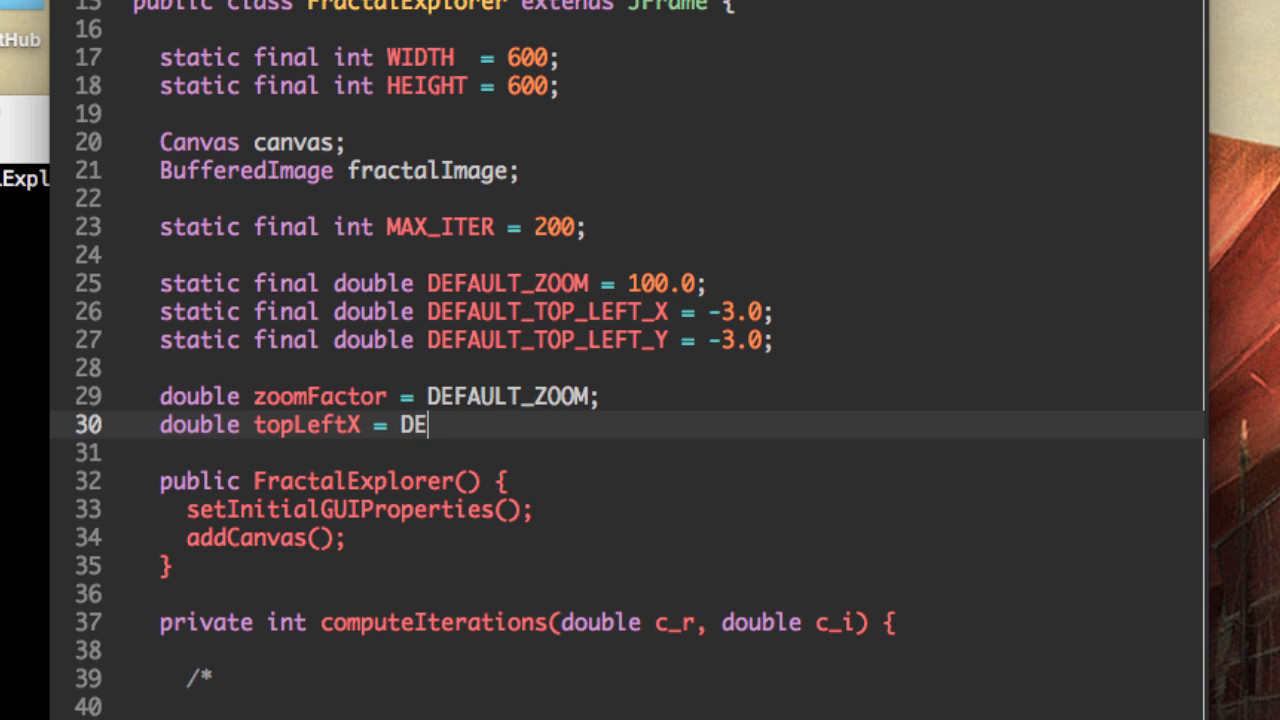
text(FAULT_TOP_LEFT_X;)
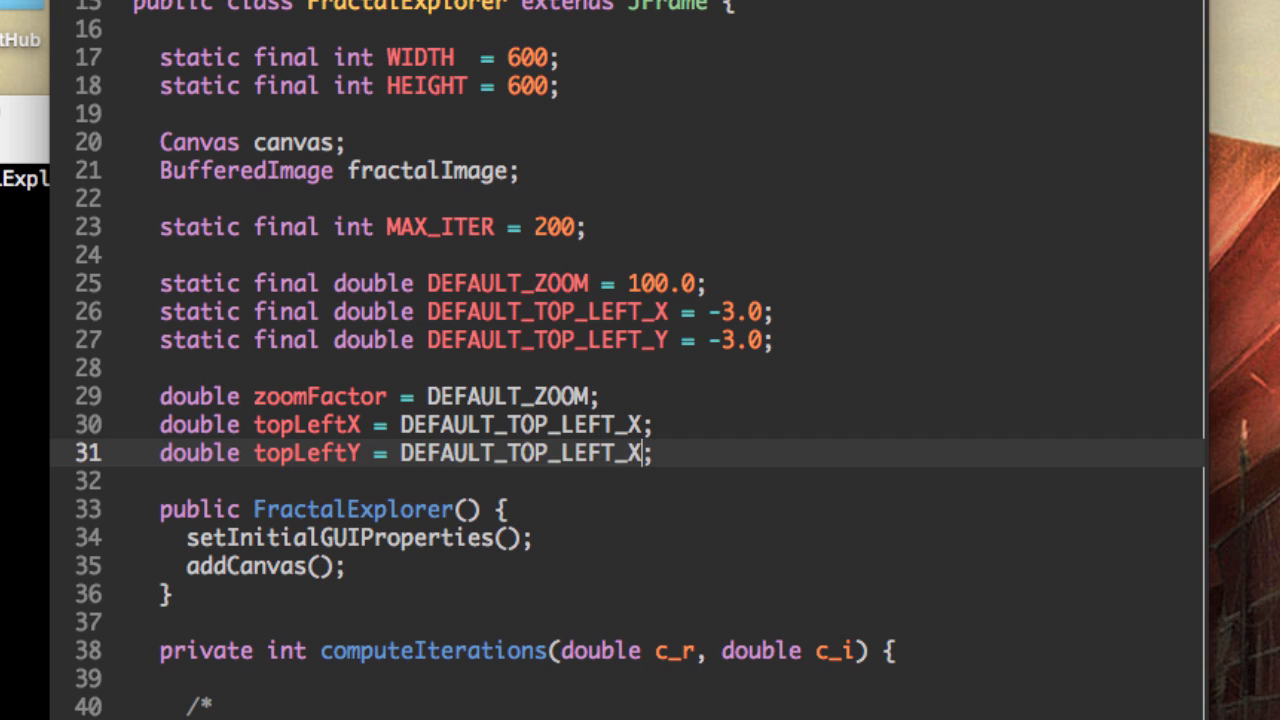
text(Y)
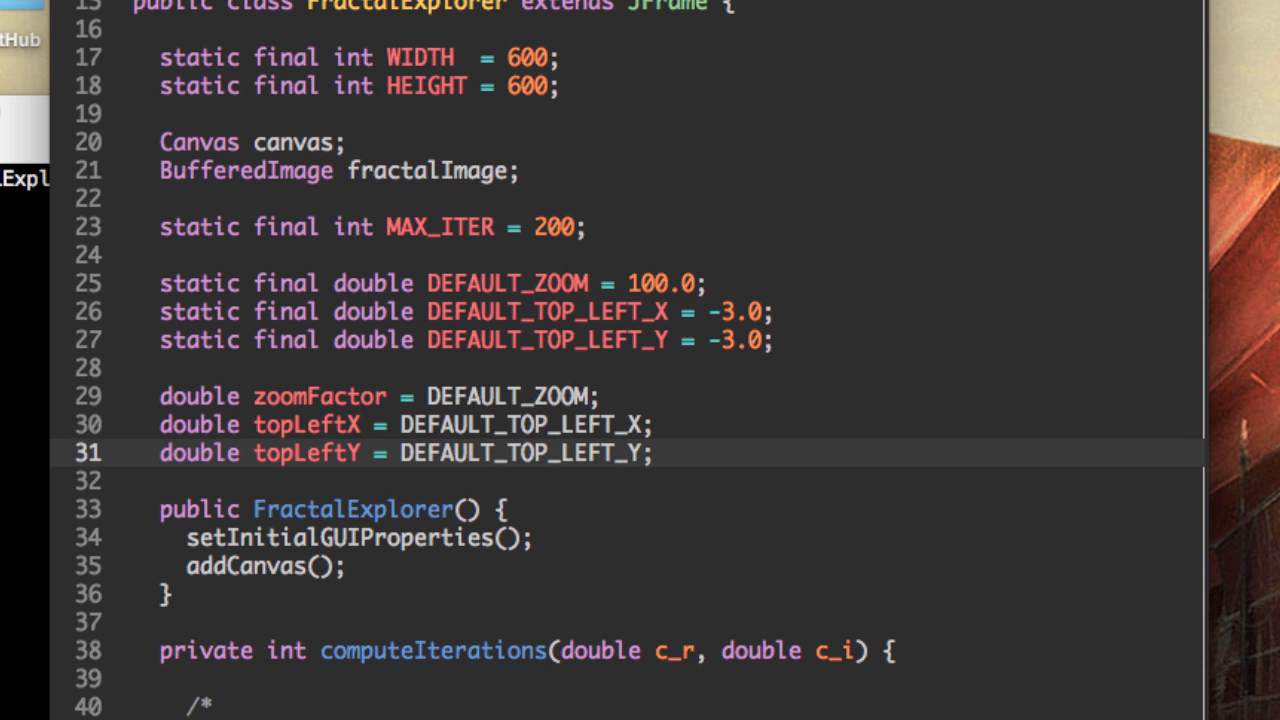
click(376, 424)
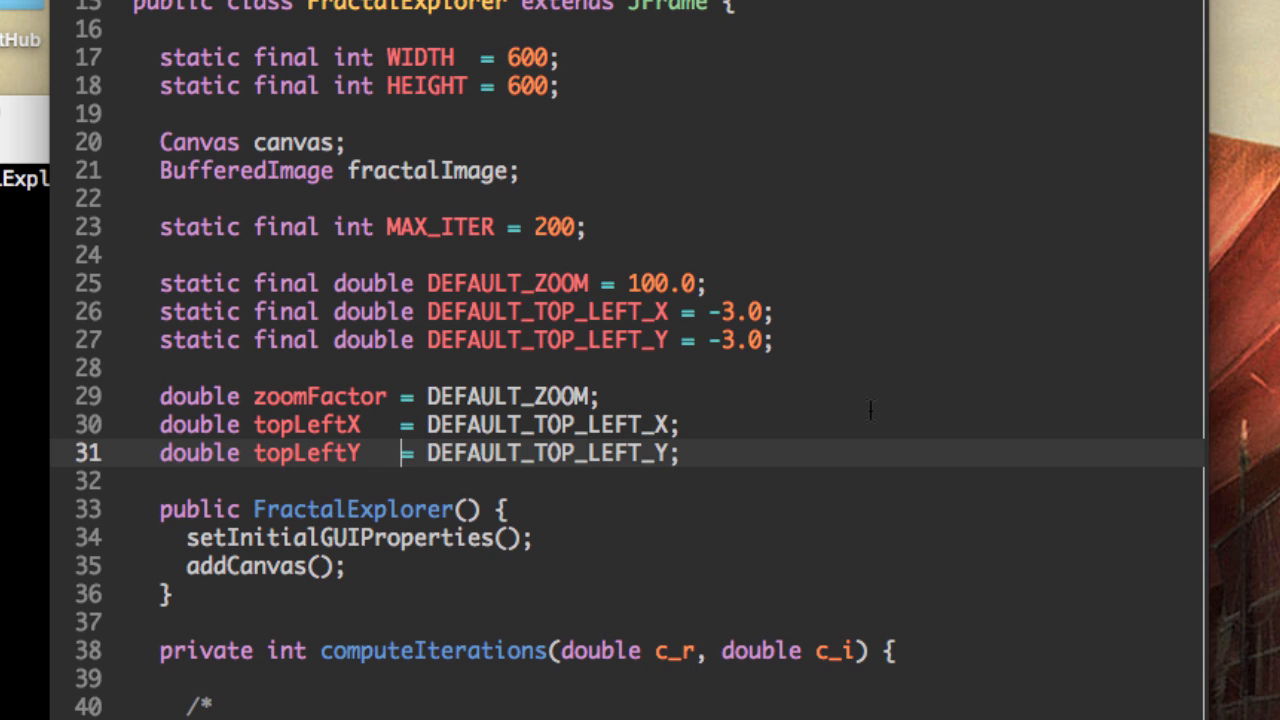
Step: Call updateFractal(); in the constructor right after addCanvas();
scroll(down, 3)
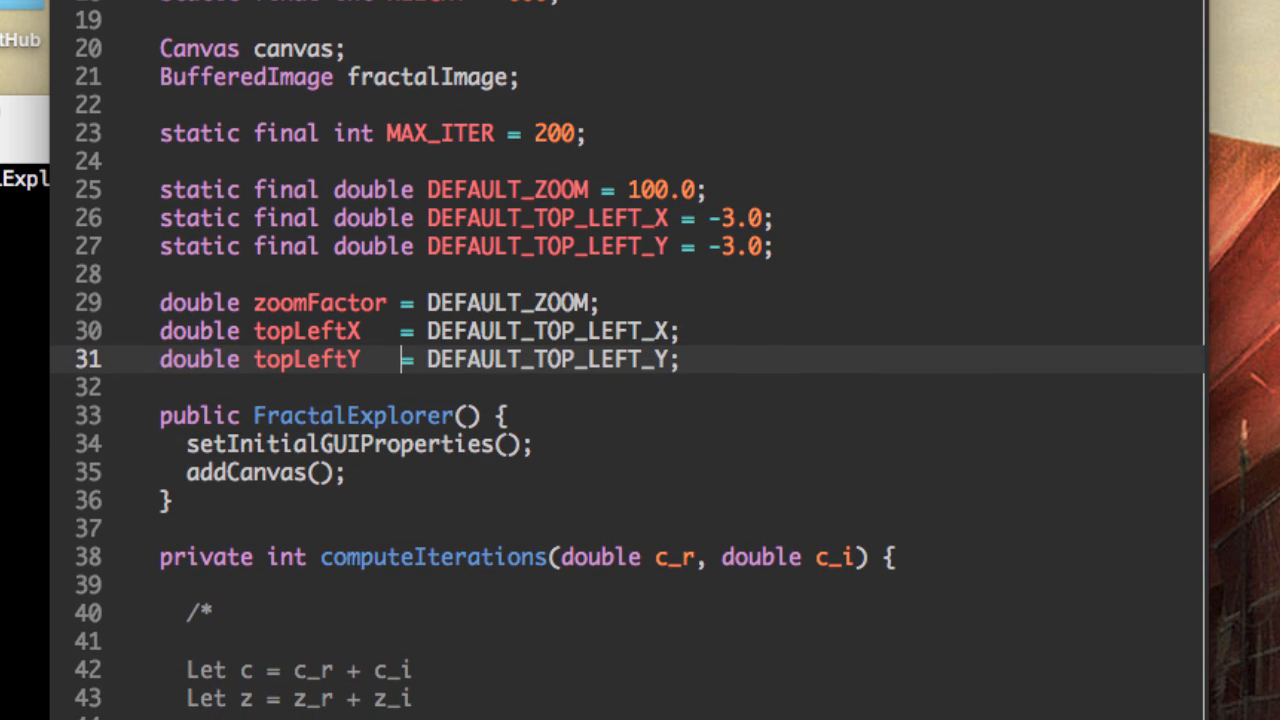
scroll(down, 3)
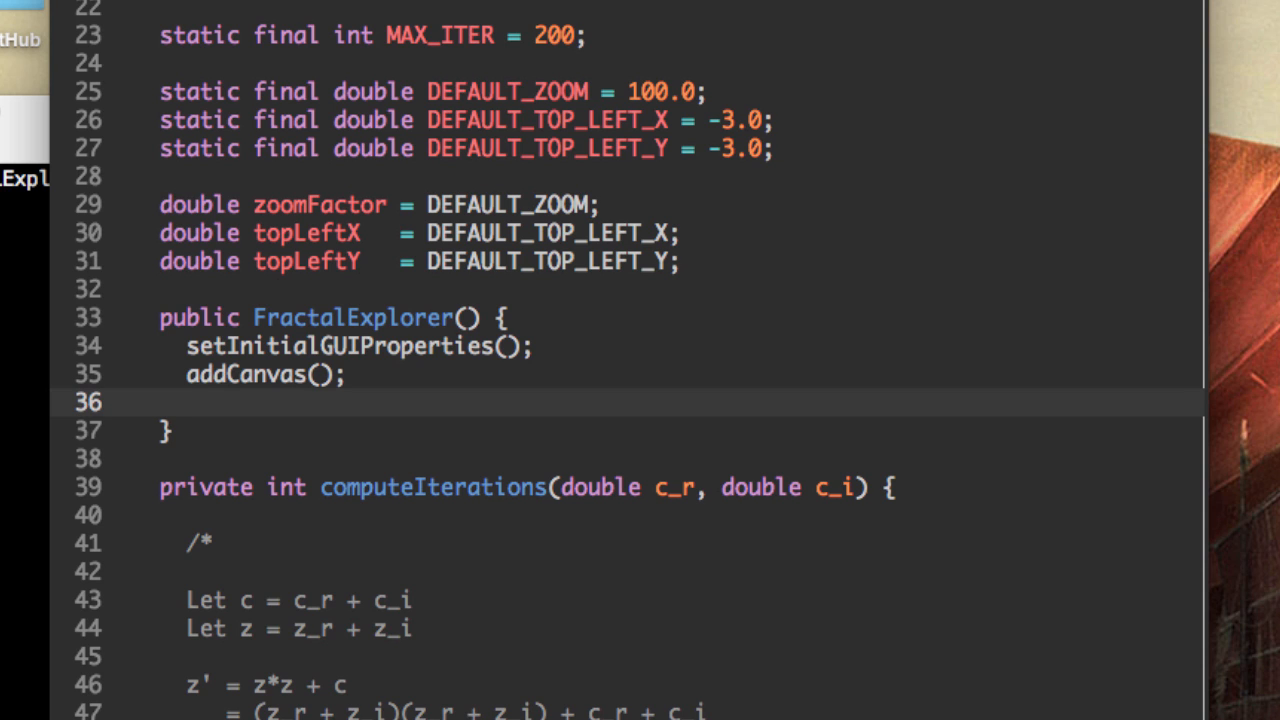
text(upda)
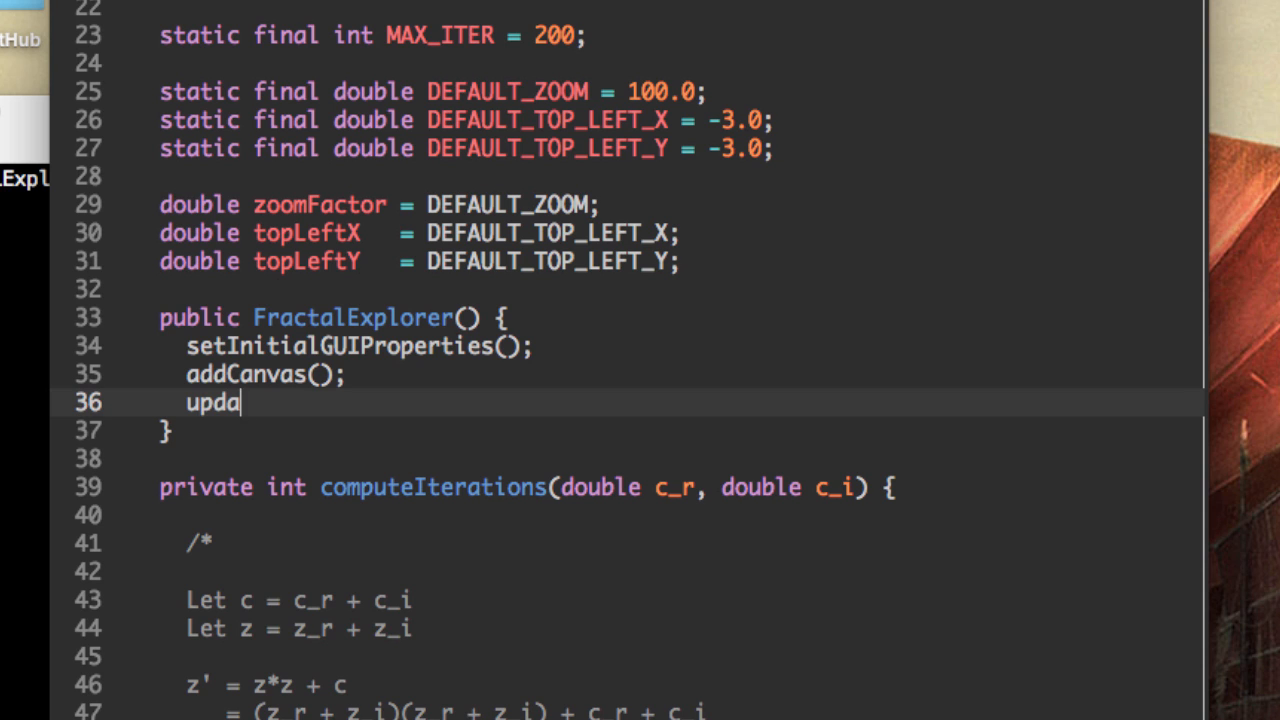
text(te)
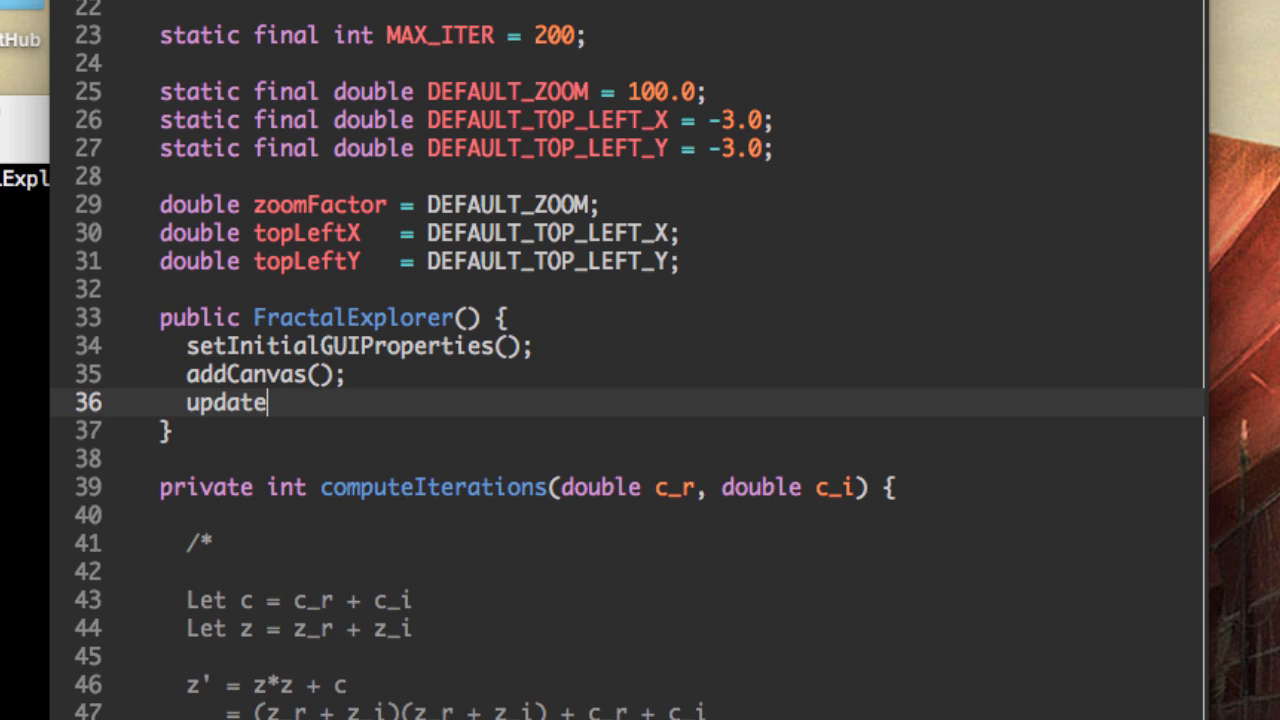
text(Fractal())
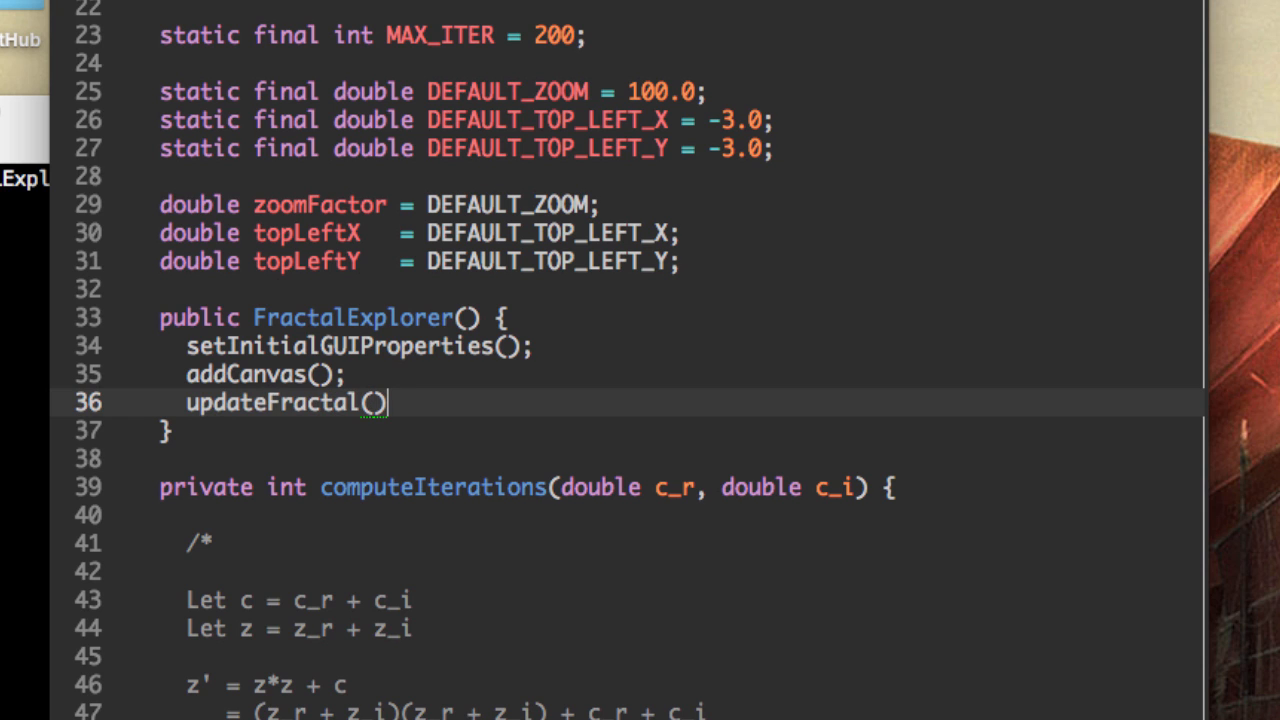
text(;)
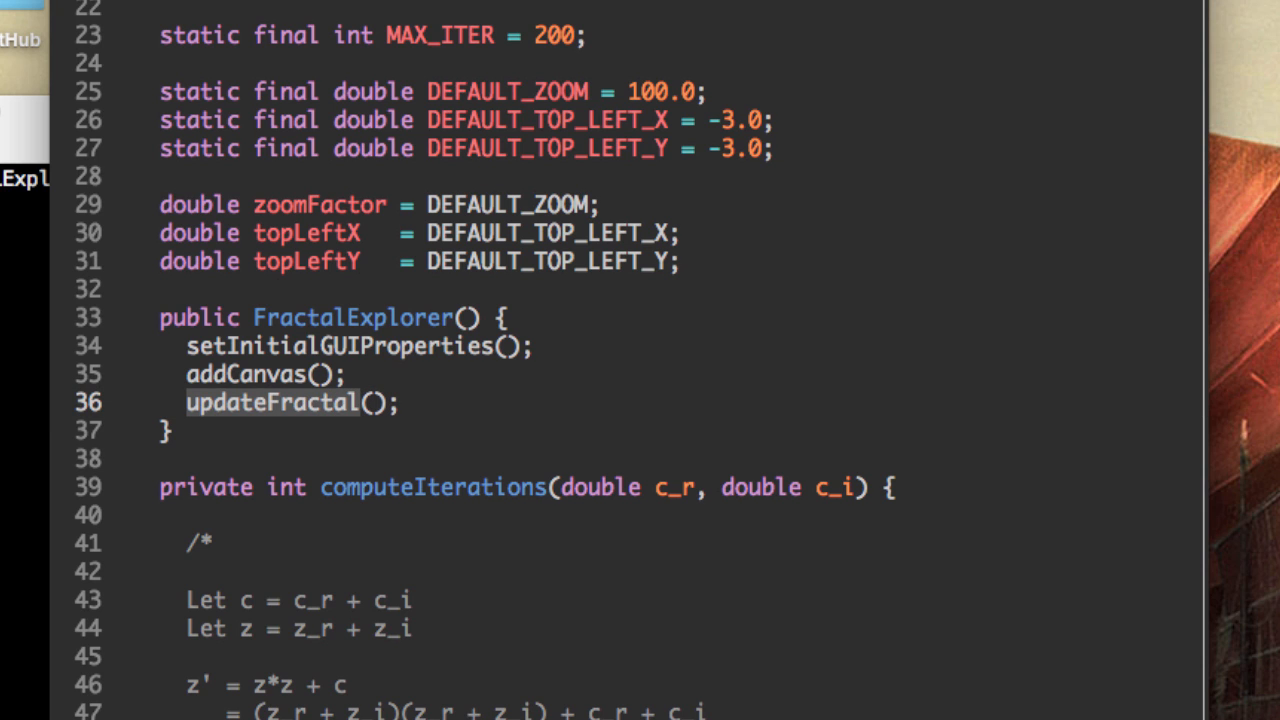
scroll(down, 3)
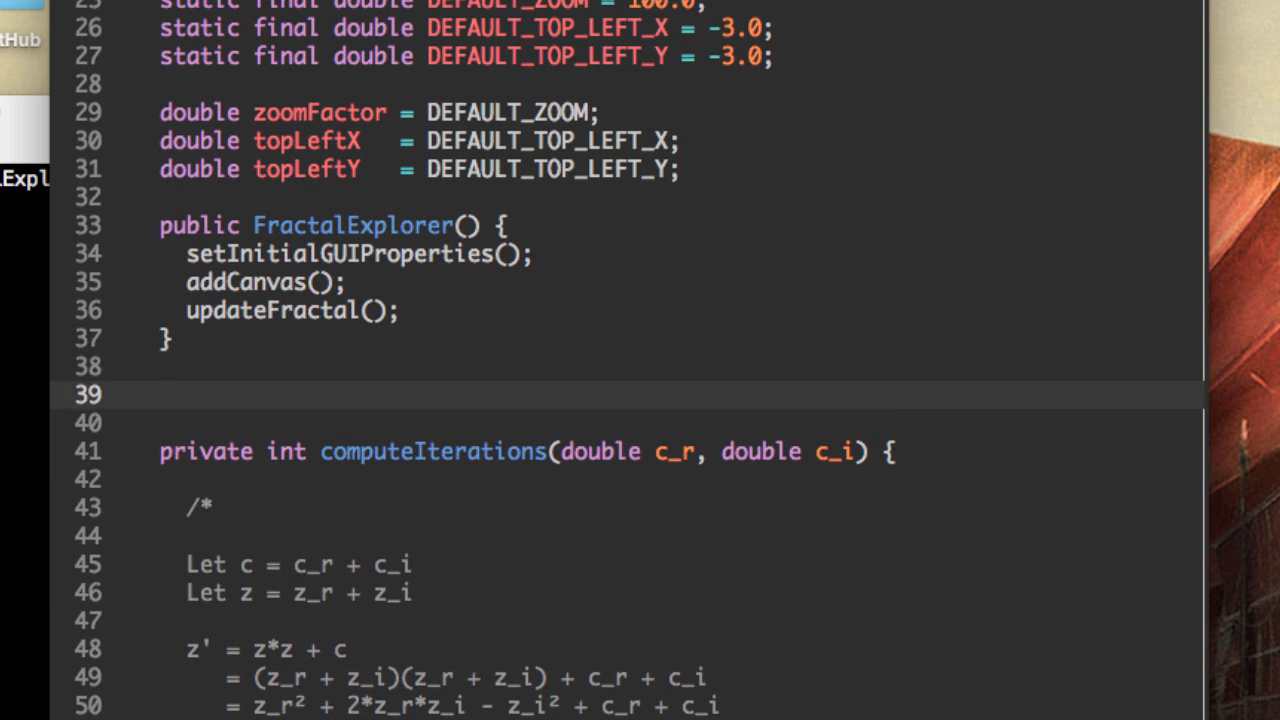
Step: Write the public void updateFractal() { } method shell below the constructor
click(162, 394)
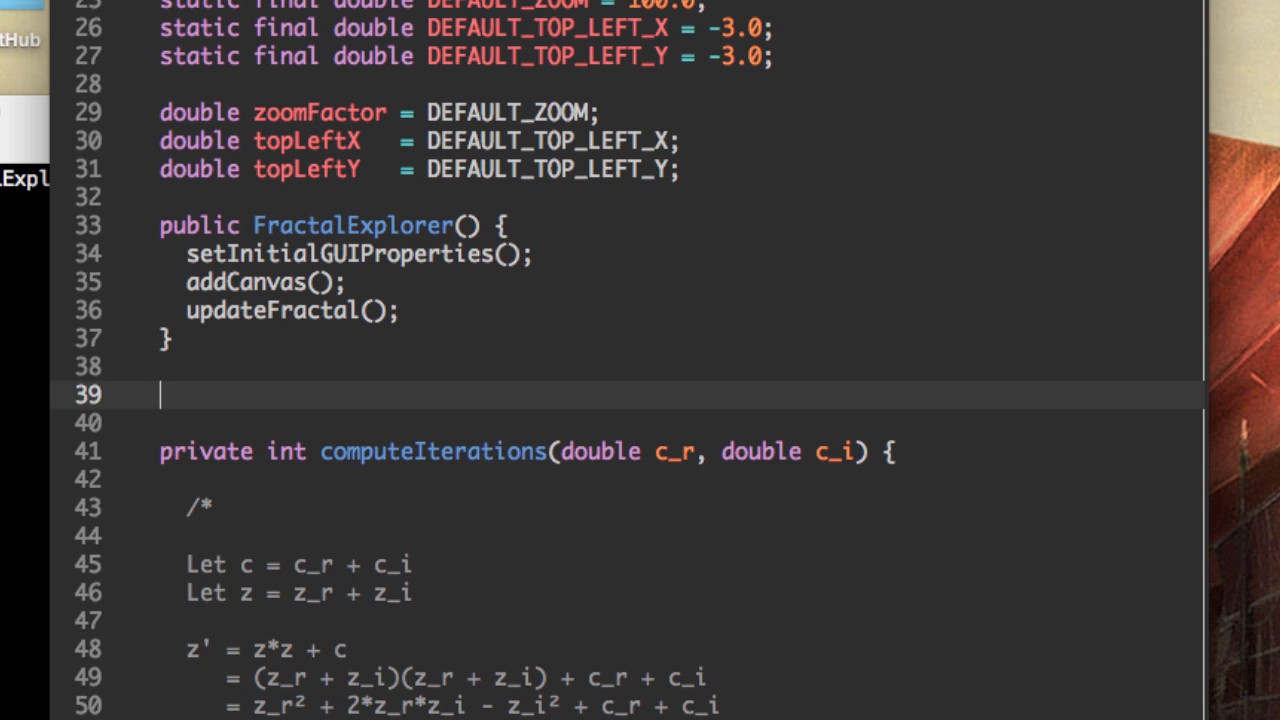
text(public voi)
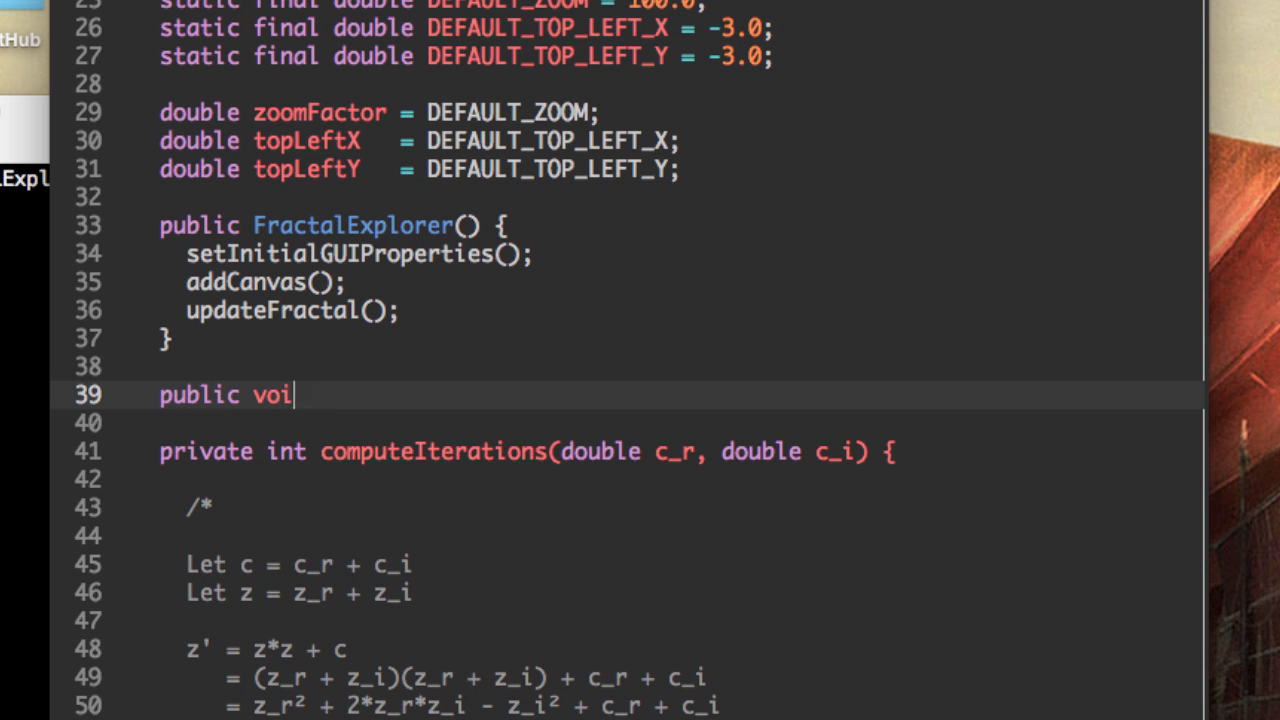
text(d updateFractal)
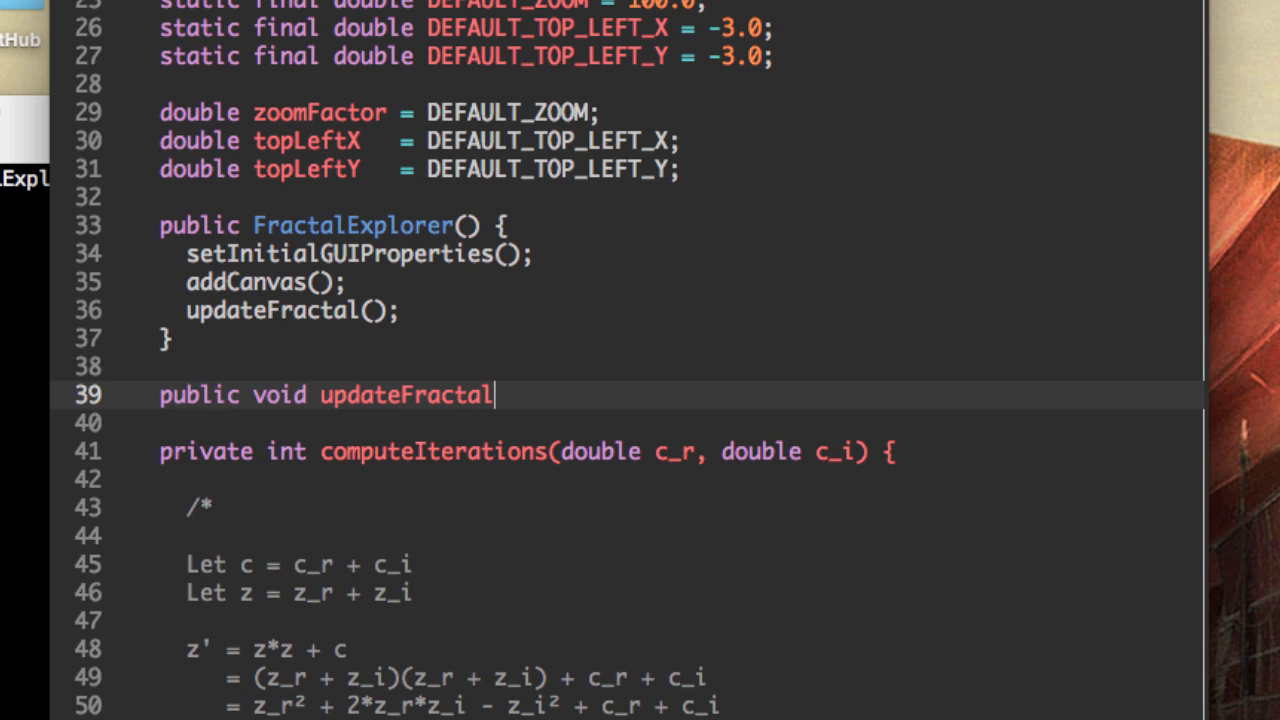
text(() {)
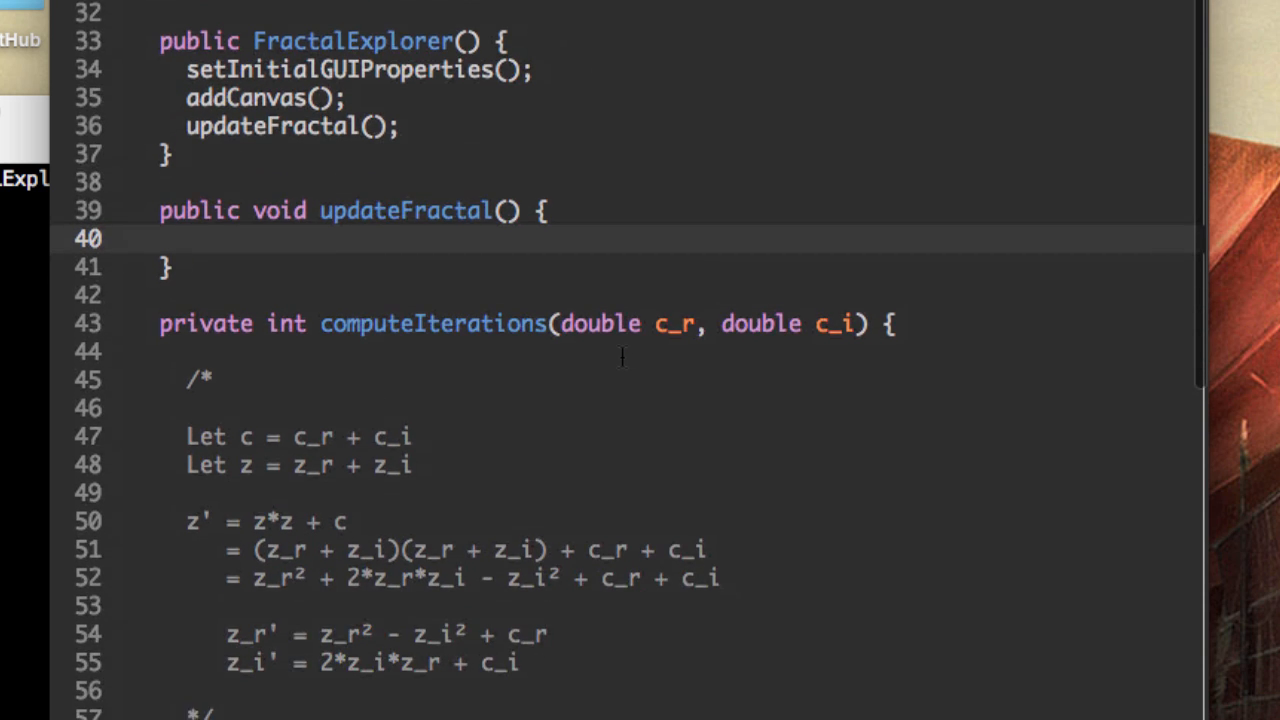
scroll(down, 3)
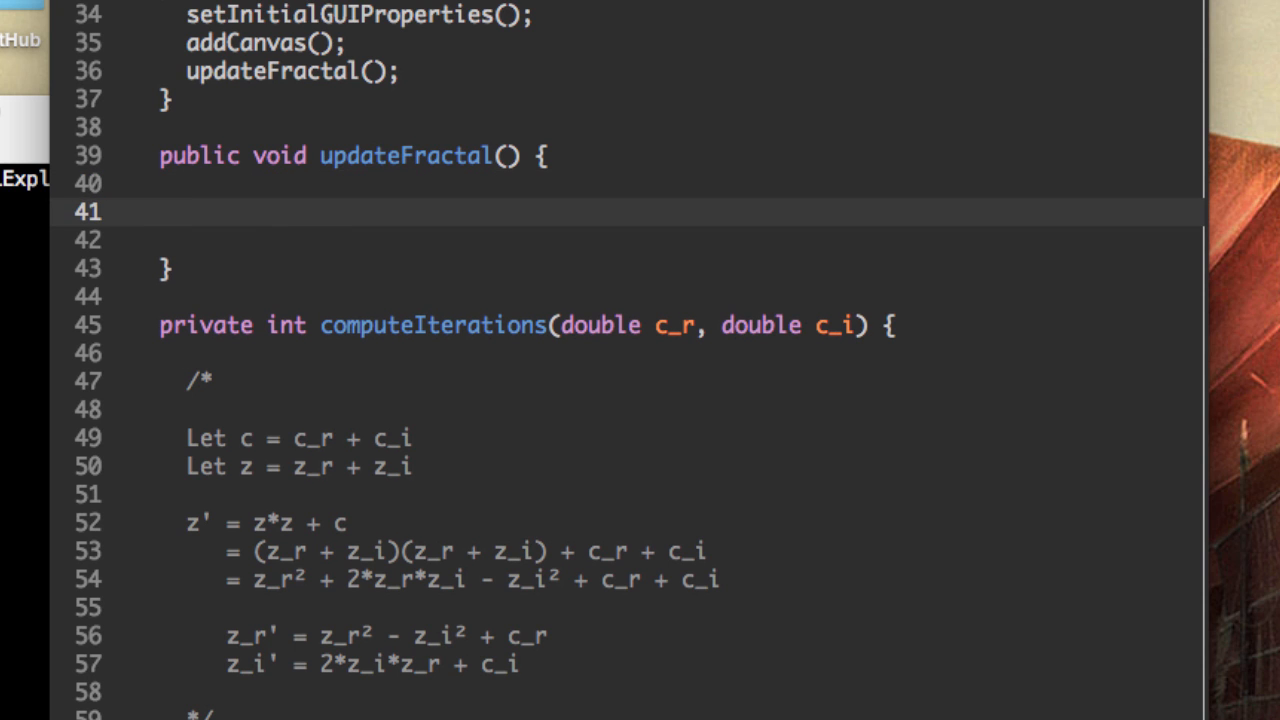
Step: Add nested for loops over int x < WIDTH and int y < HEIGHT inside updateFractal
text(for (int x; ; ) {)
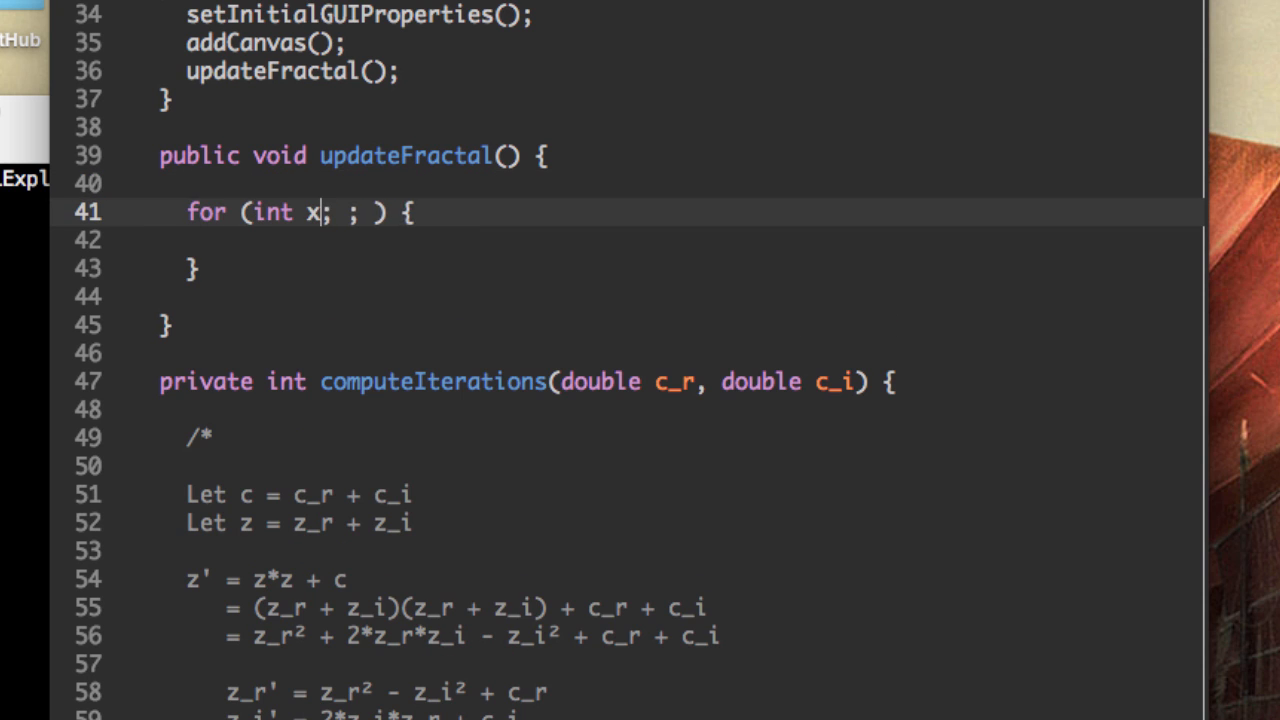
text(= 0)
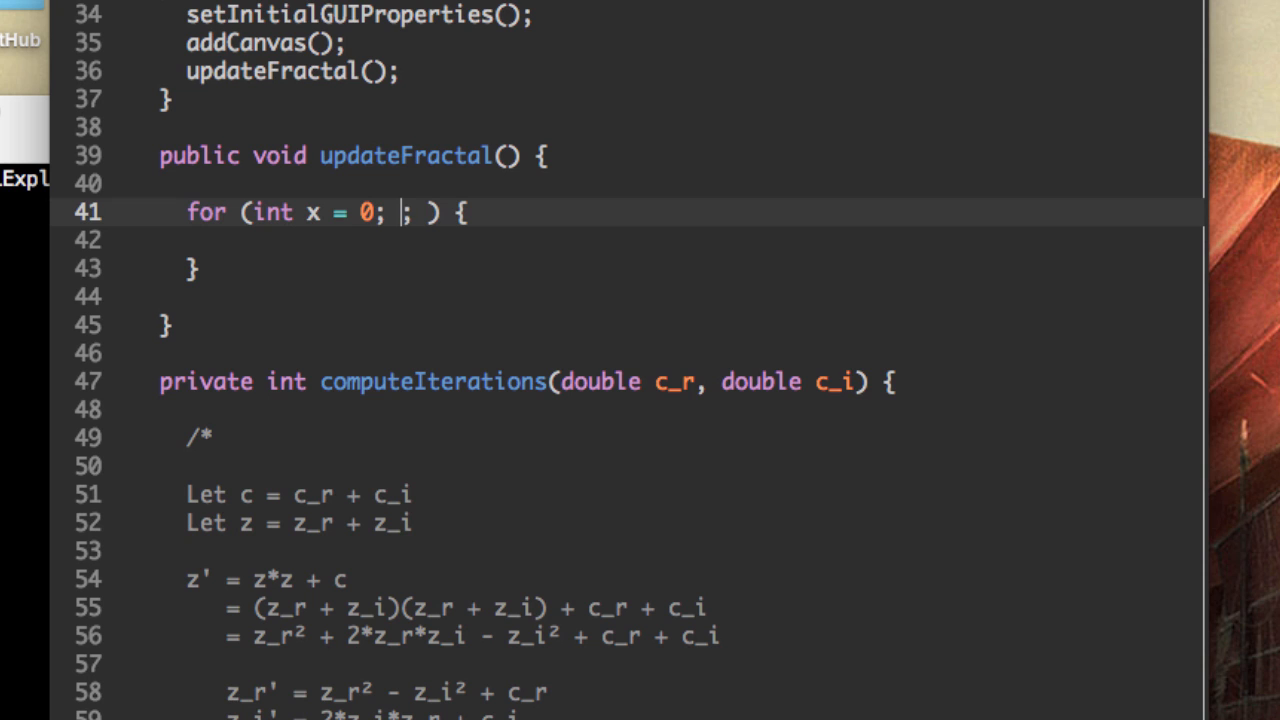
text(x < WIDTH)
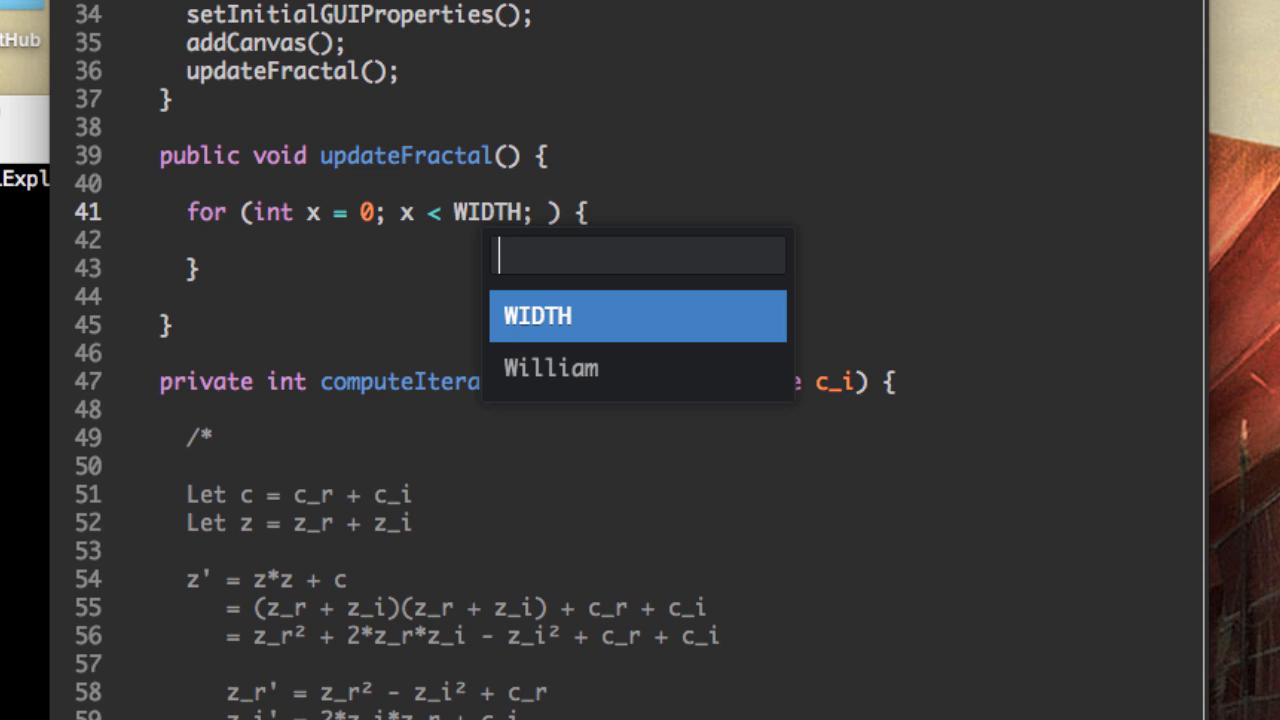
text(x++)
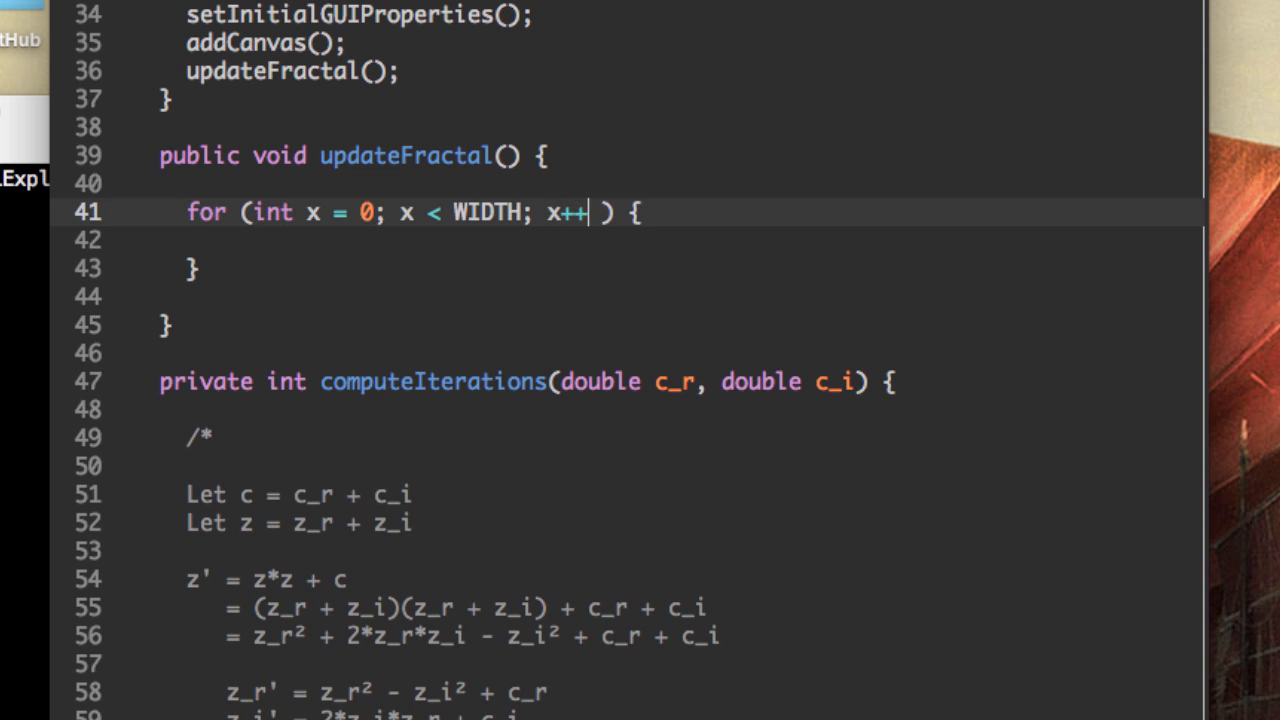
text(for (; ; ) {)
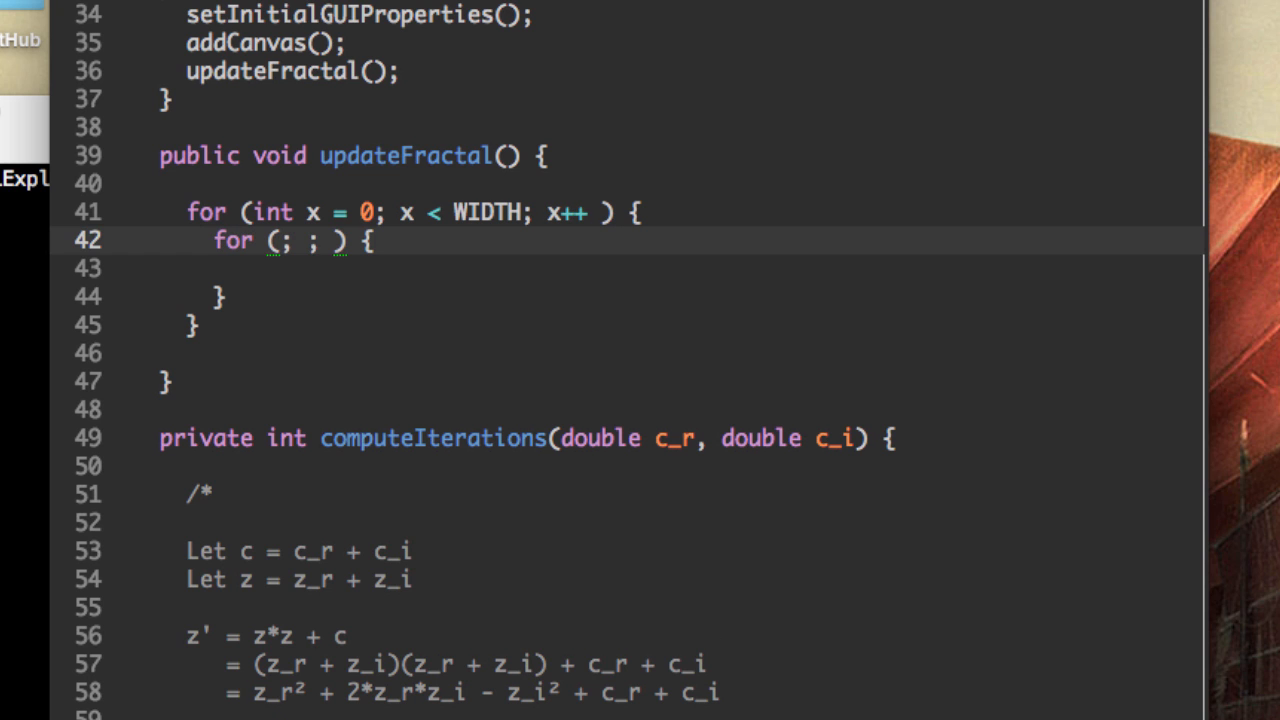
text(int y = 0)
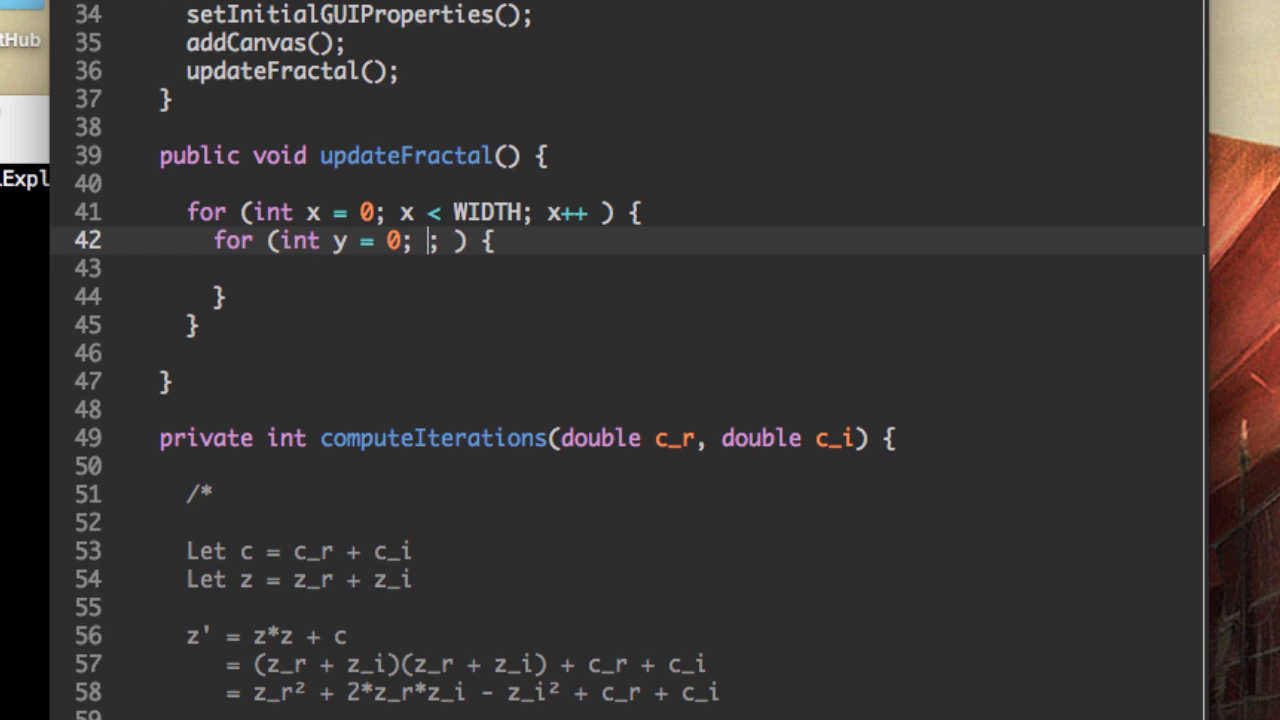
text(y < HEIGHT)
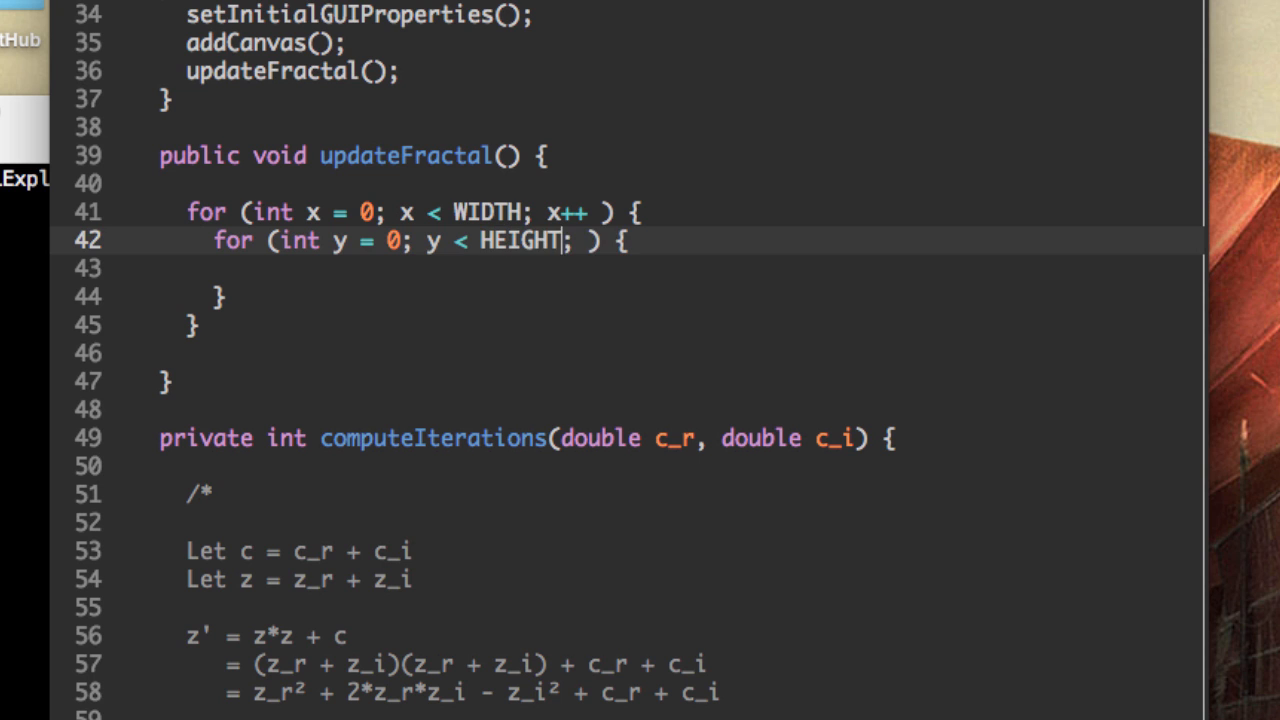
text(y++)
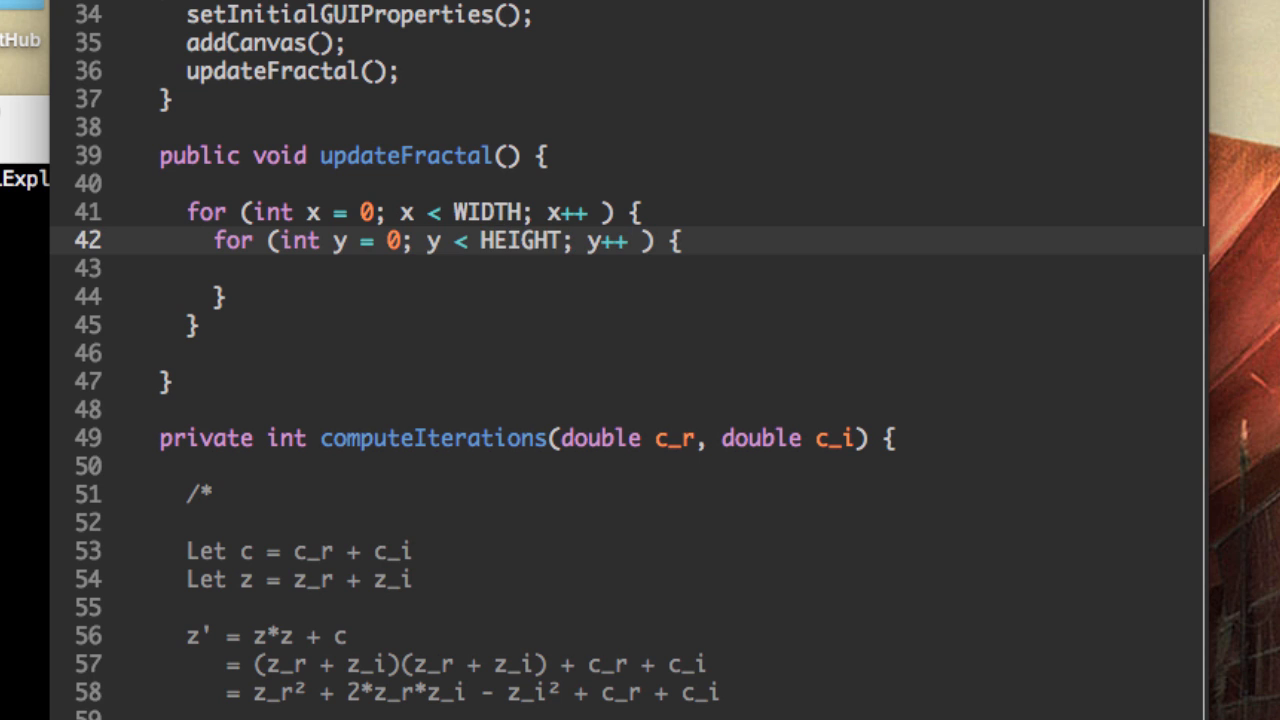
click(412, 240)
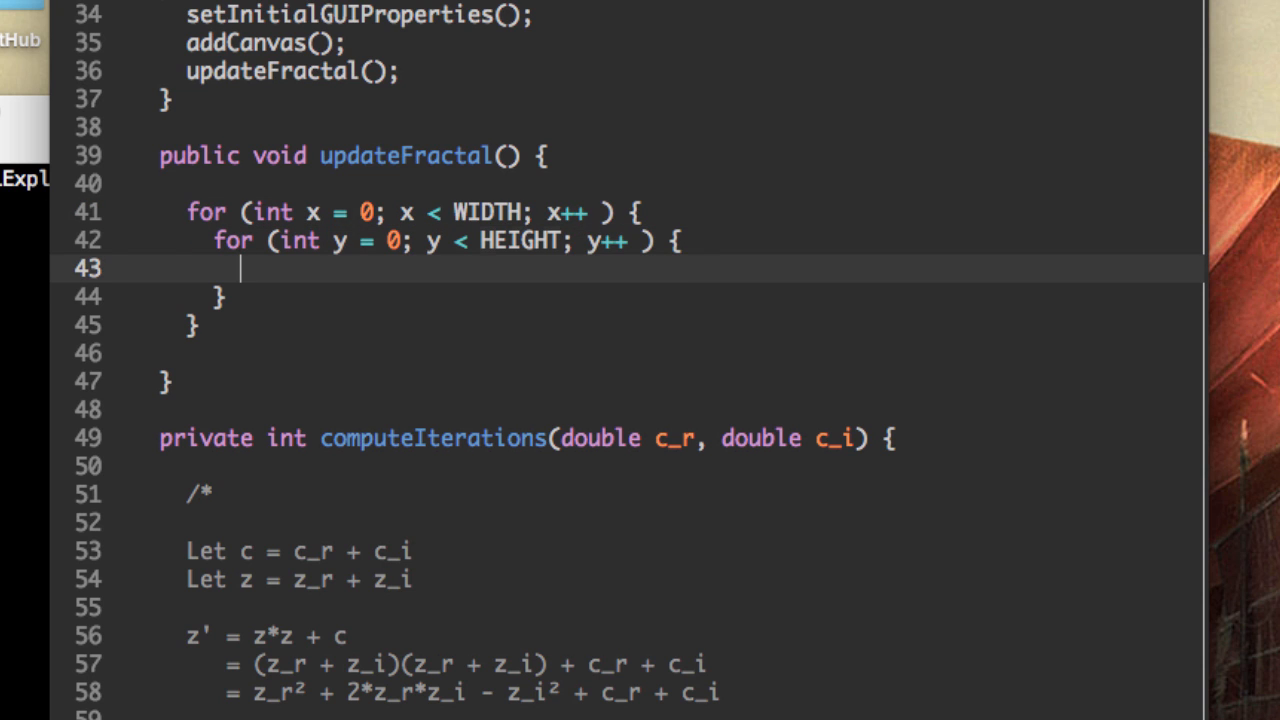
mouse_move(784, 332)
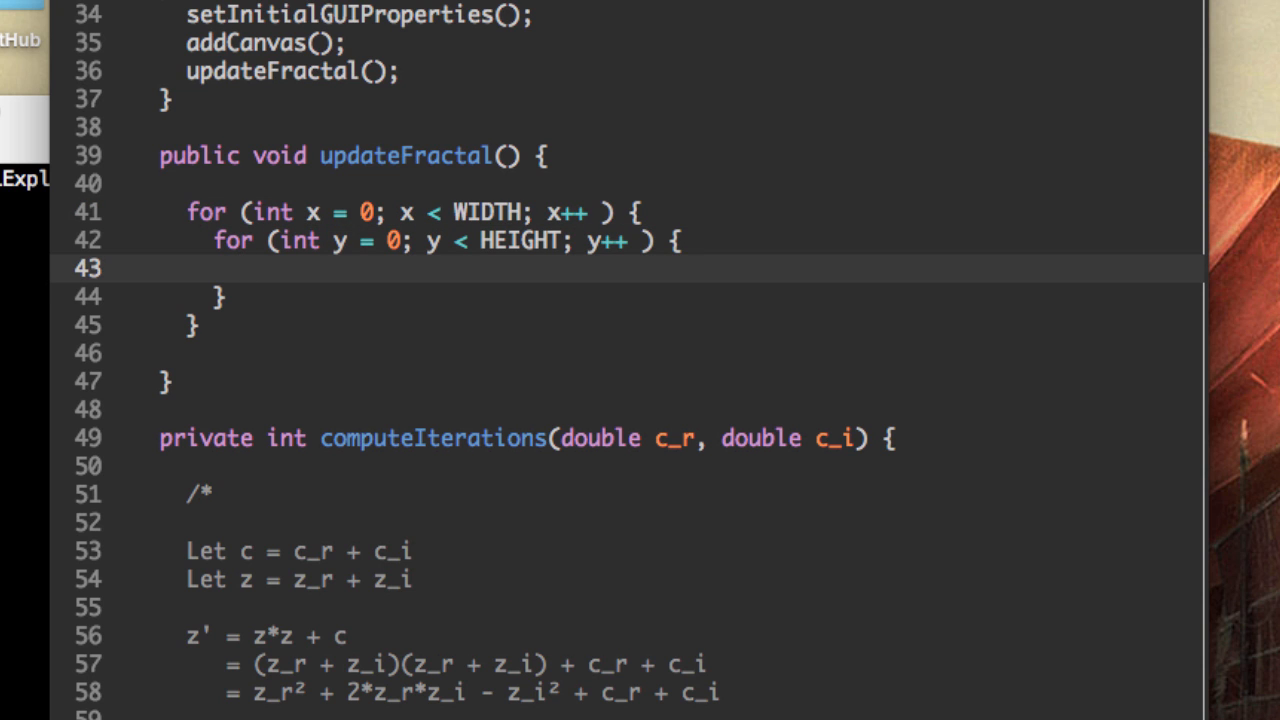
Step: Place the cursor in the inner loop body and review computeIterations and its c_r, c_i parameters
click(240, 268)
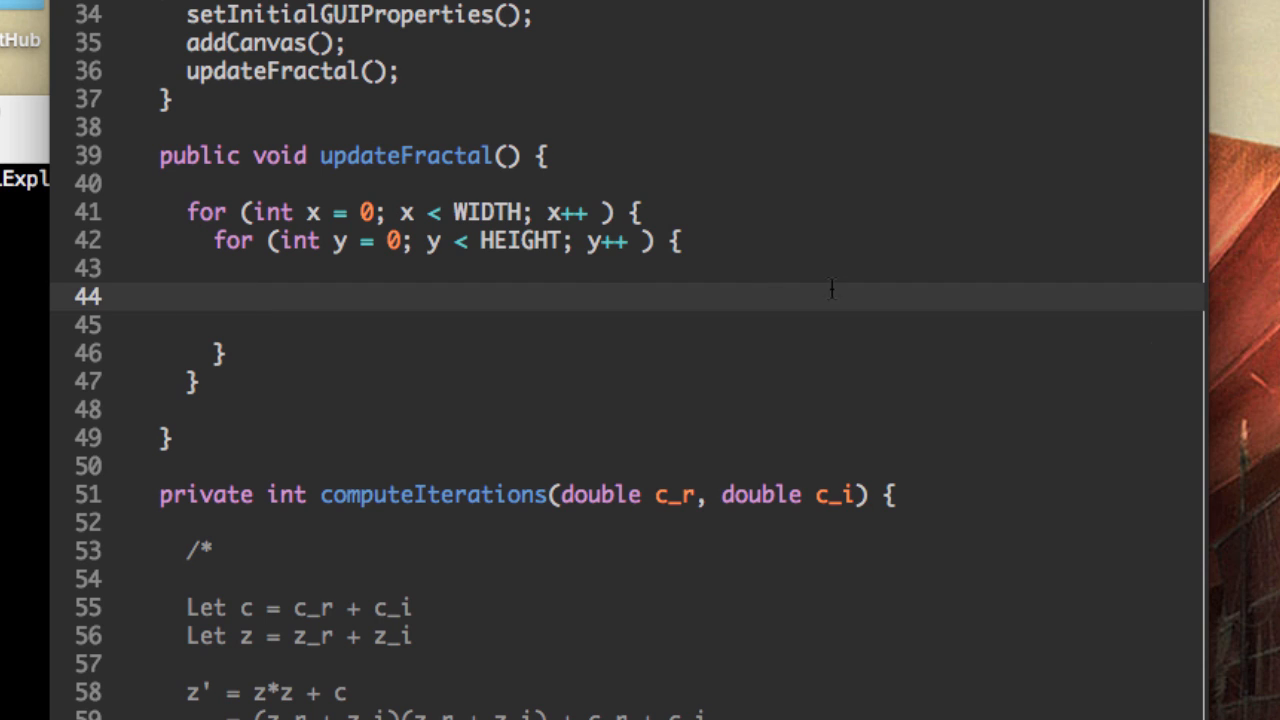
click(312, 212)
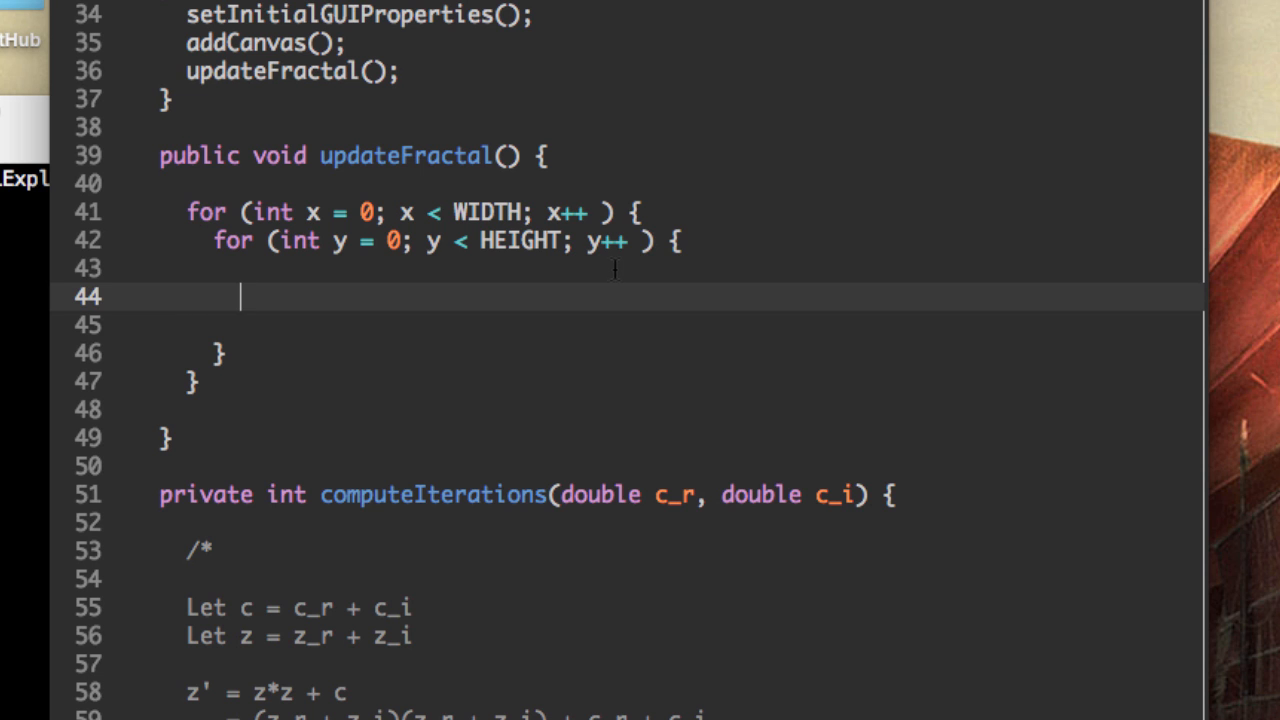
scroll(down, 3)
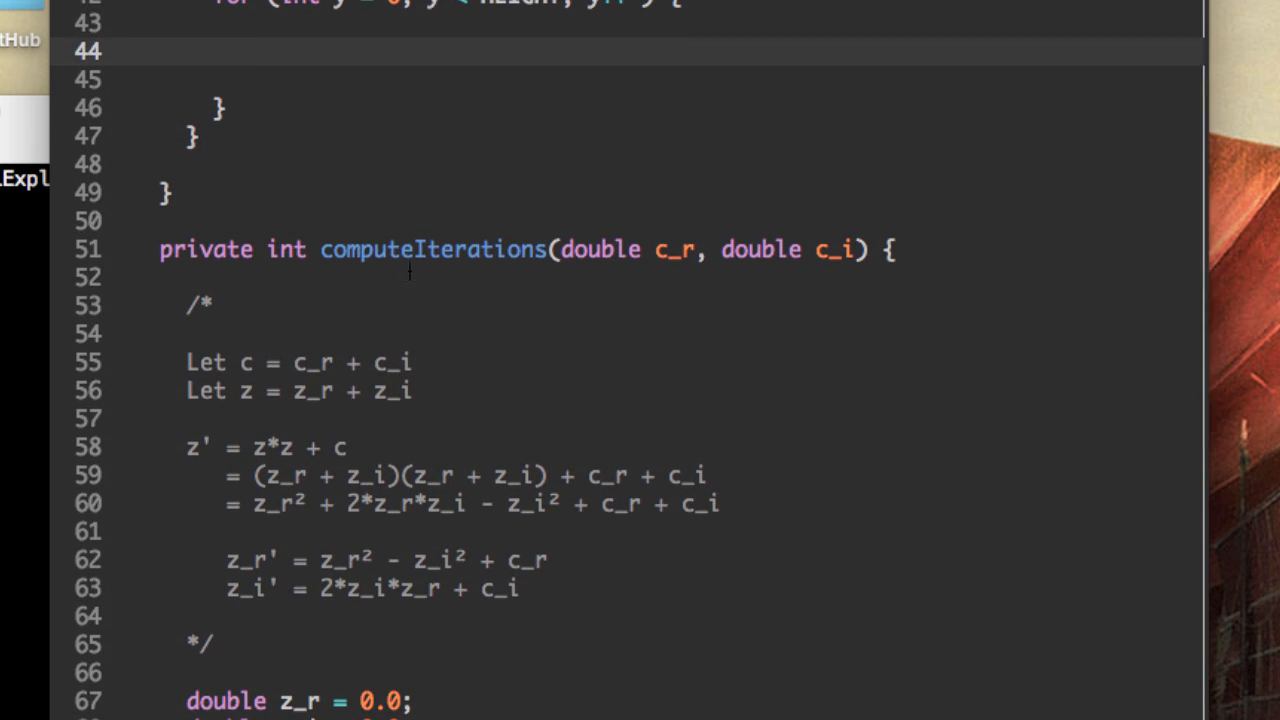
double_click(600, 248)
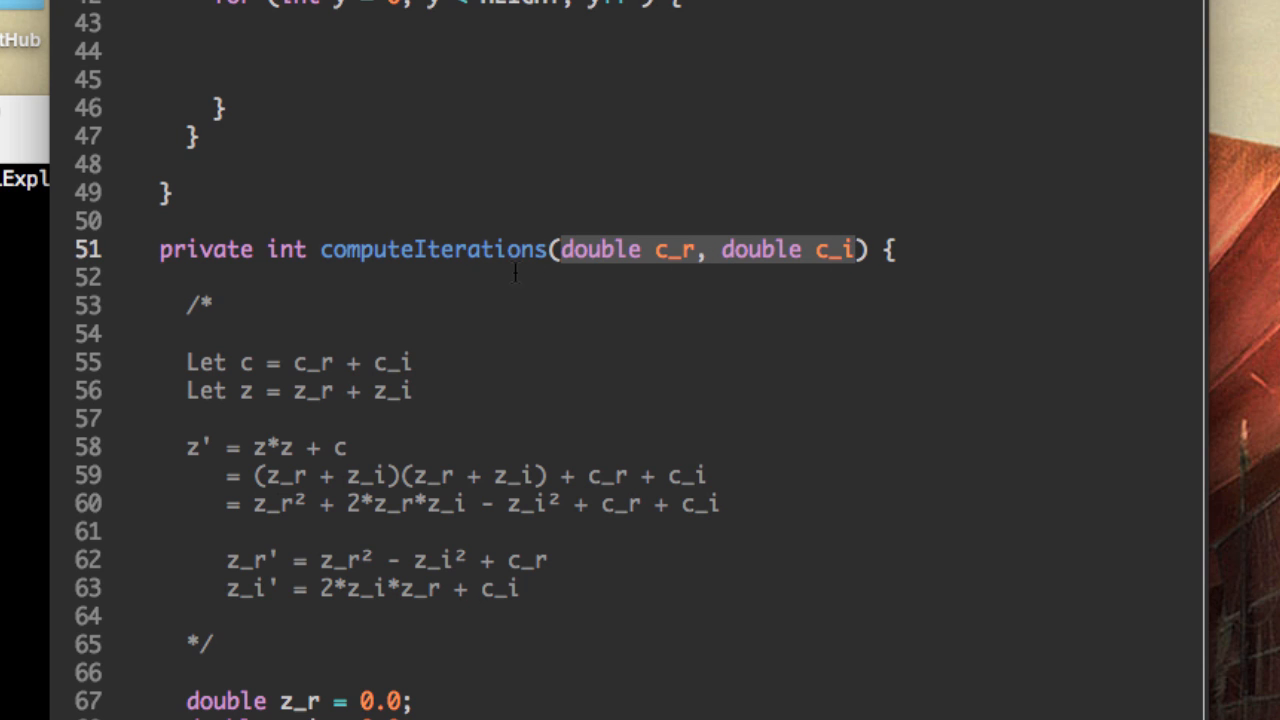
double_click(432, 248)
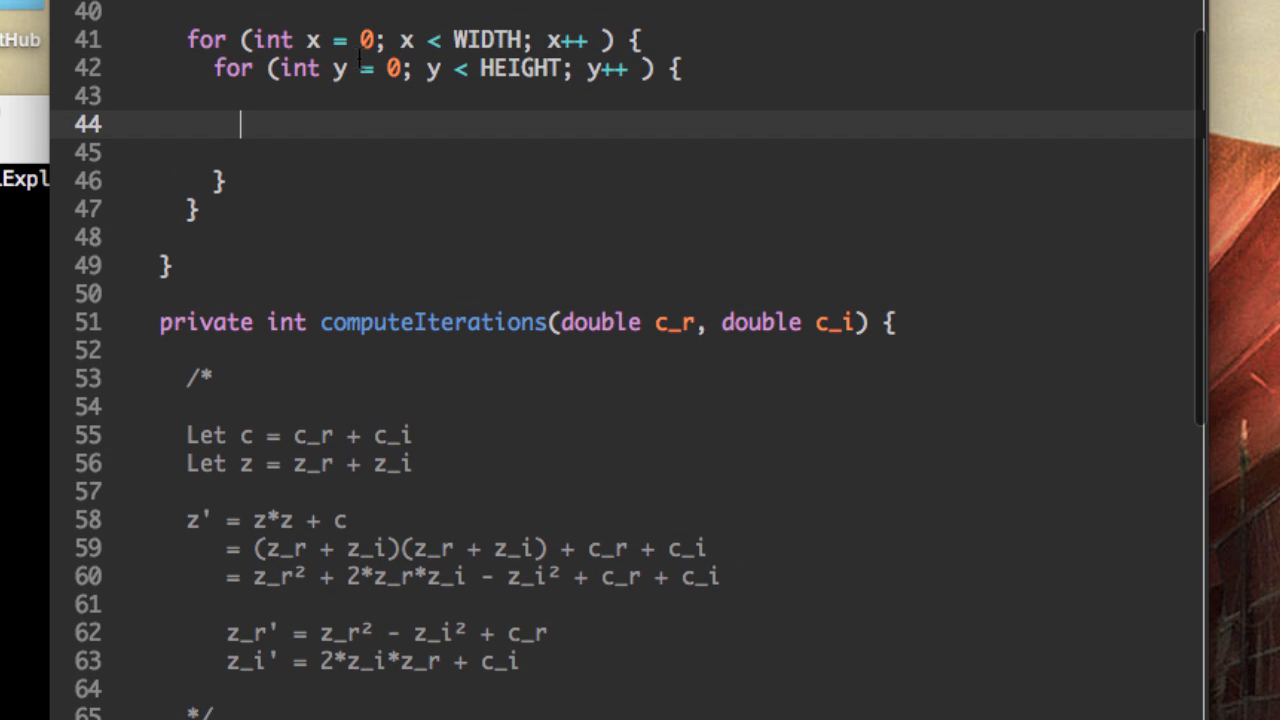
Step: Assign double c_r = getXPos(x); and double c_i = getYPos(y); inside the inner loop
text(double)
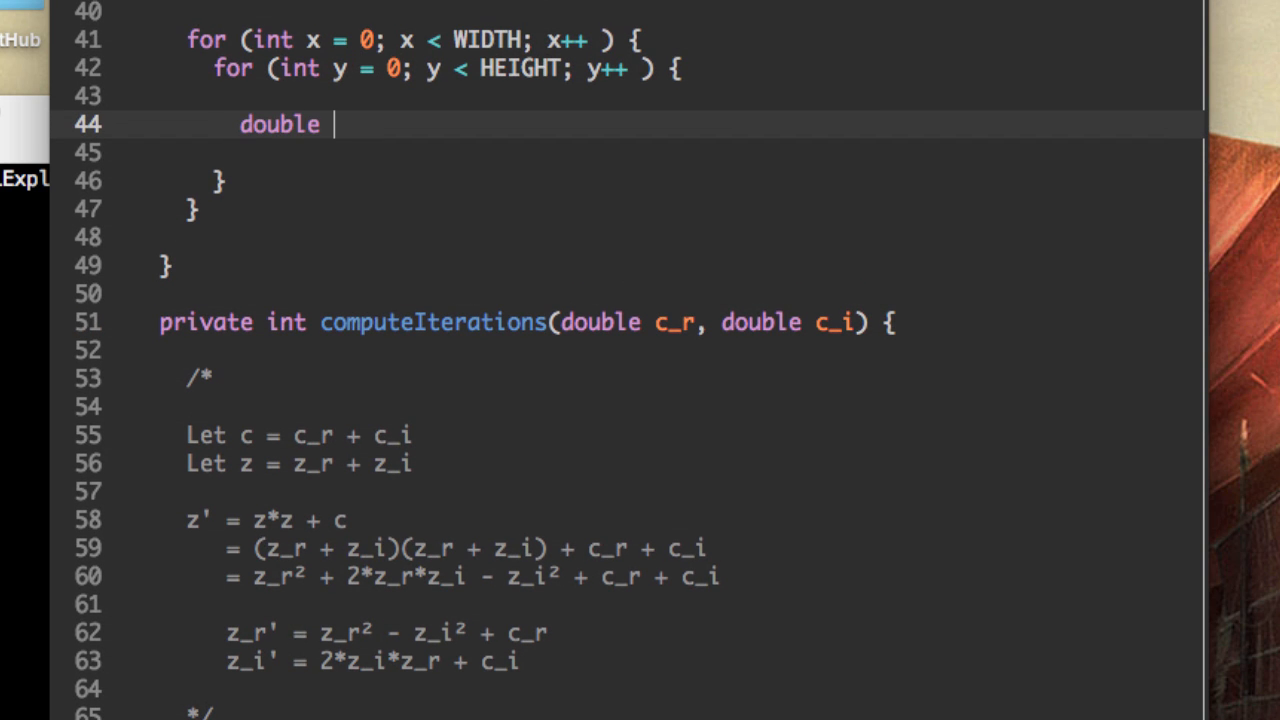
text(c_r)
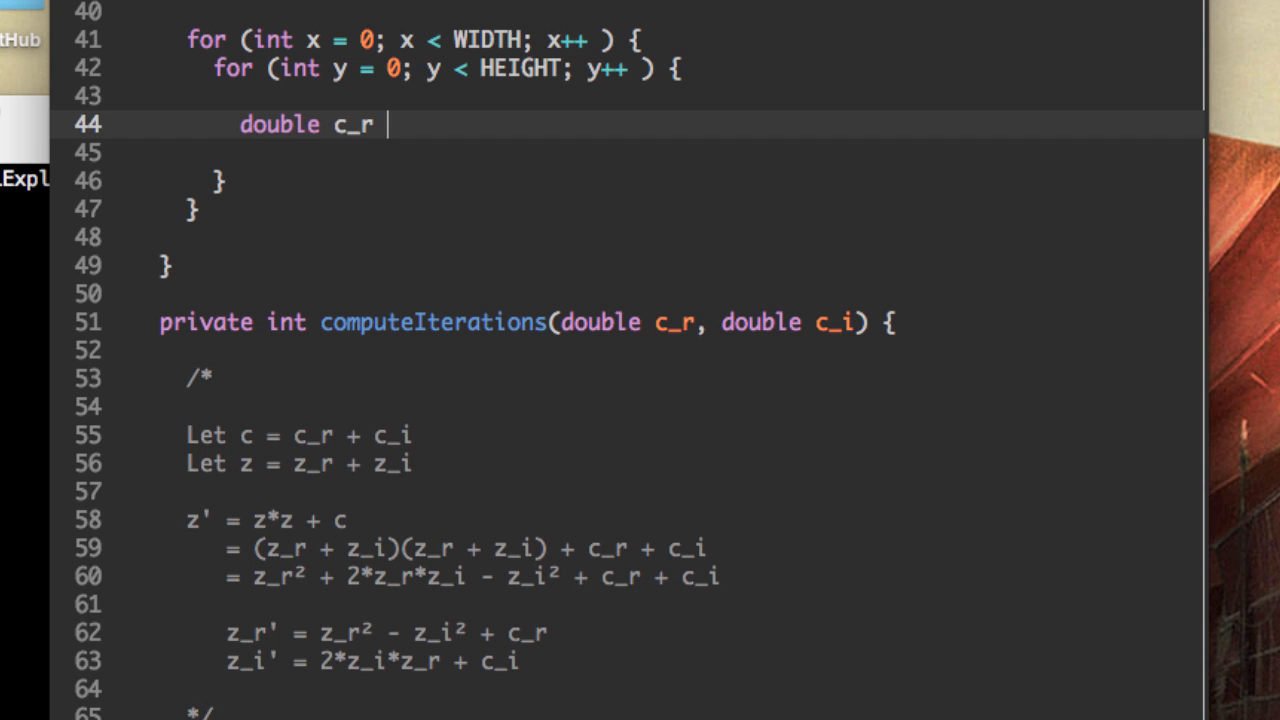
text(= g)
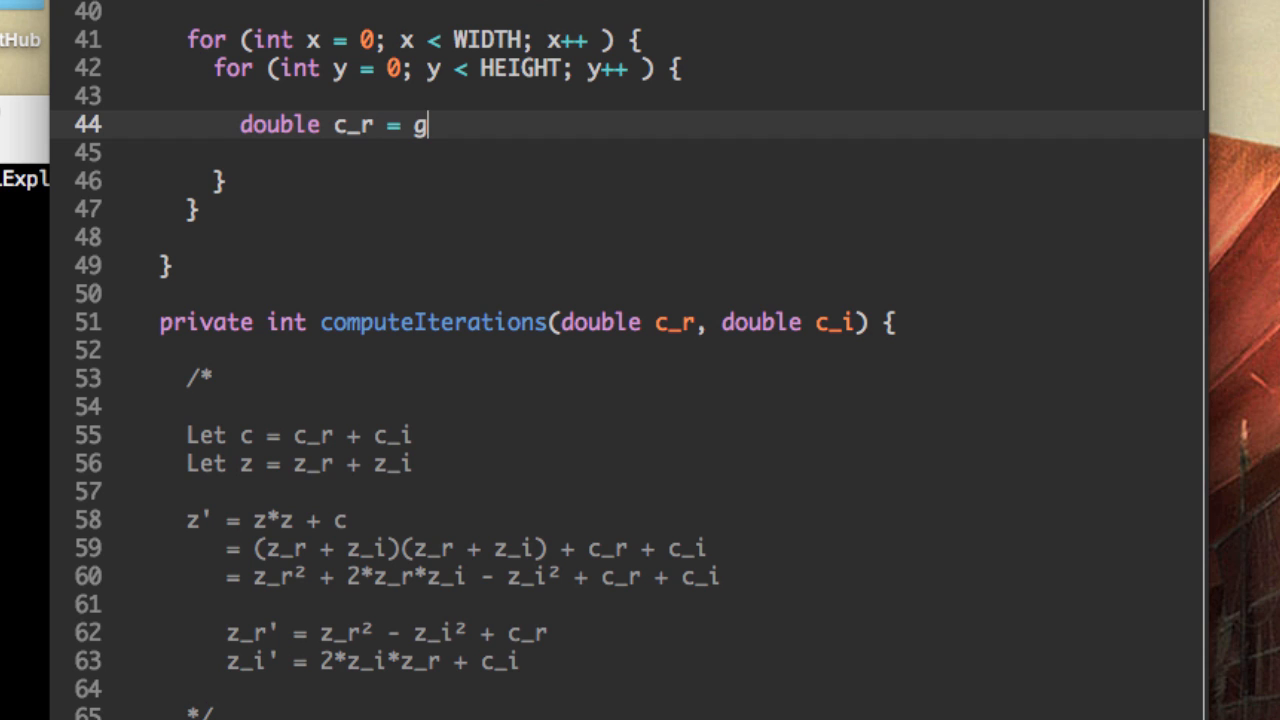
text(etXPos())
click(414, 152)
text(double c_i = getYPos(y);)
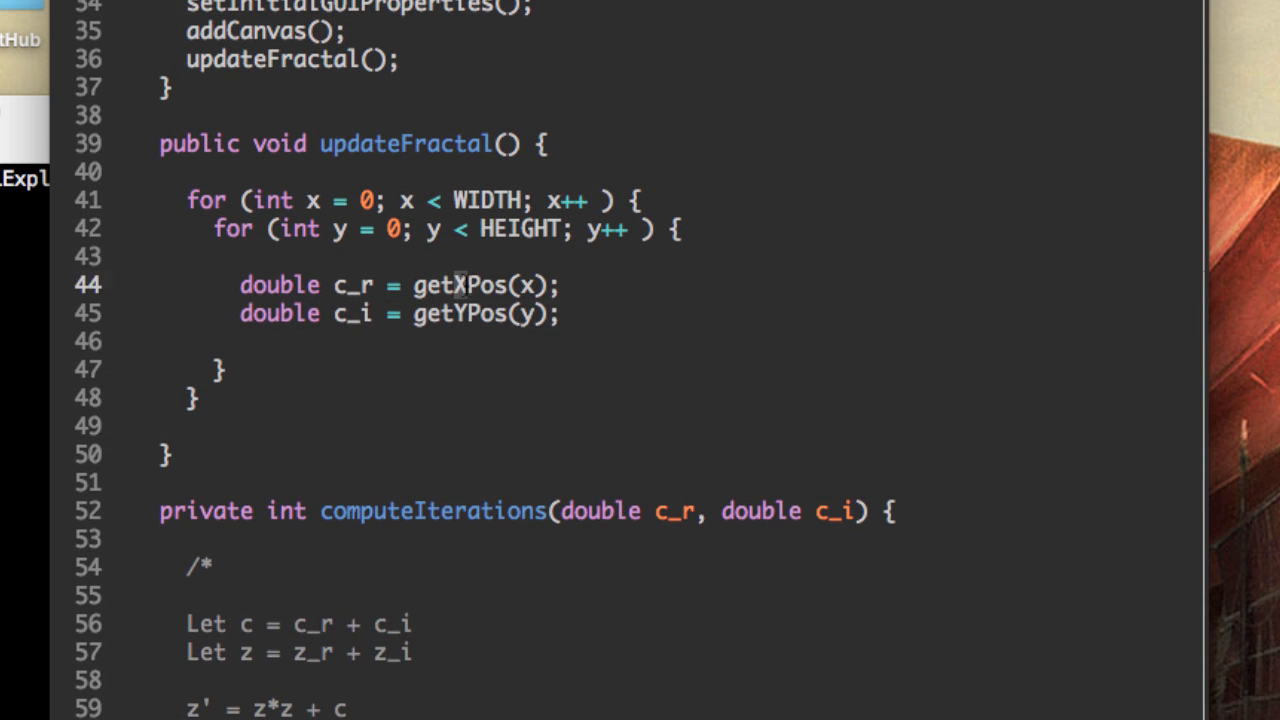
click(400, 256)
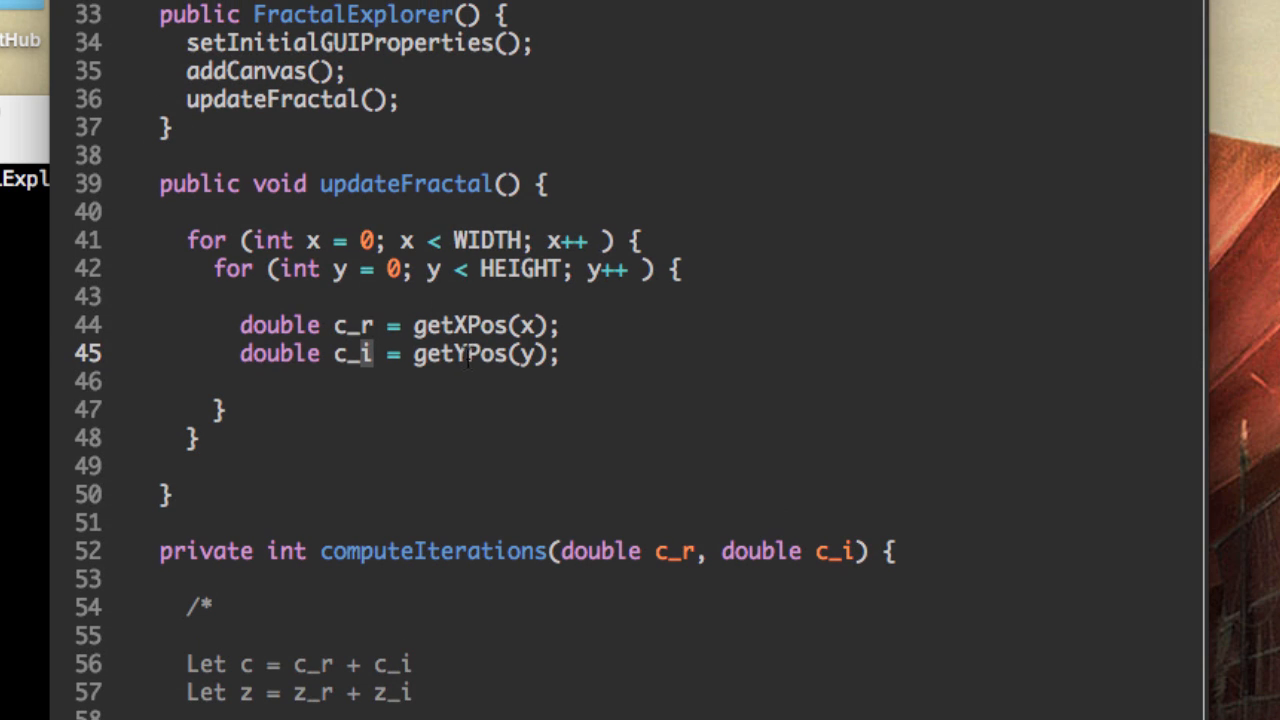
Step: Write the private double getXPos(double x) {} method signature above updateFractal
double_click(460, 324)
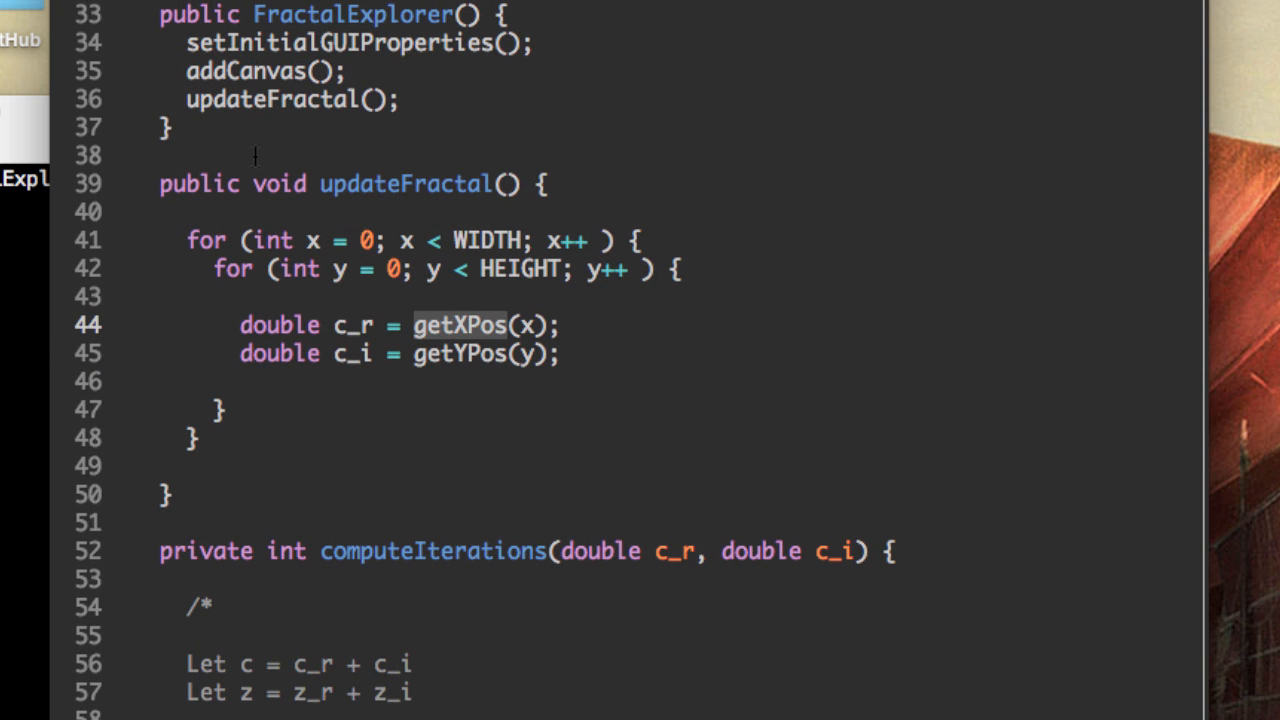
text(pr)
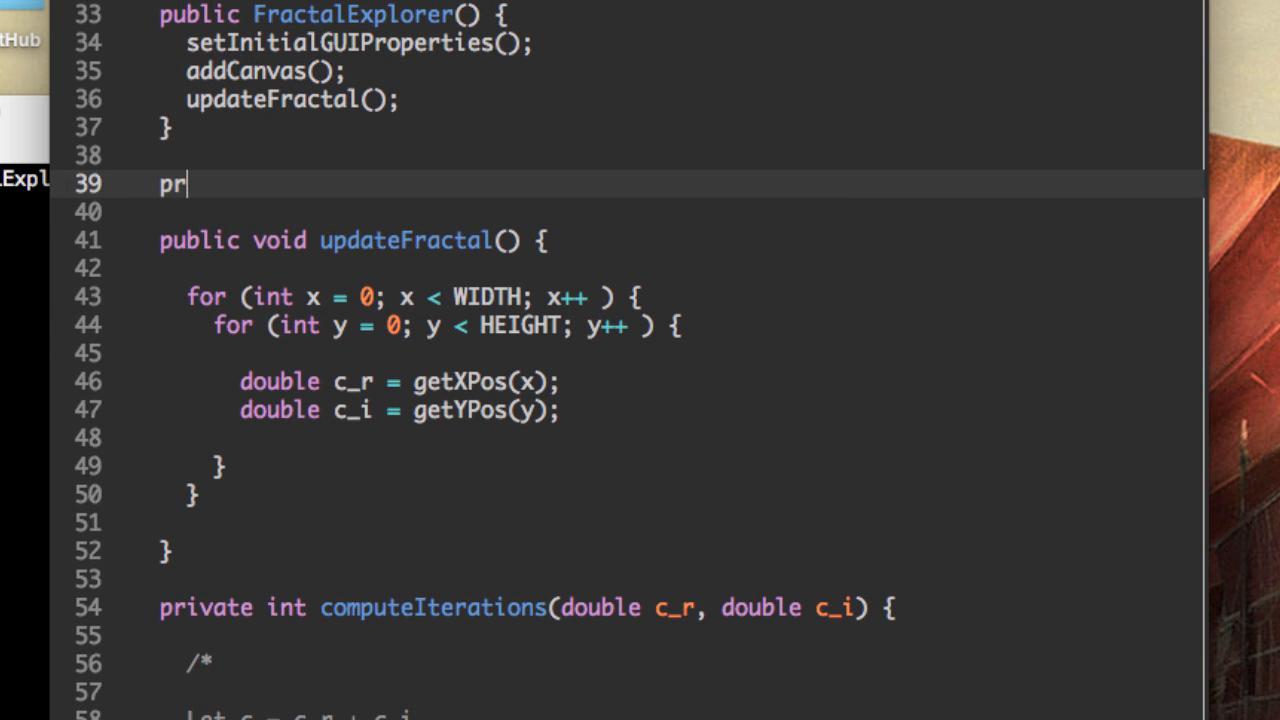
text(ivate)
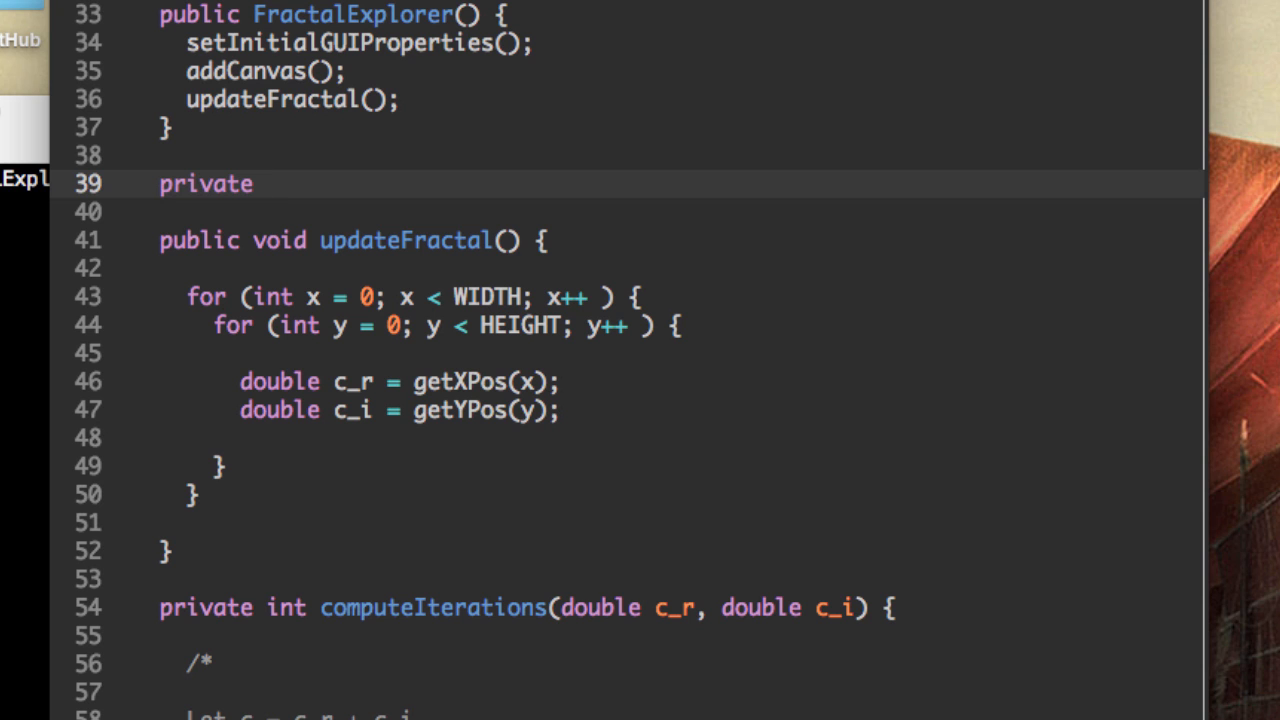
text(double ge)
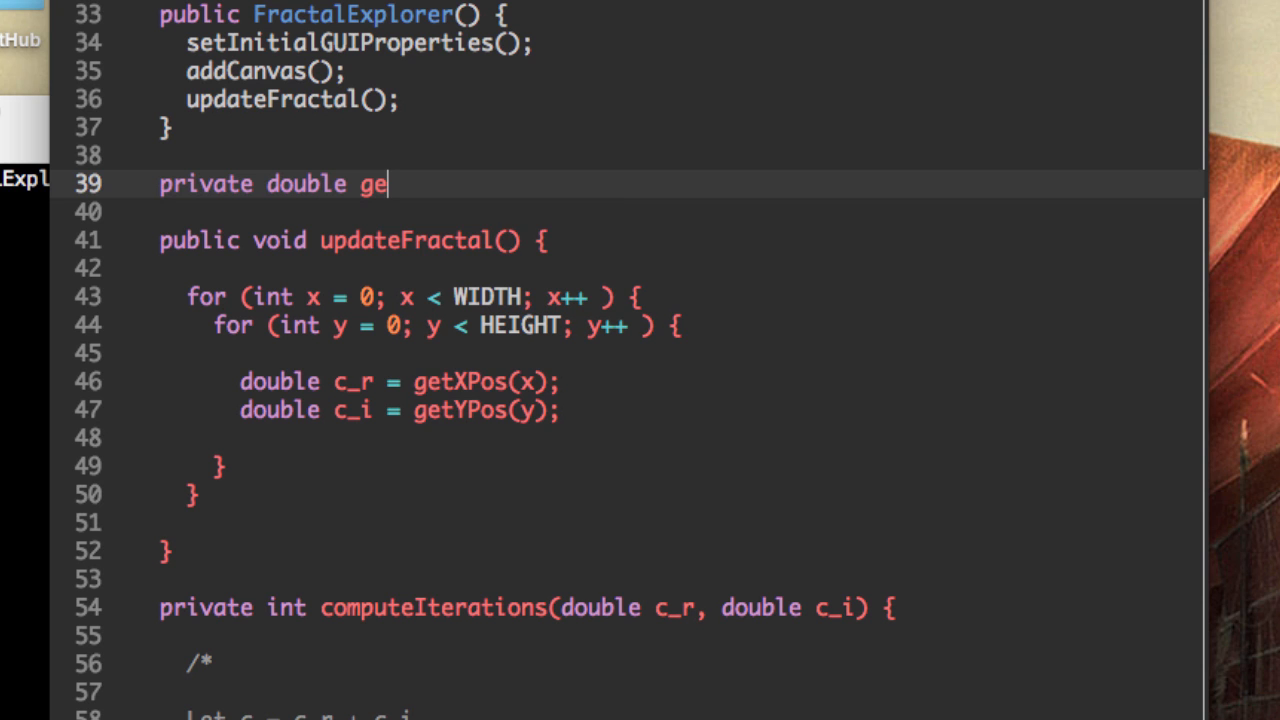
text(tXPos())
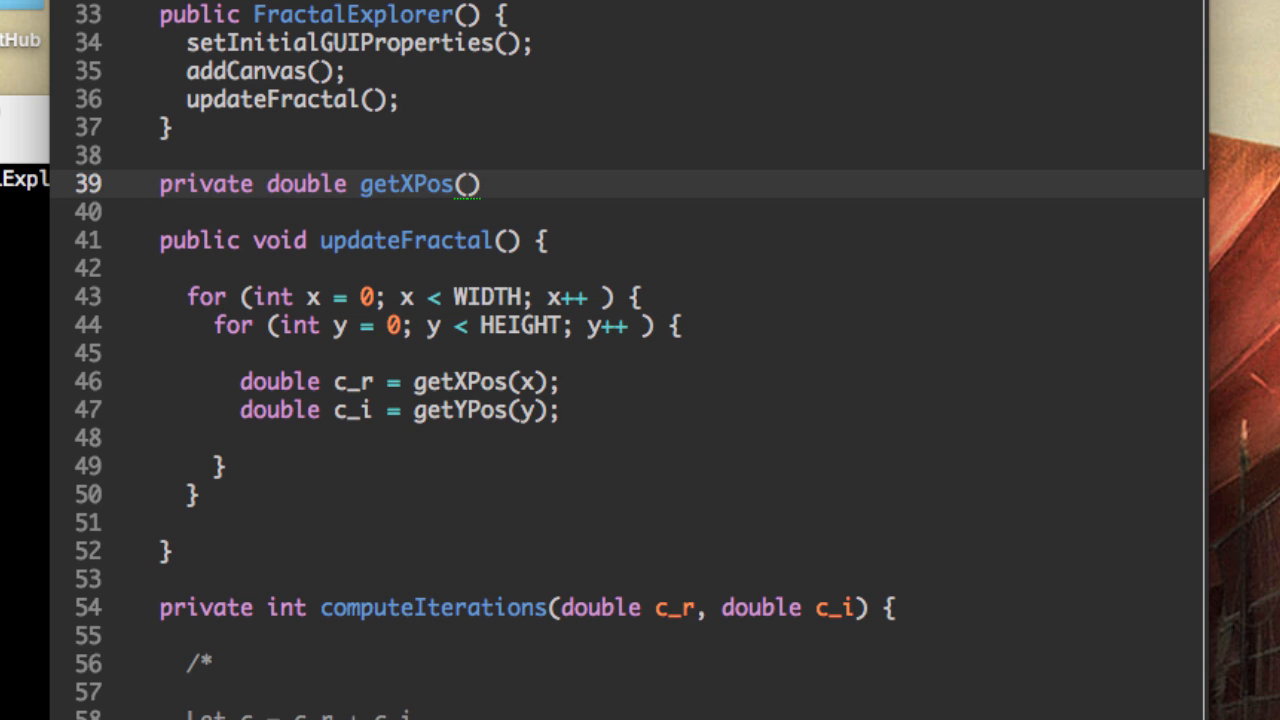
text(double x)
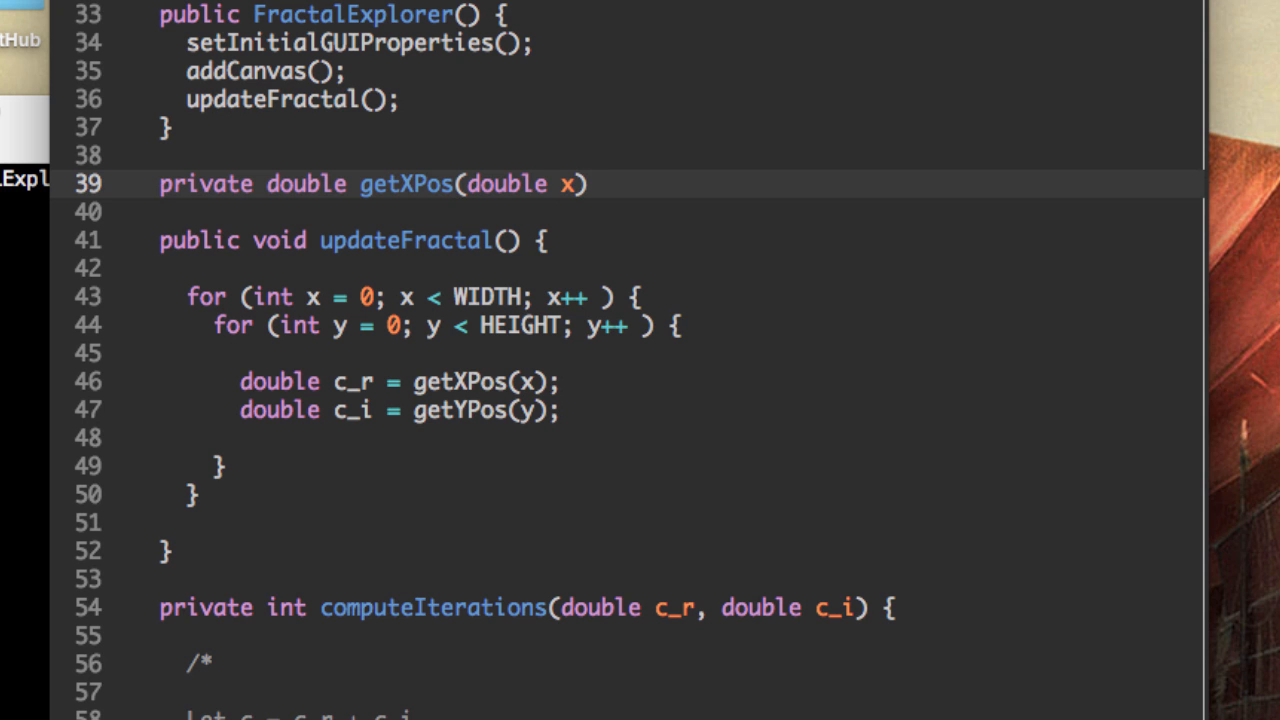
text({})
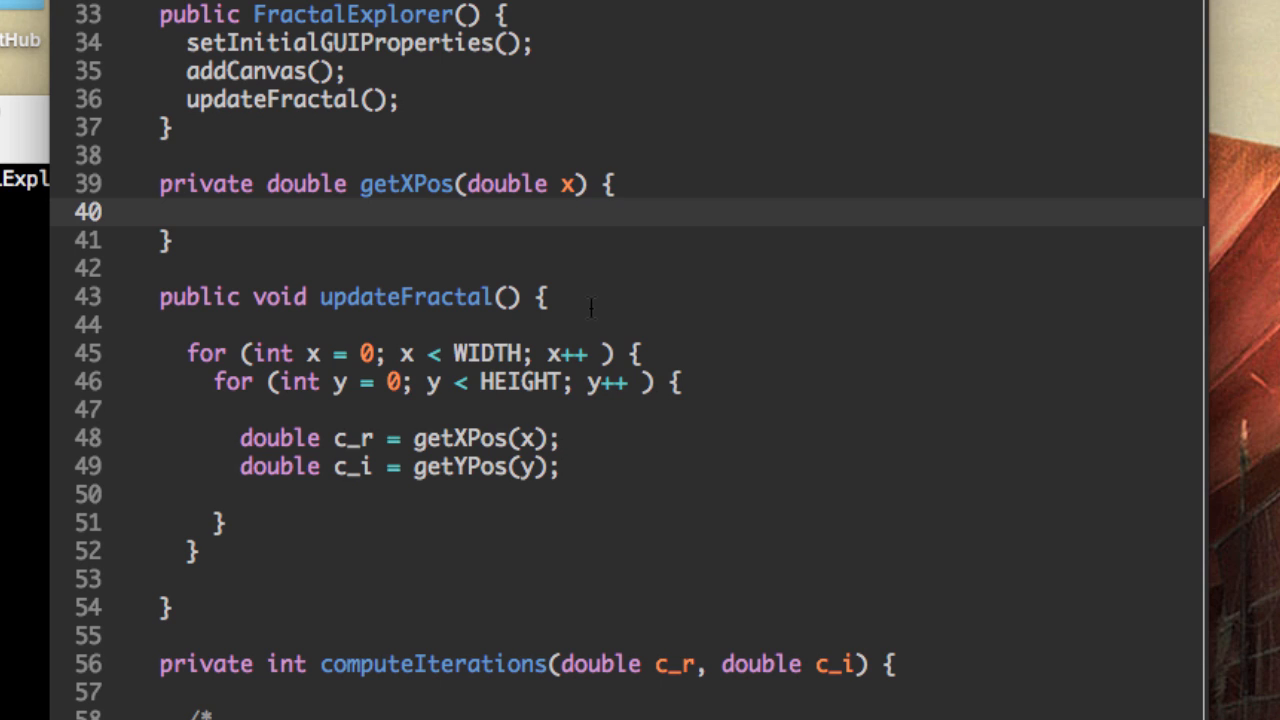
Step: Return x/zoomFactor + topLeftX from getXPos and y/zoomFactor - topLeftY from getYPos
click(184, 212)
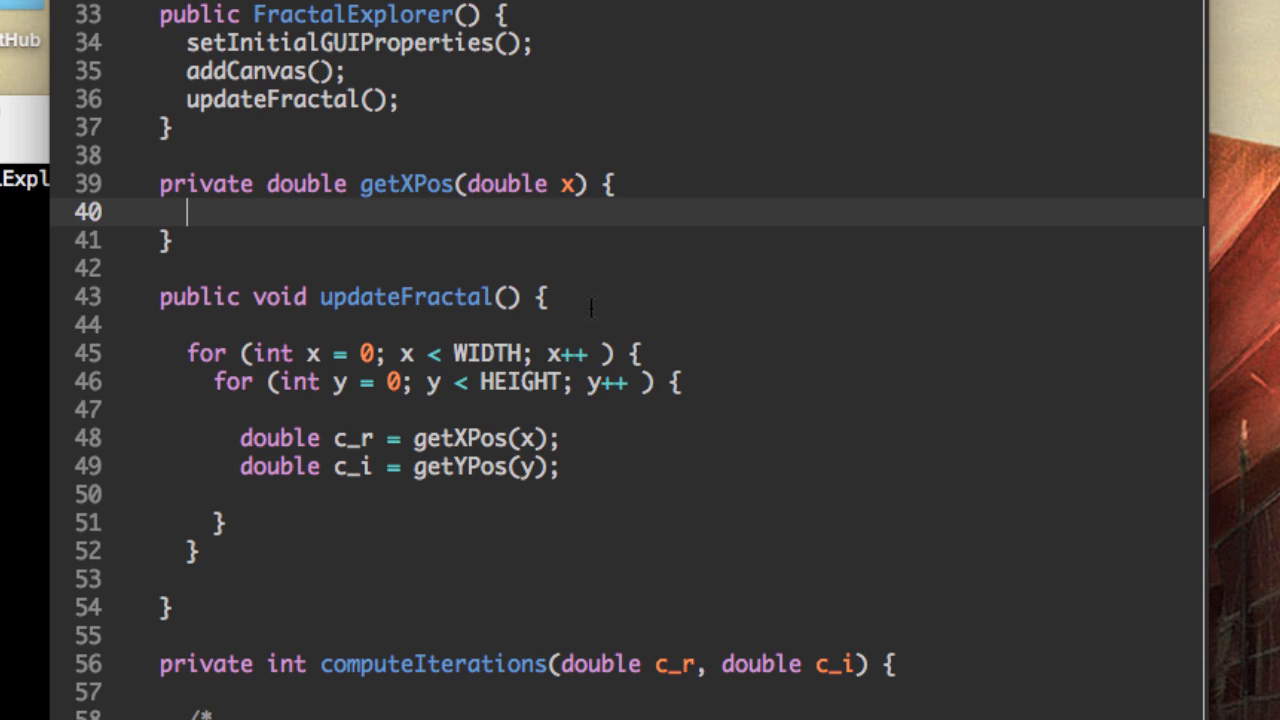
text(return)
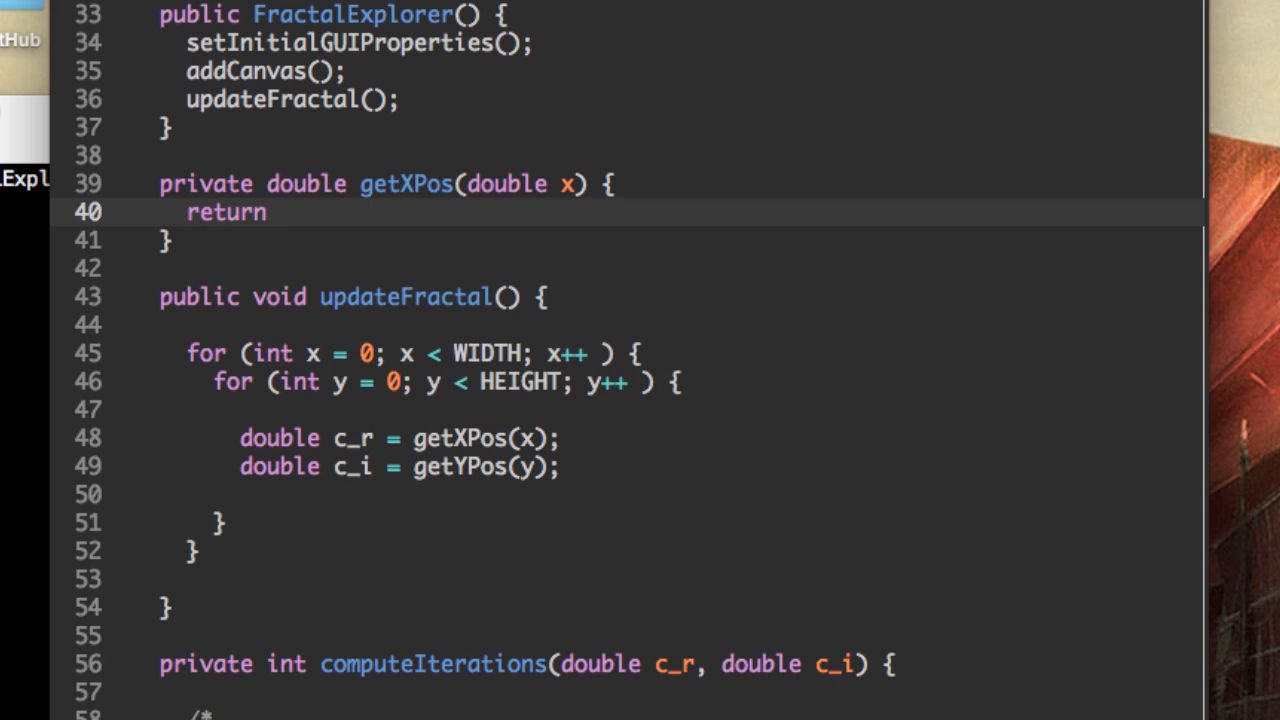
click(284, 212)
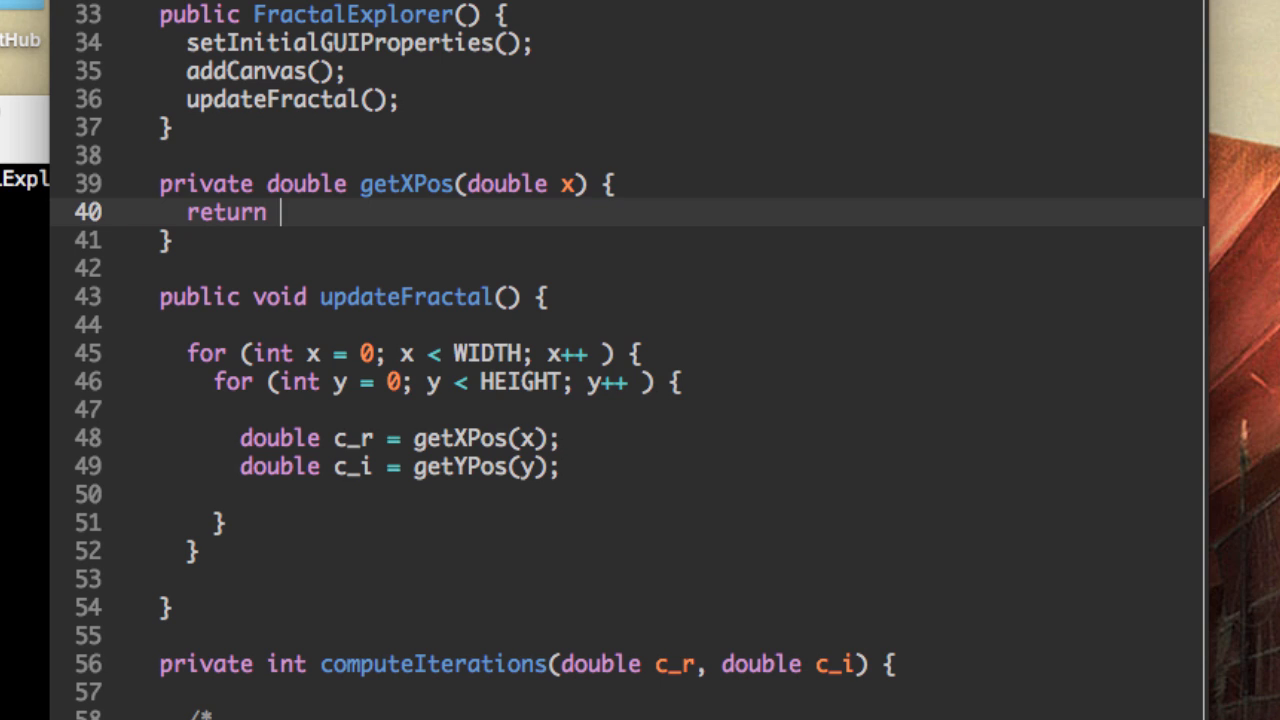
text(x)
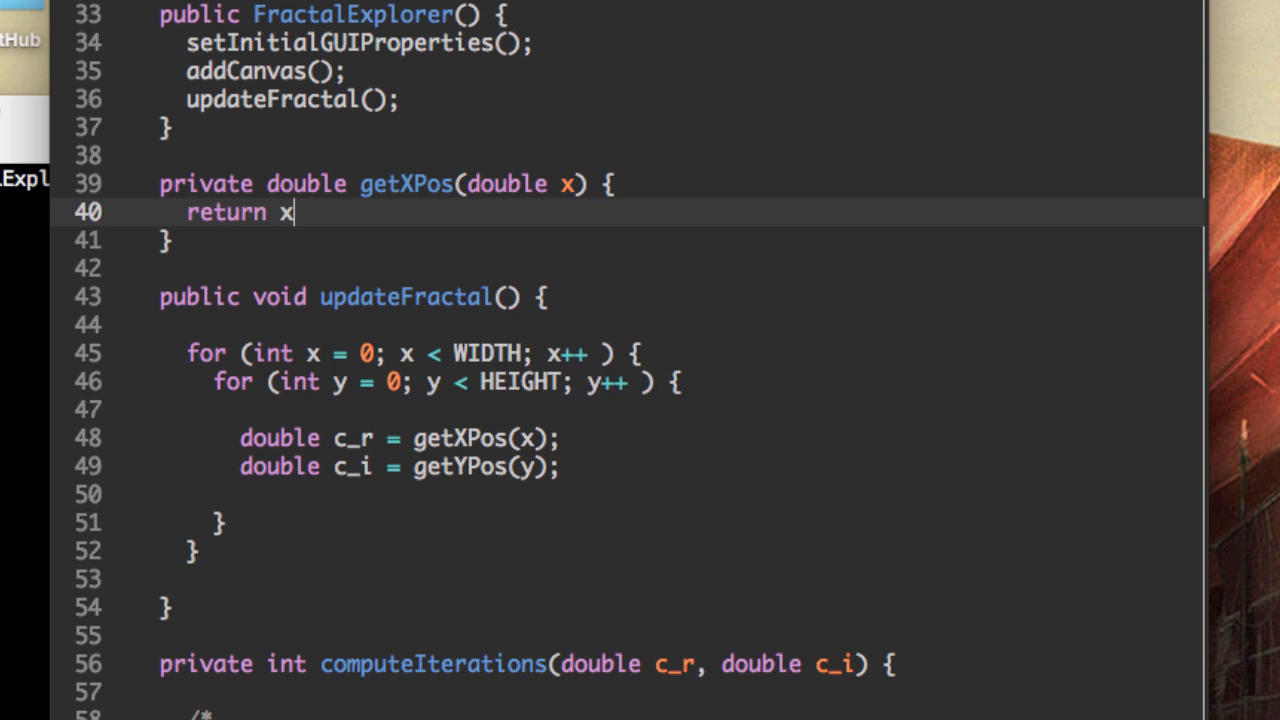
text(/zoomFactor)
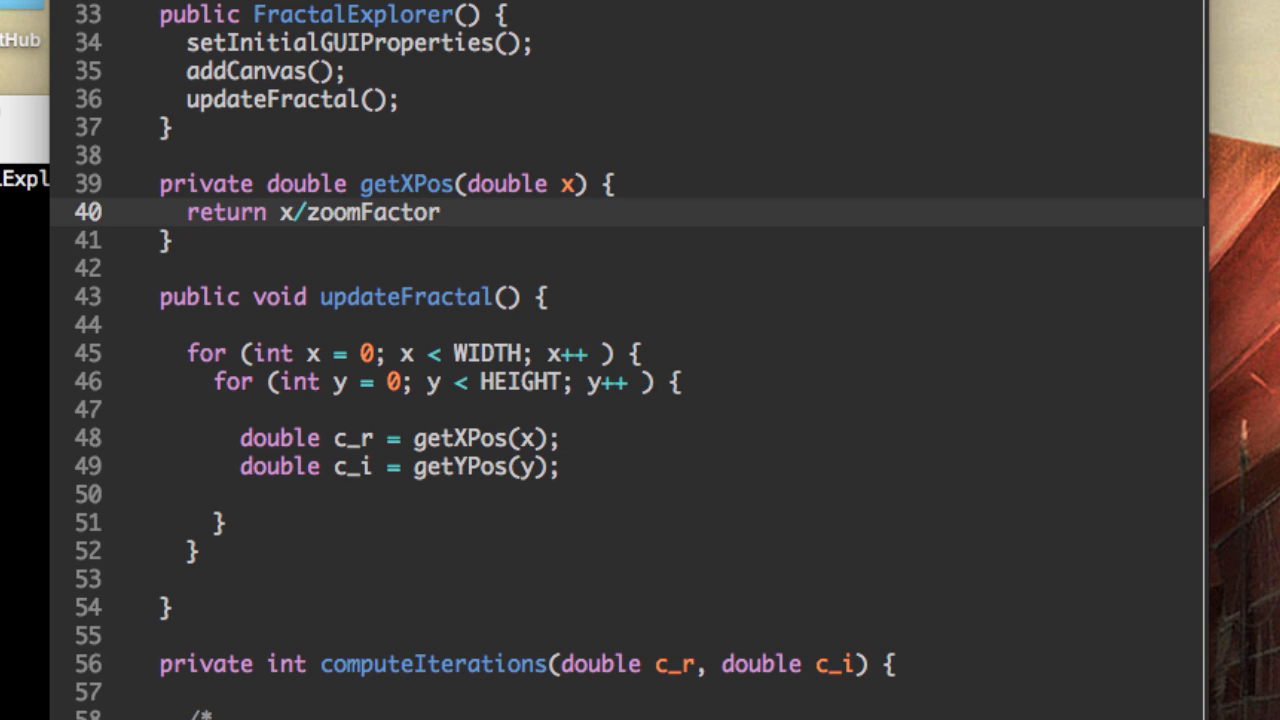
text(+ topLeftX;)
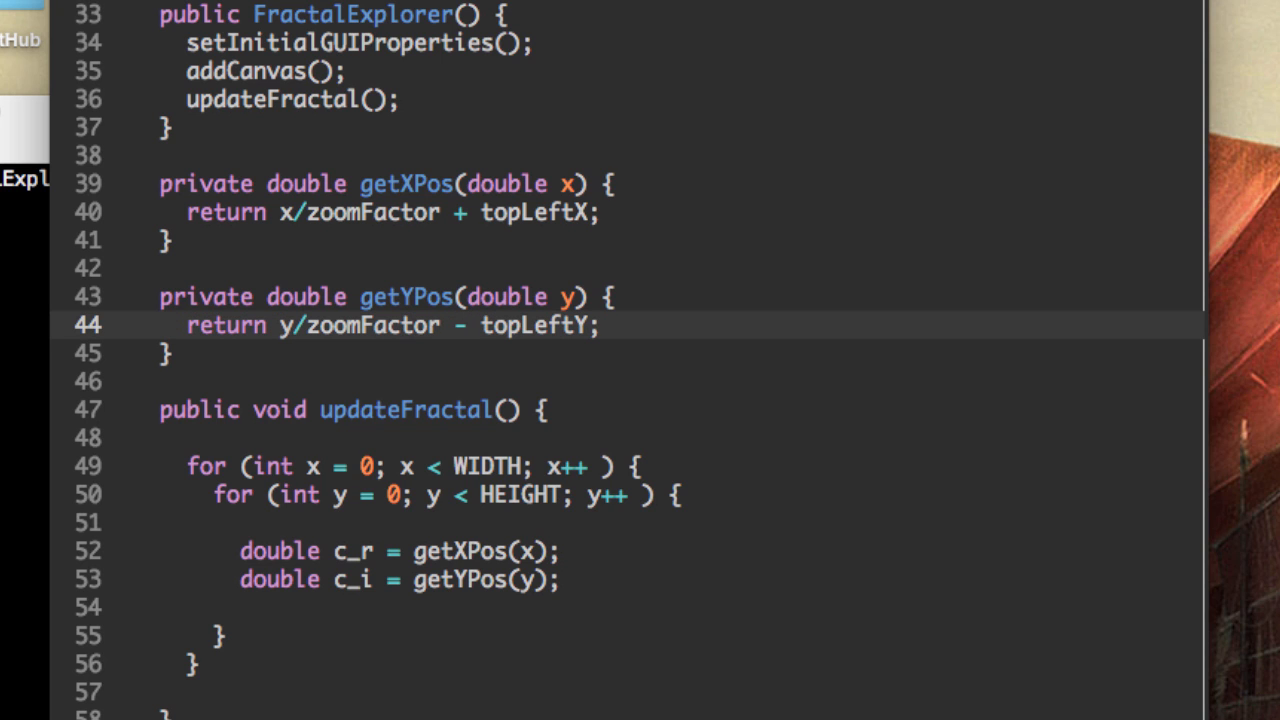
click(468, 324)
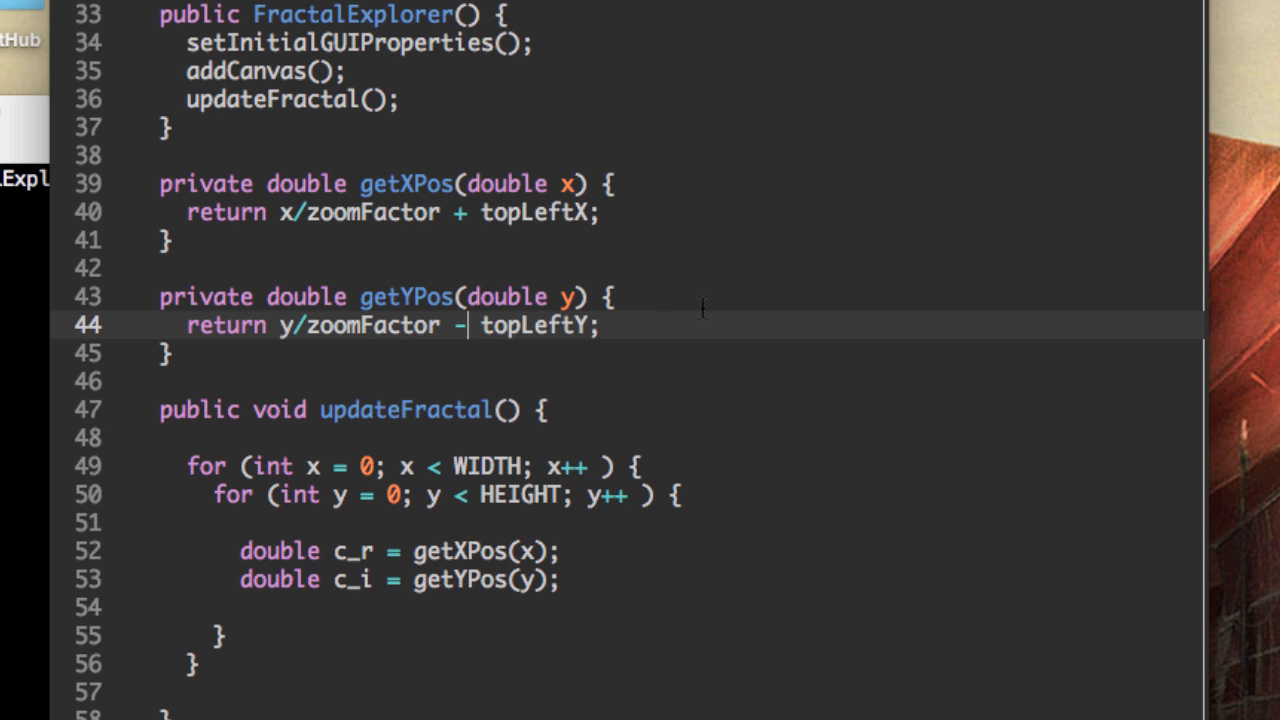
Step: Store computeIterations(c_r, c_i) in int iterCount after the c_i line in the loop
scroll(down, 3)
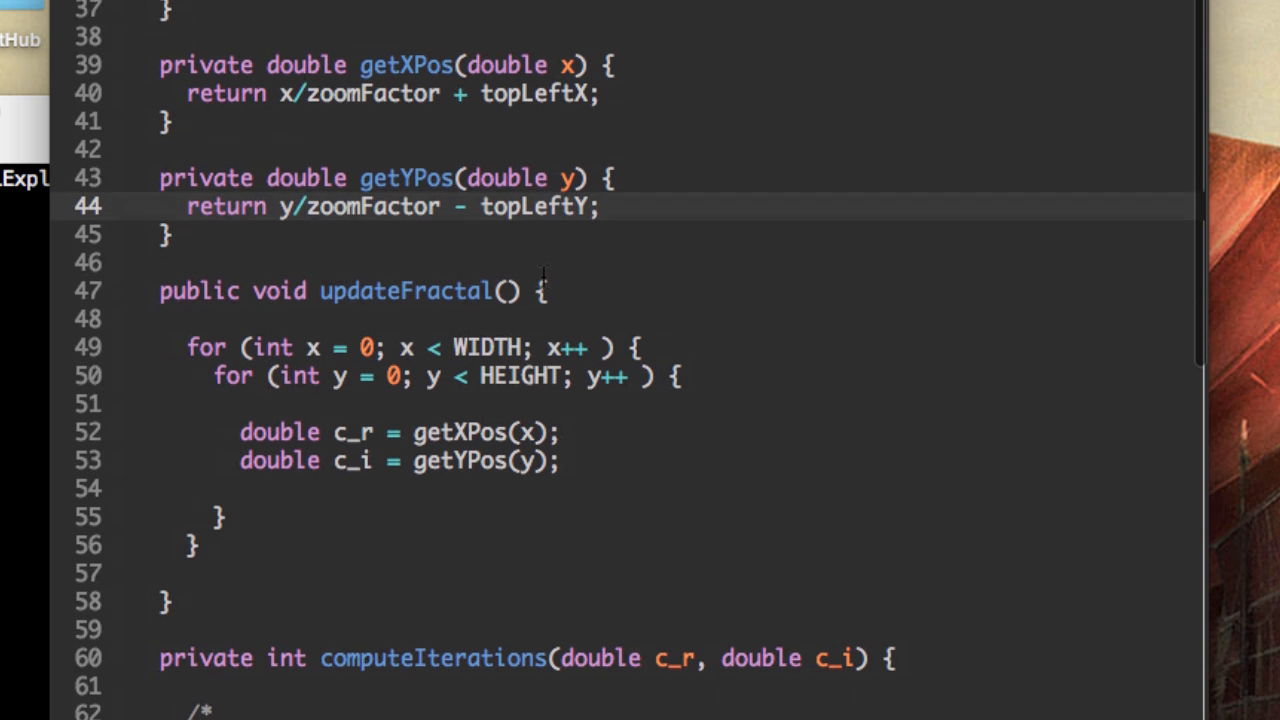
scroll(down, 3)
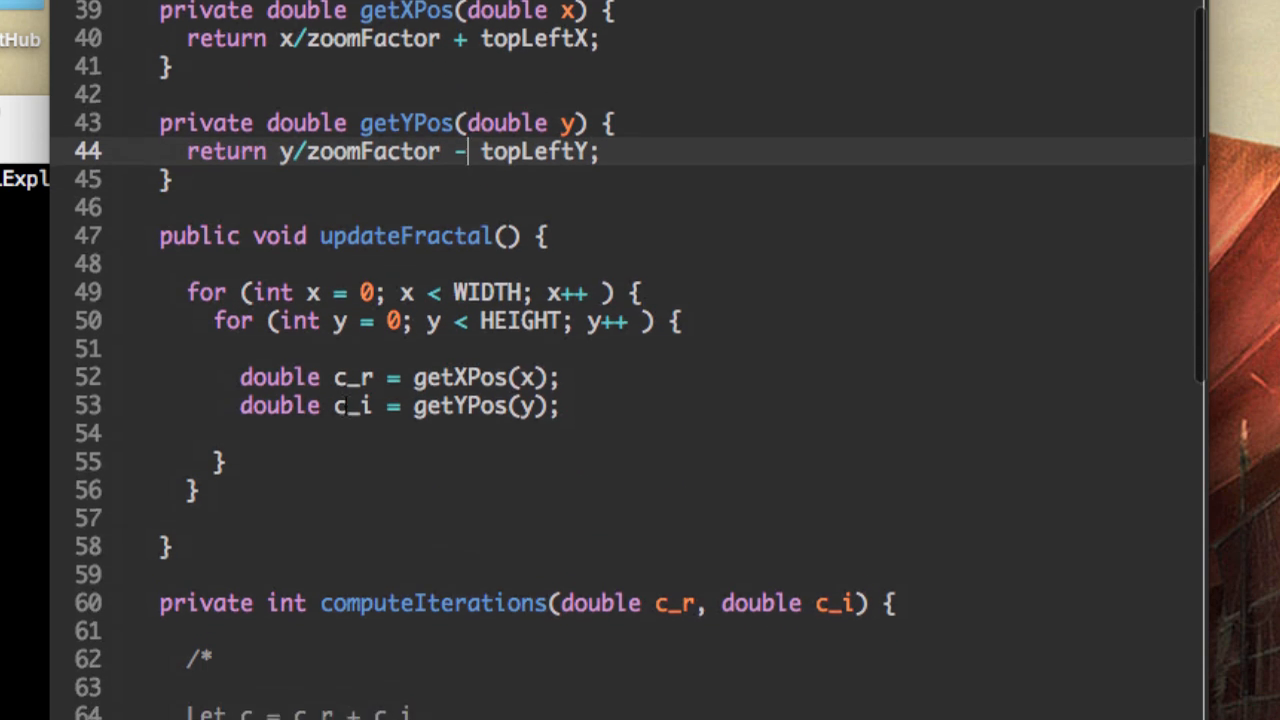
scroll(down, 3)
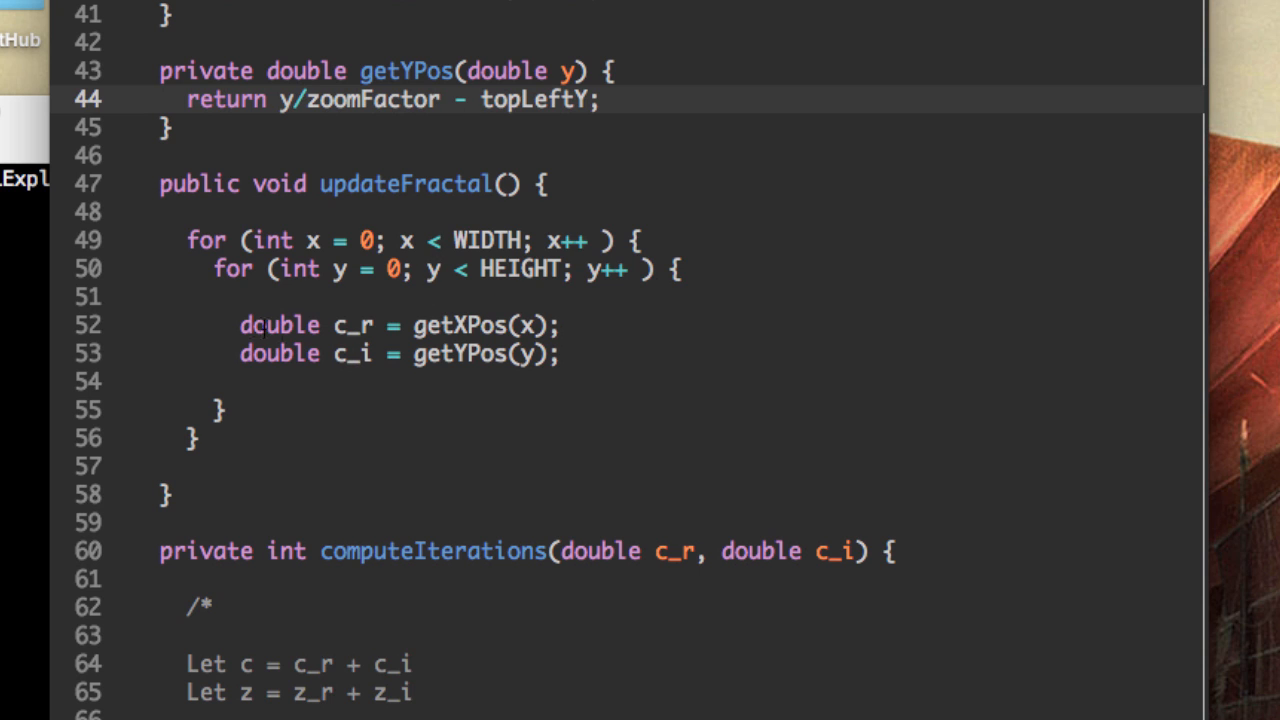
click(344, 324)
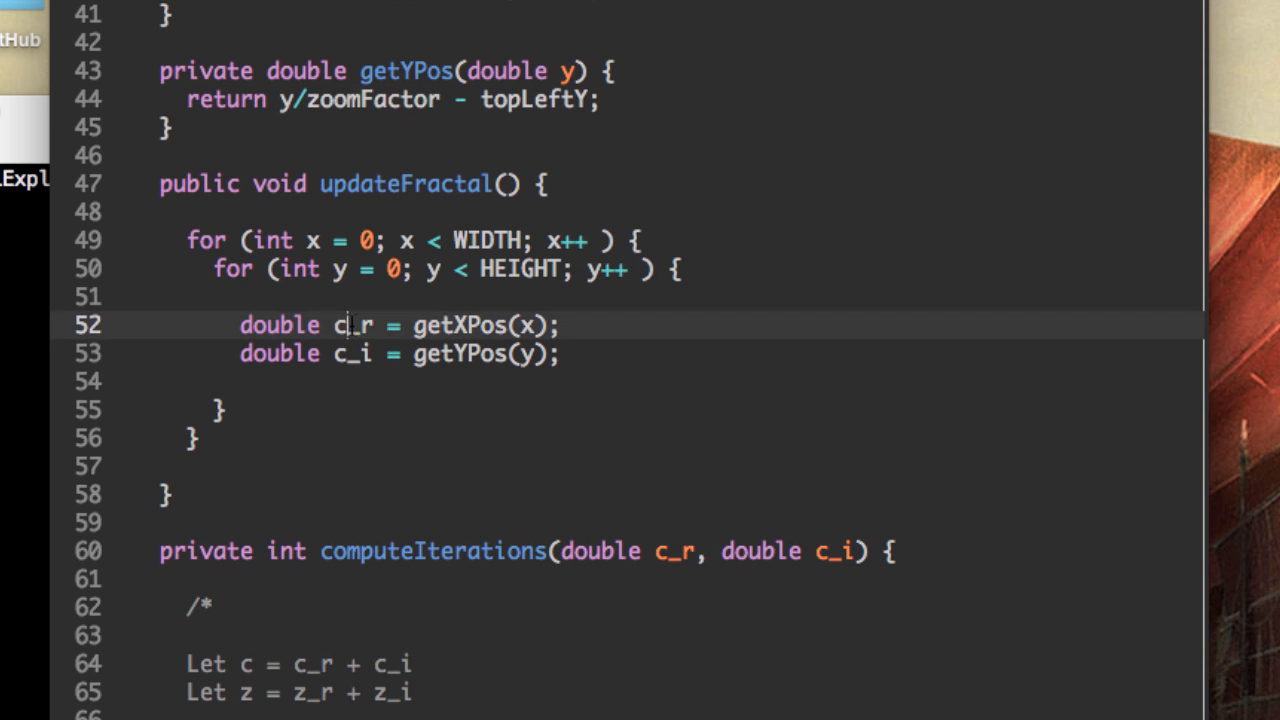
double_click(352, 324)
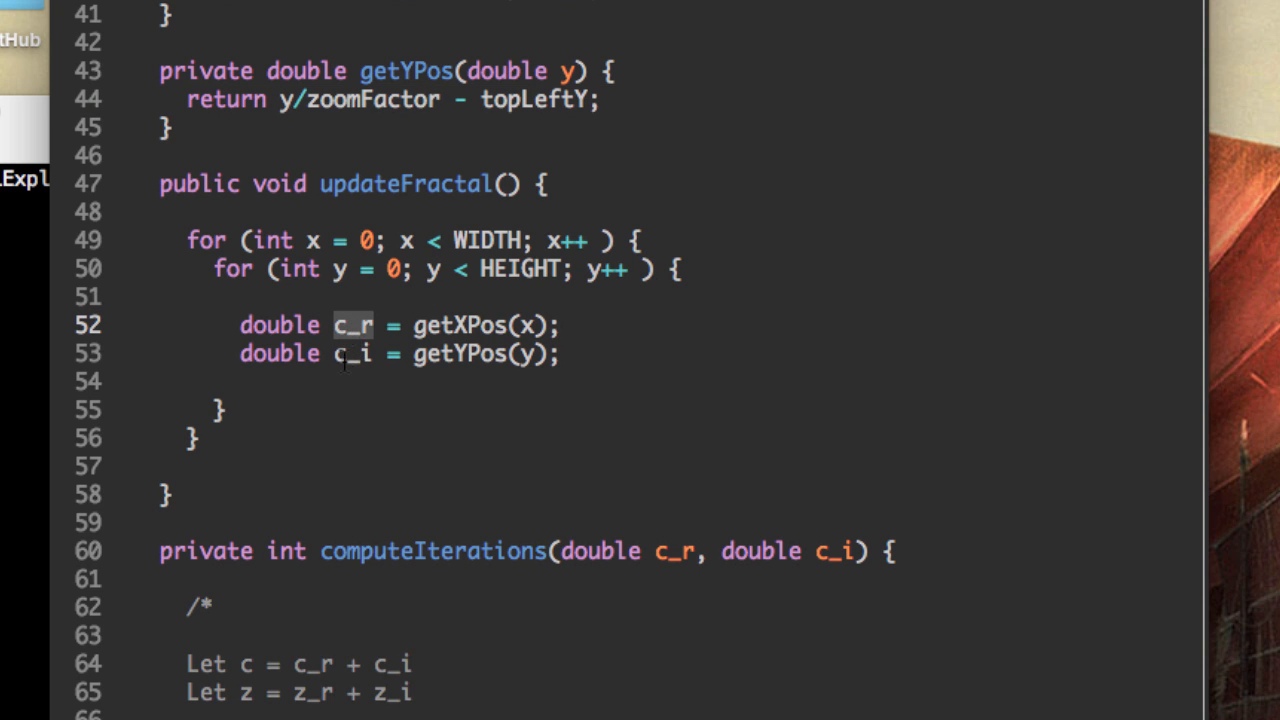
scroll(down, 3)
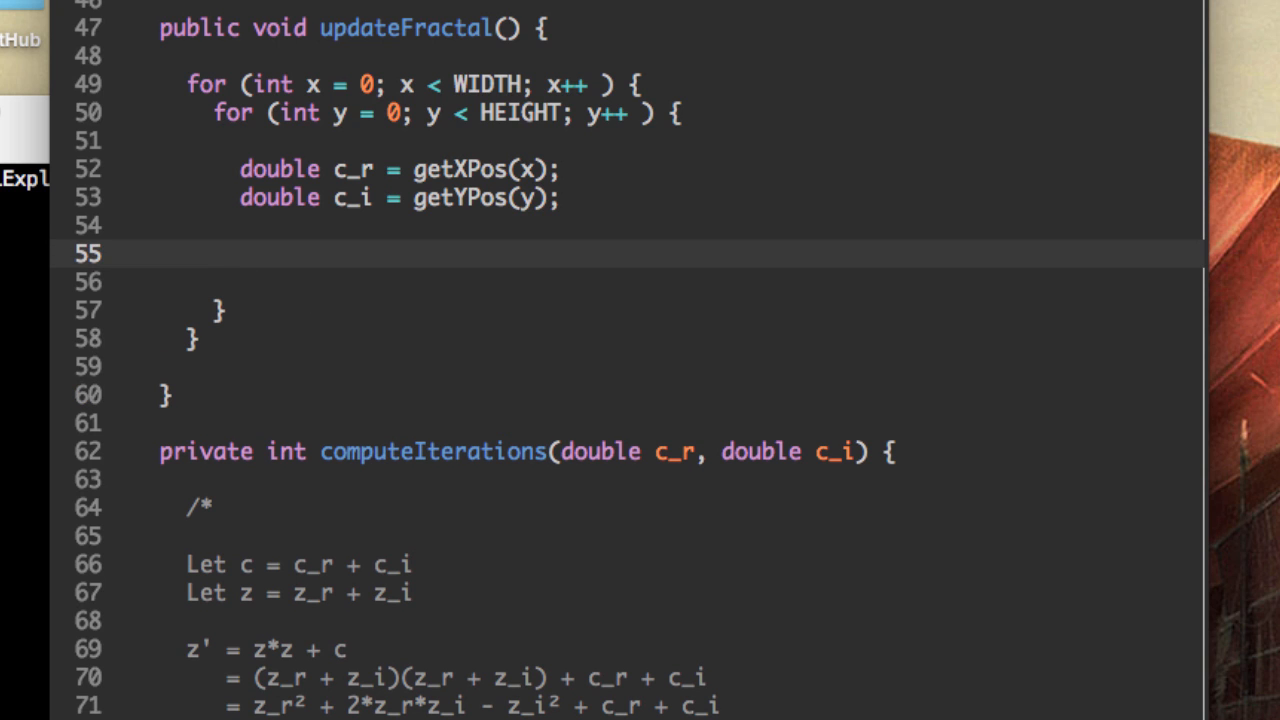
text(int)
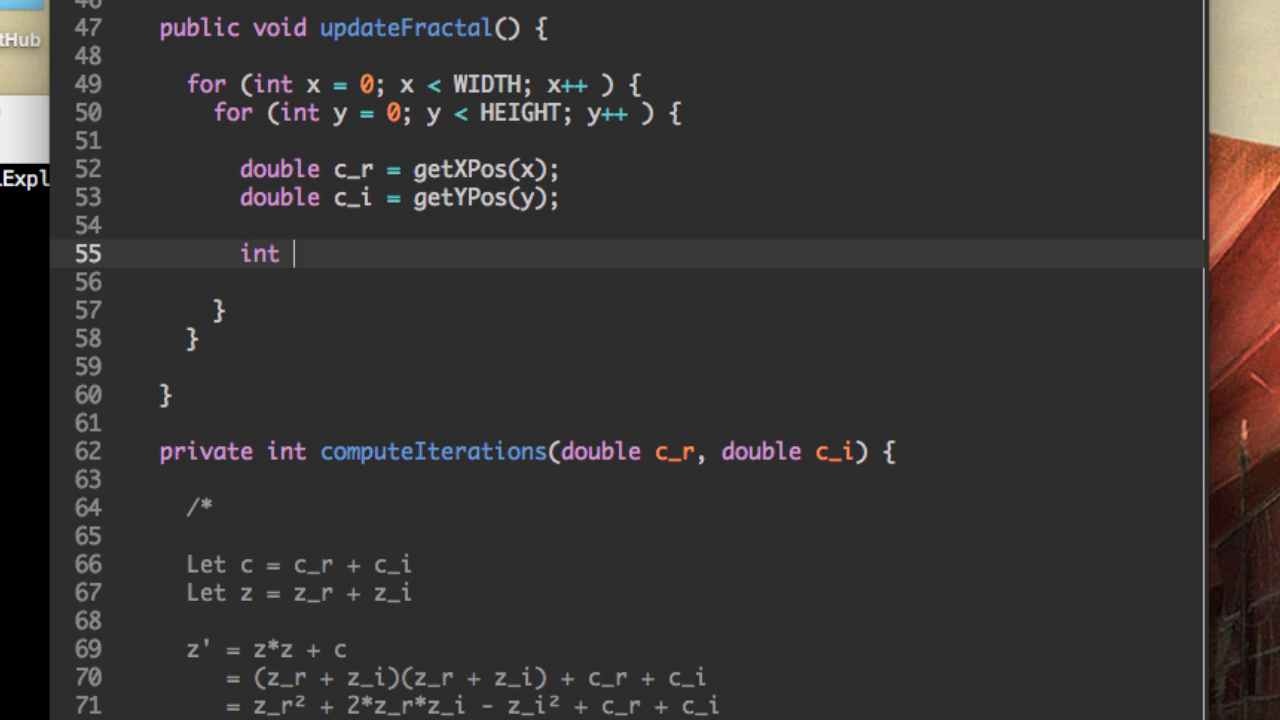
text(iterCo)
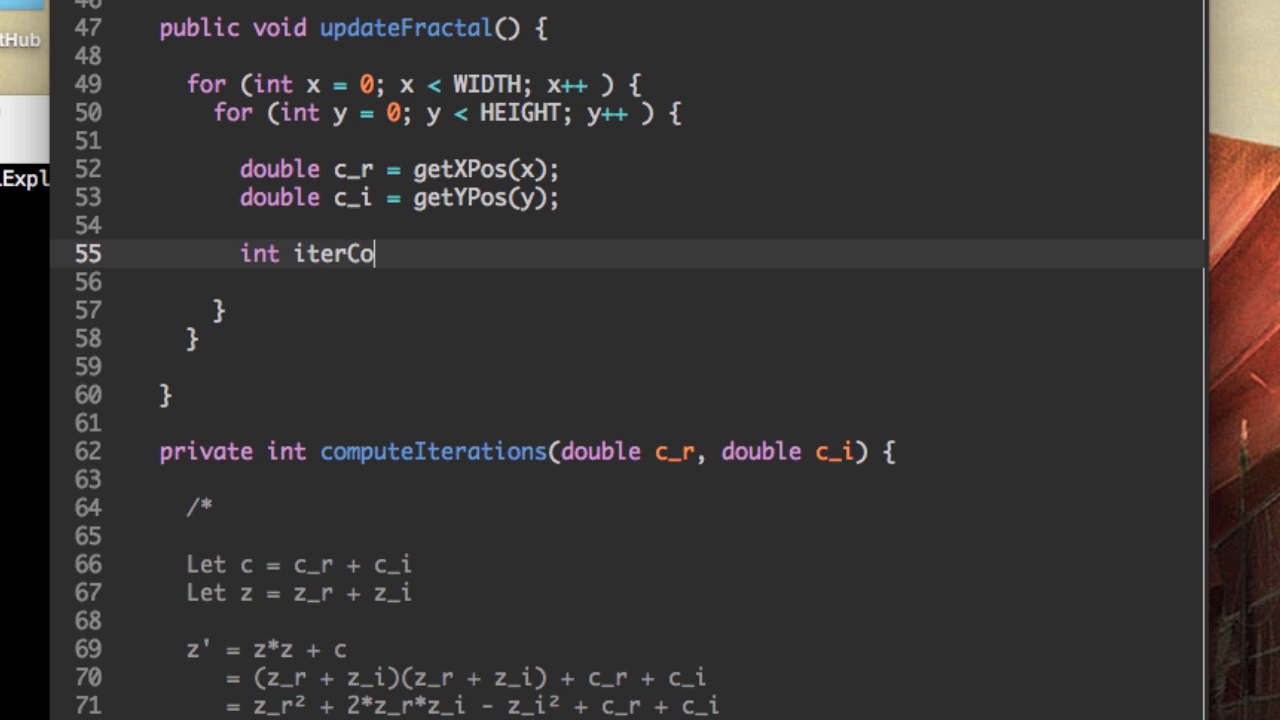
text(unt = Complex)
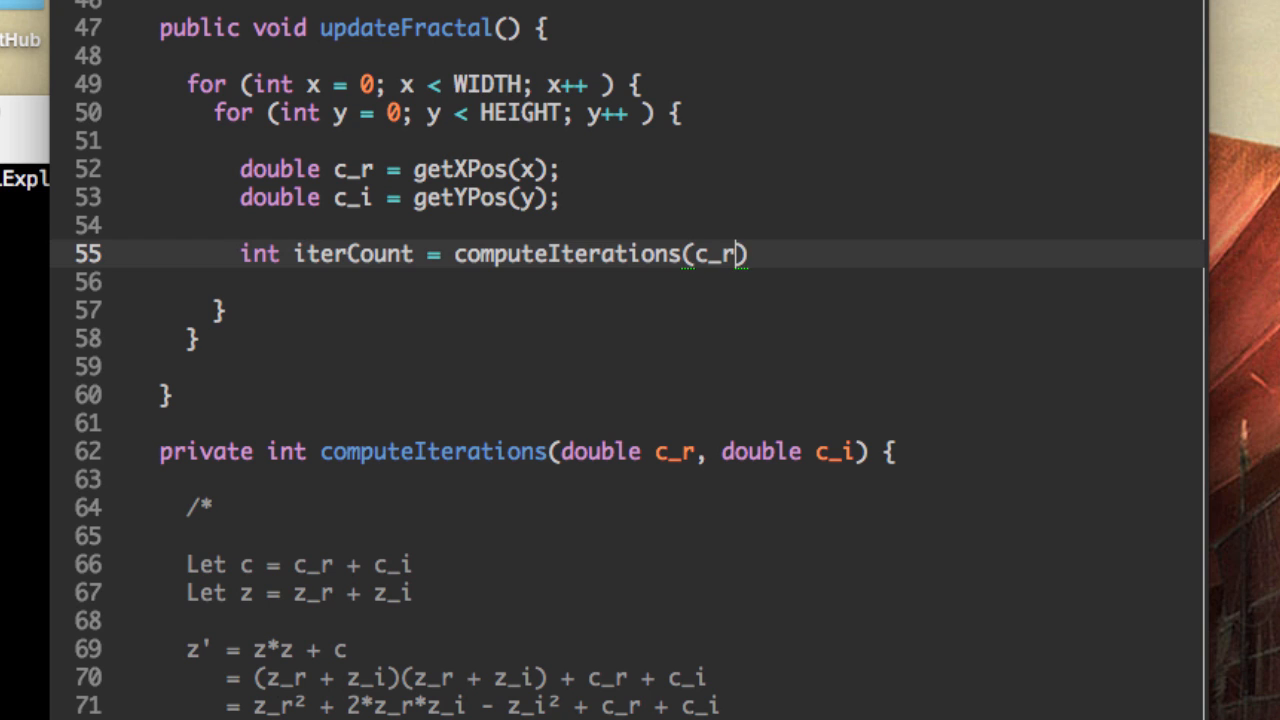
text(, c_i)
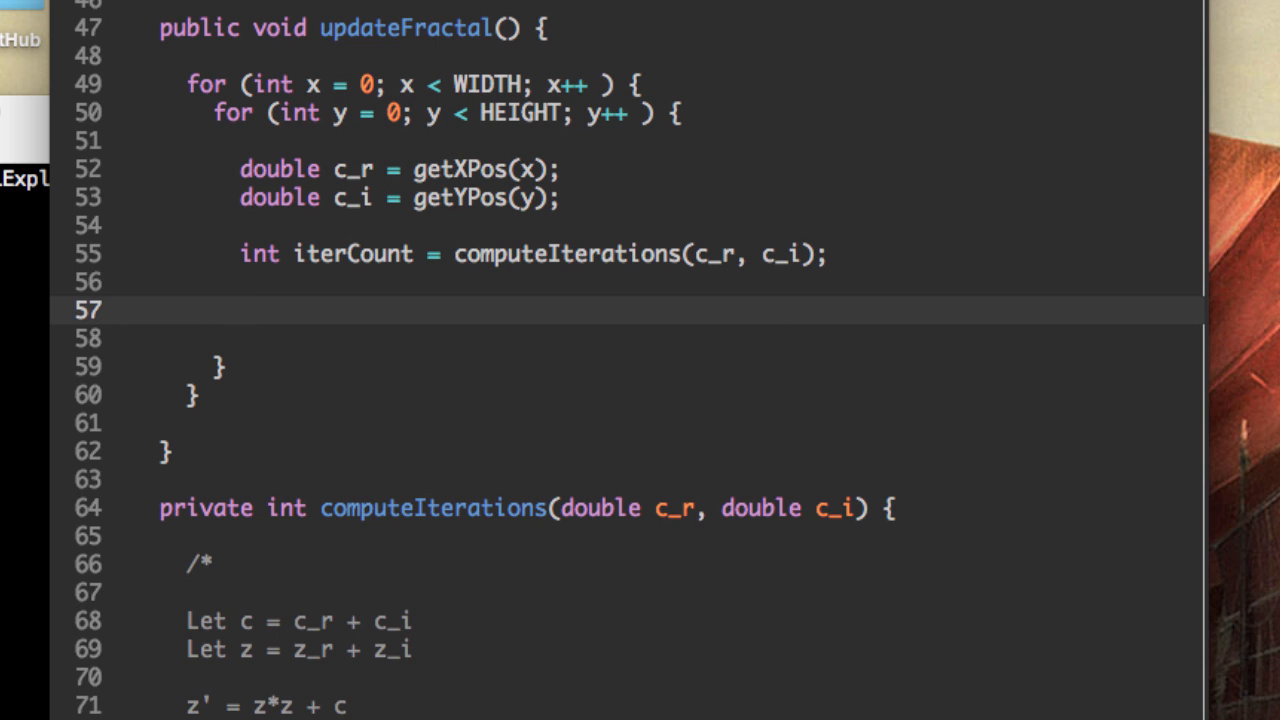
Step: Compute int pixelColor = makeColor(iterCount); inside the loop
click(240, 310)
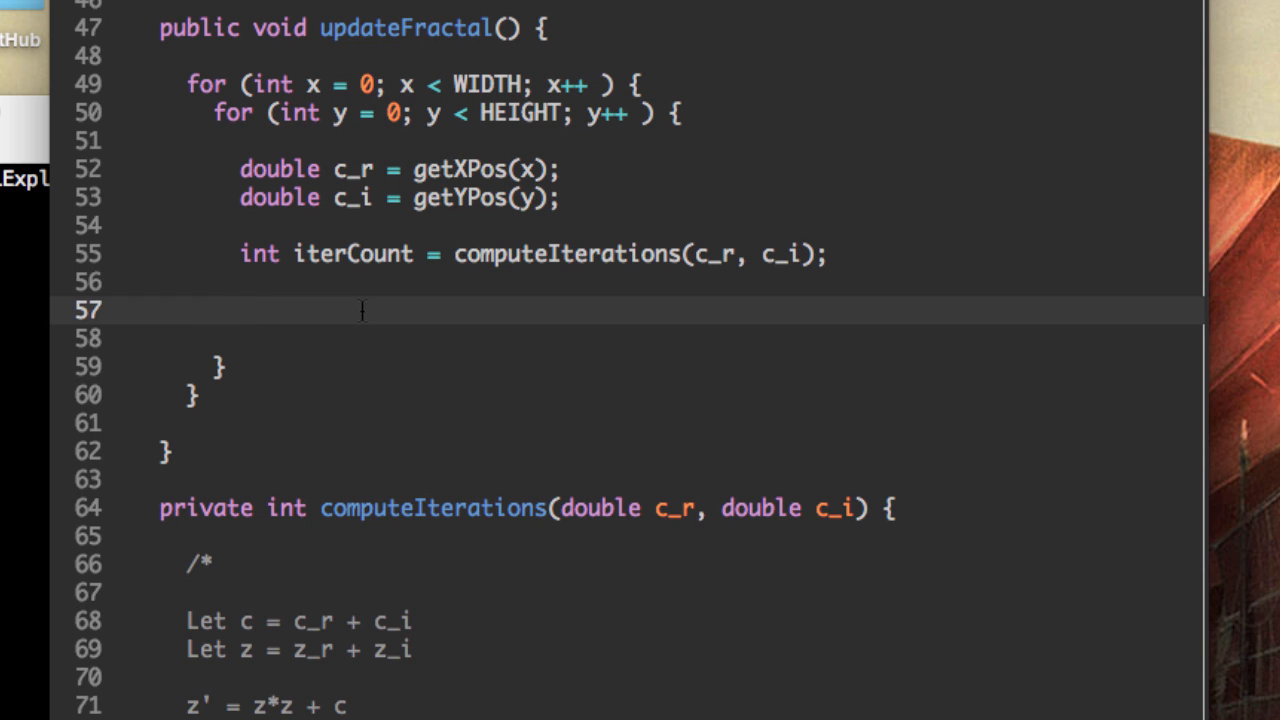
text(int)
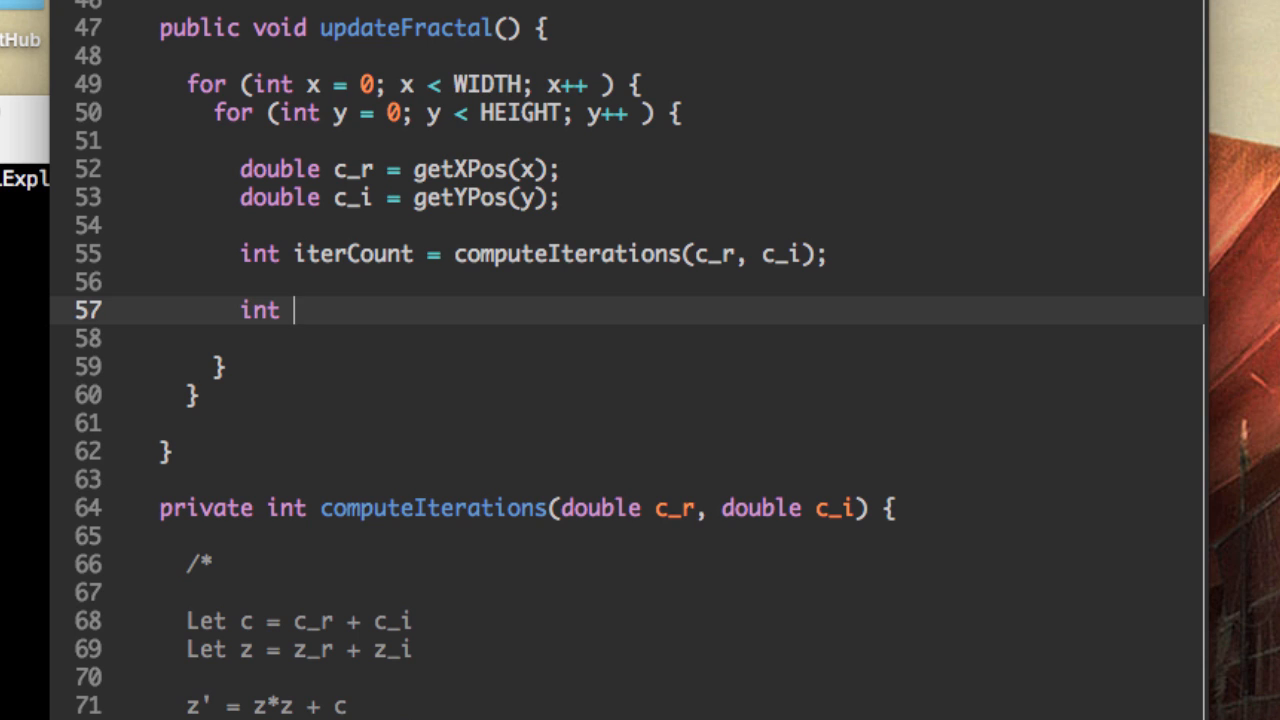
text(pixel)
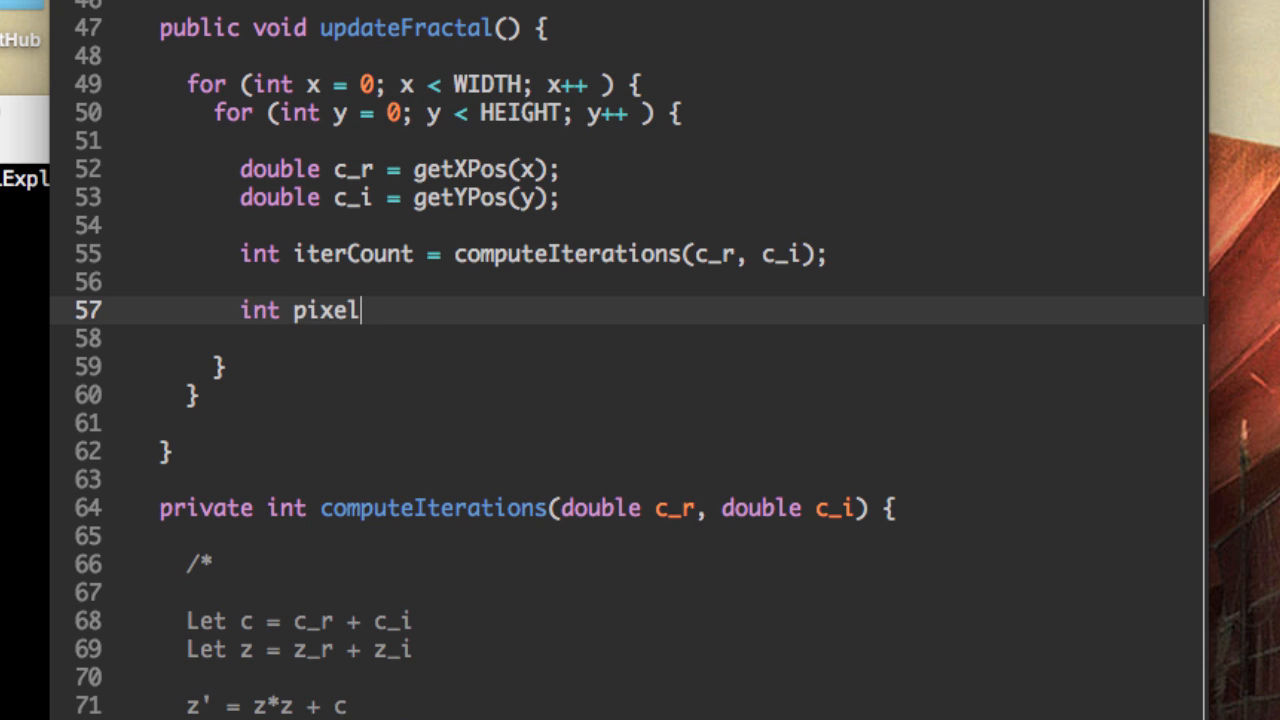
text(Color = make)
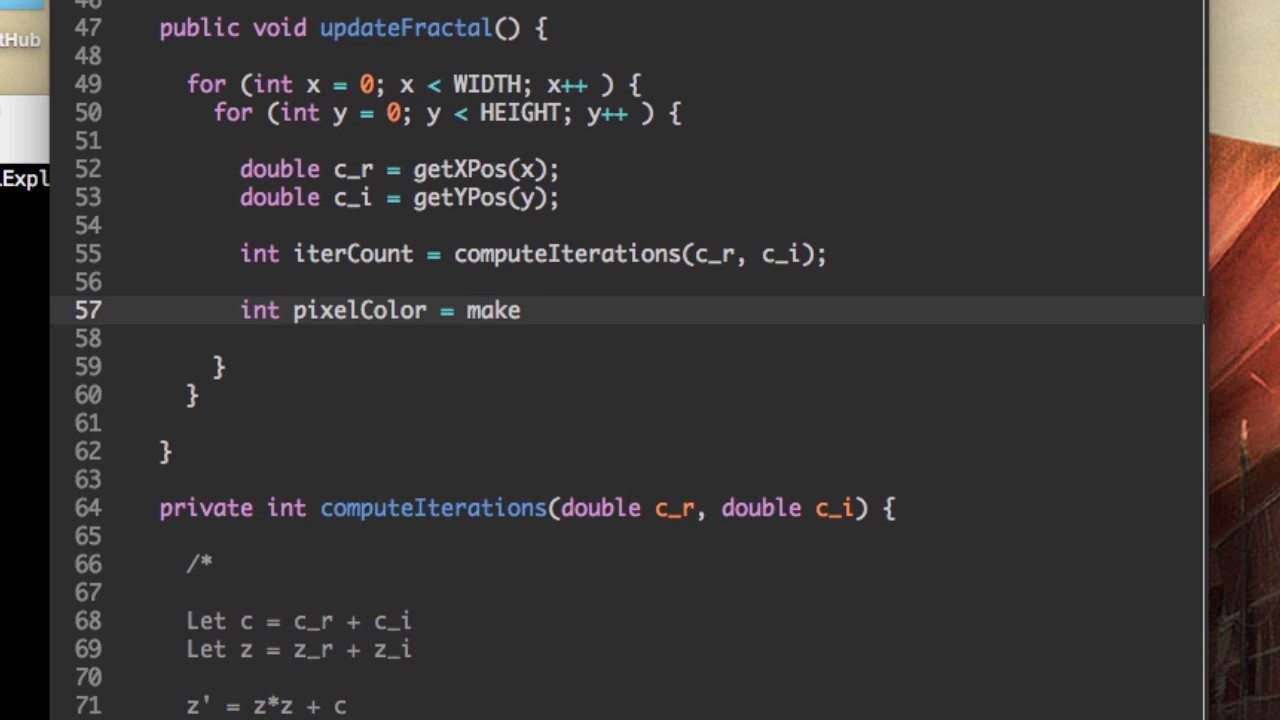
text(Co)
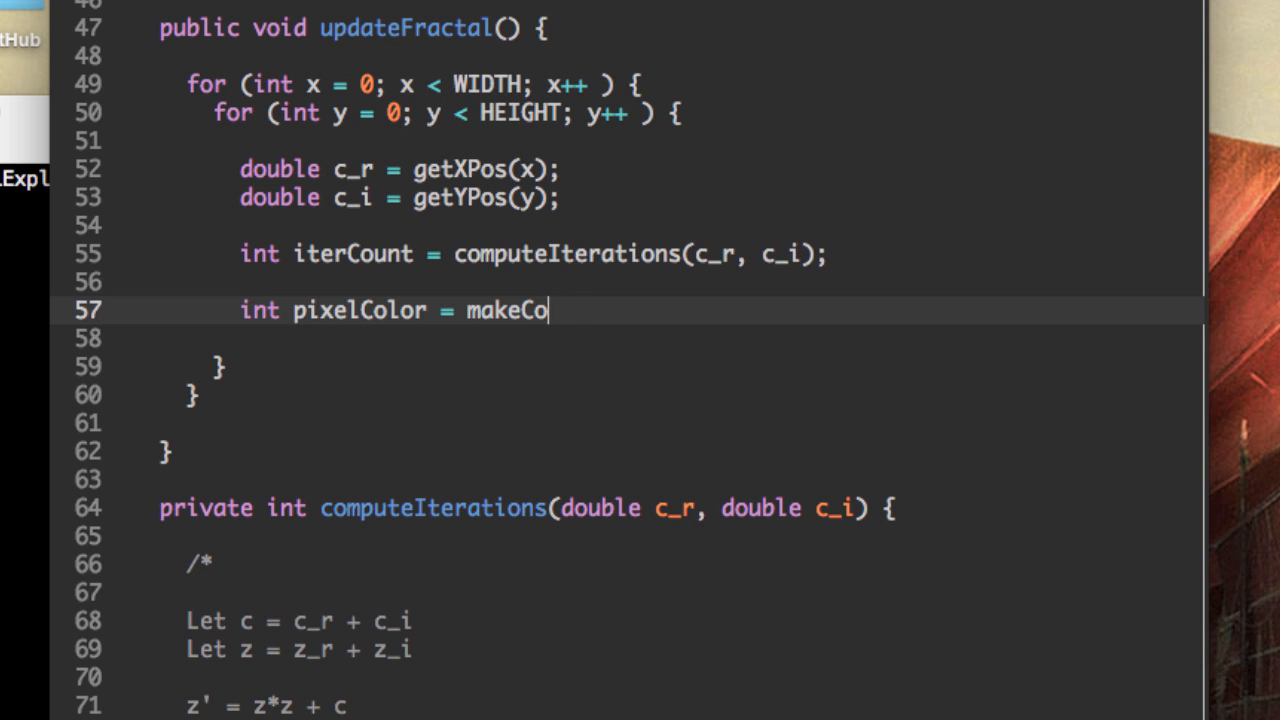
text(lor(ite)
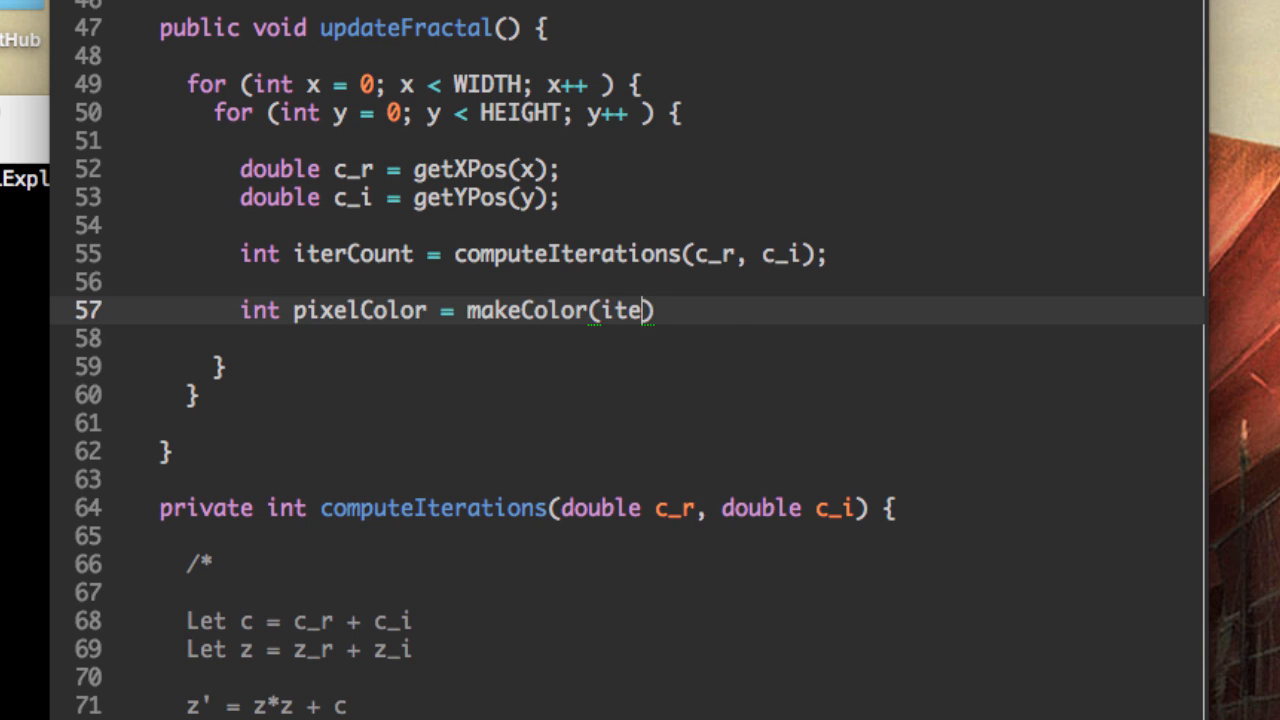
text(rCount);)
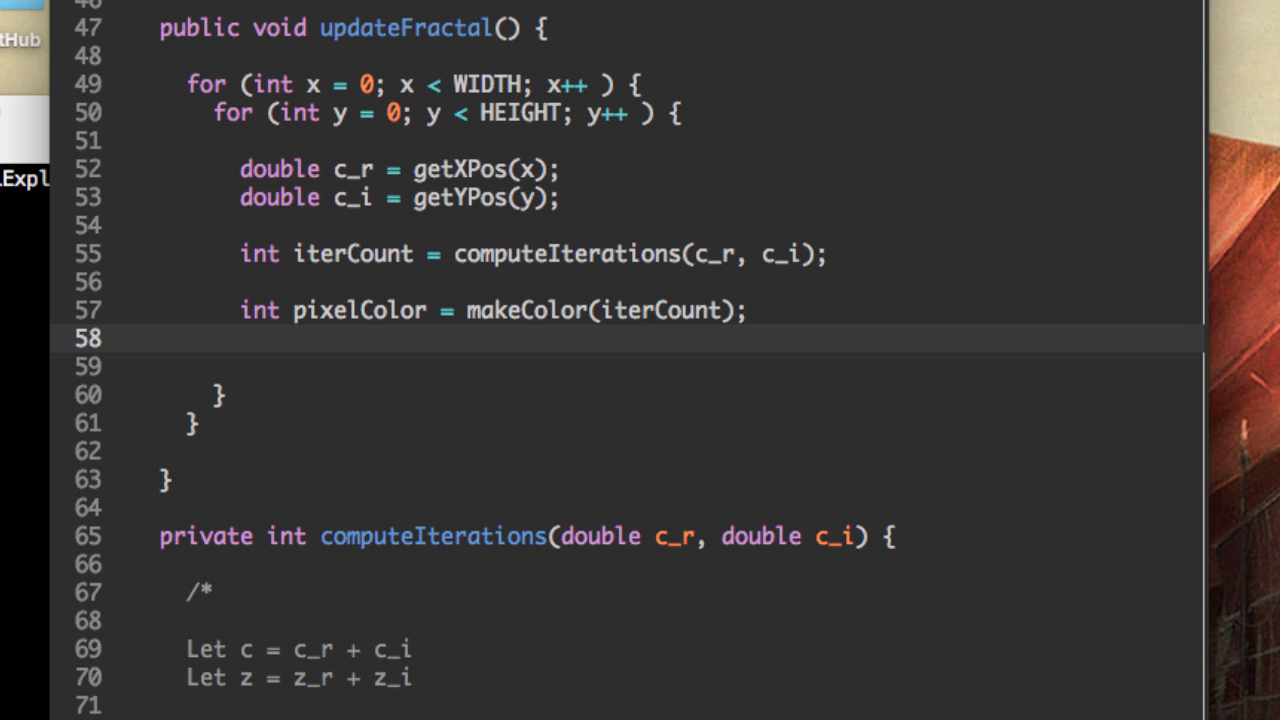
Step: Write the colour into the image with fractalImage.setRGB(x, y, pixelColor);
text(fr)
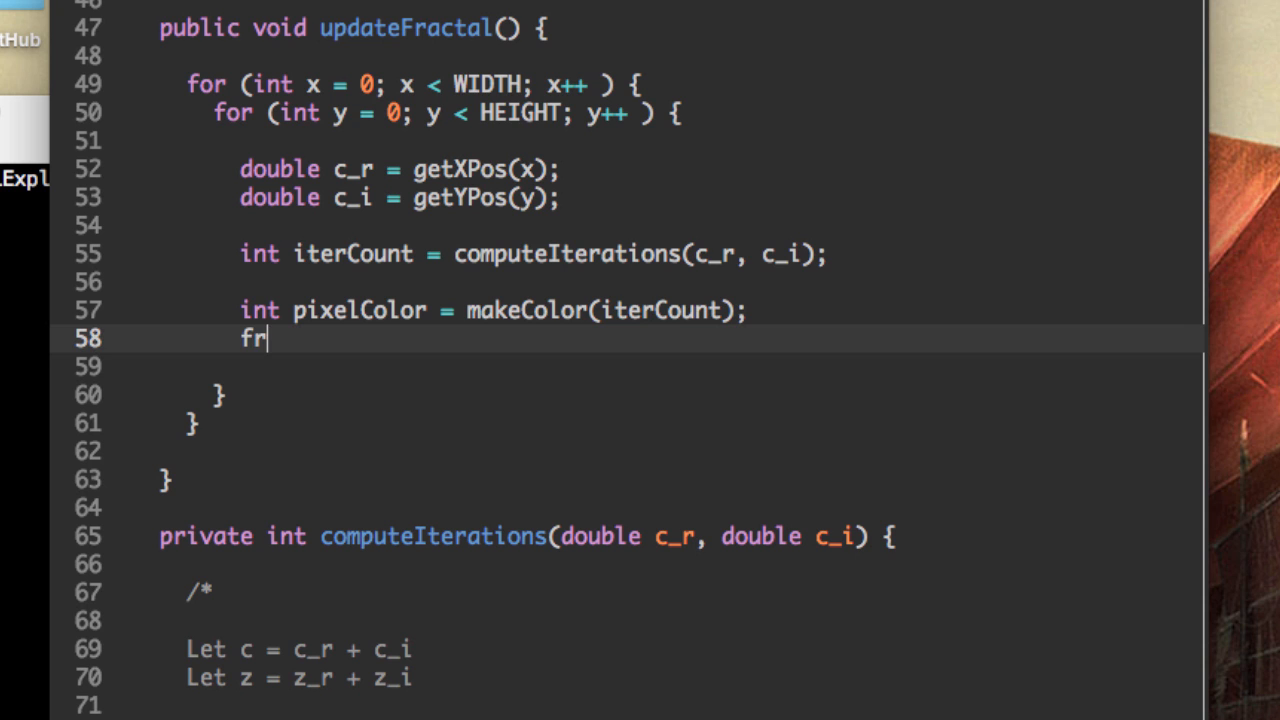
text(actalImage.)
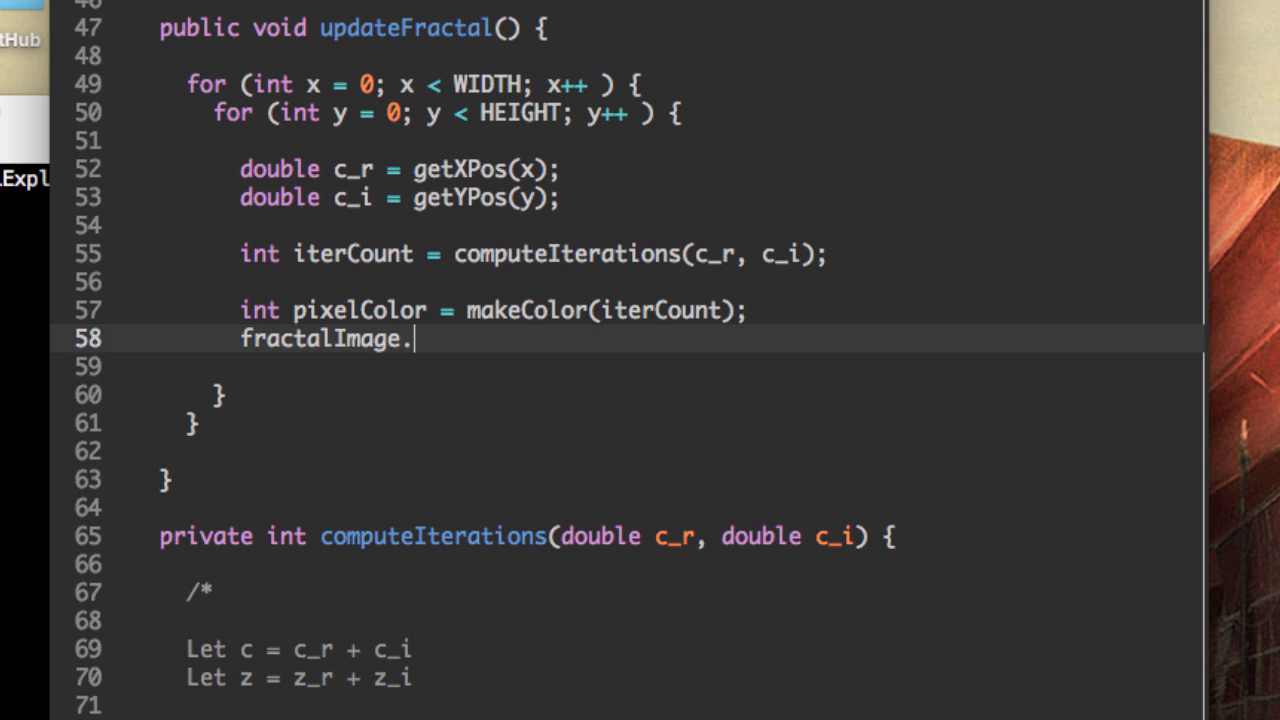
text(setRGB(x,)
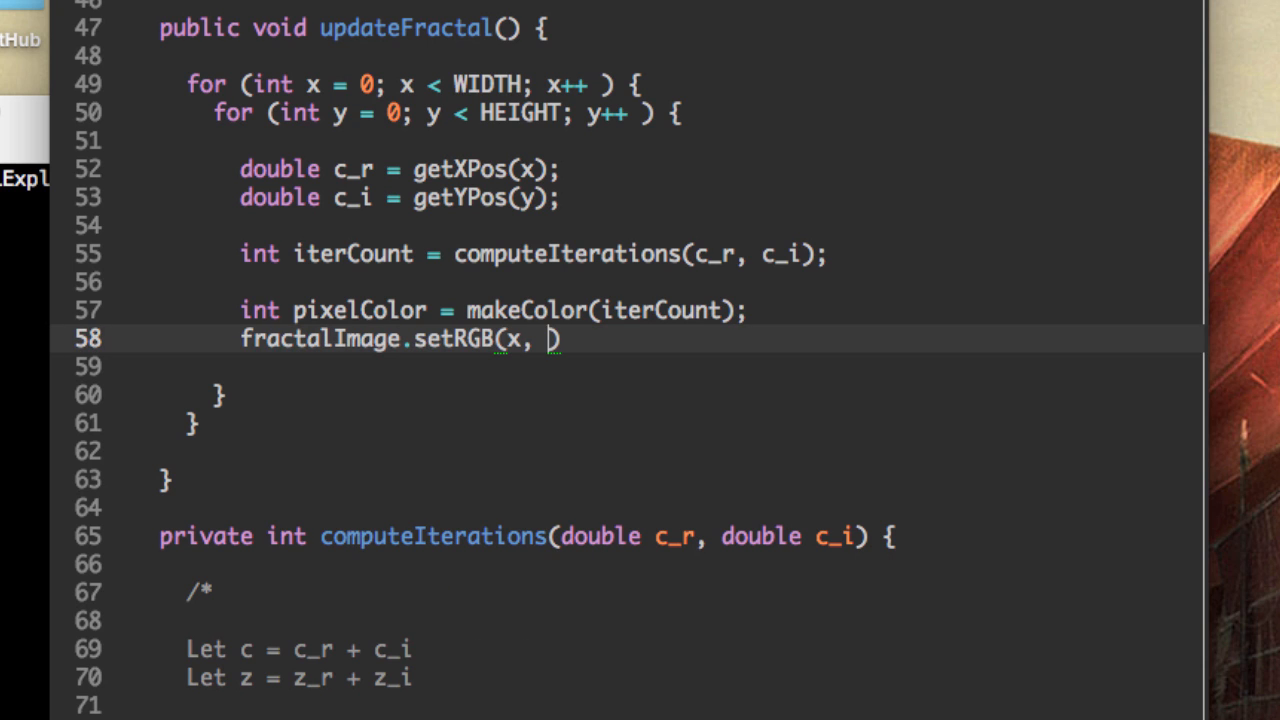
text(y)
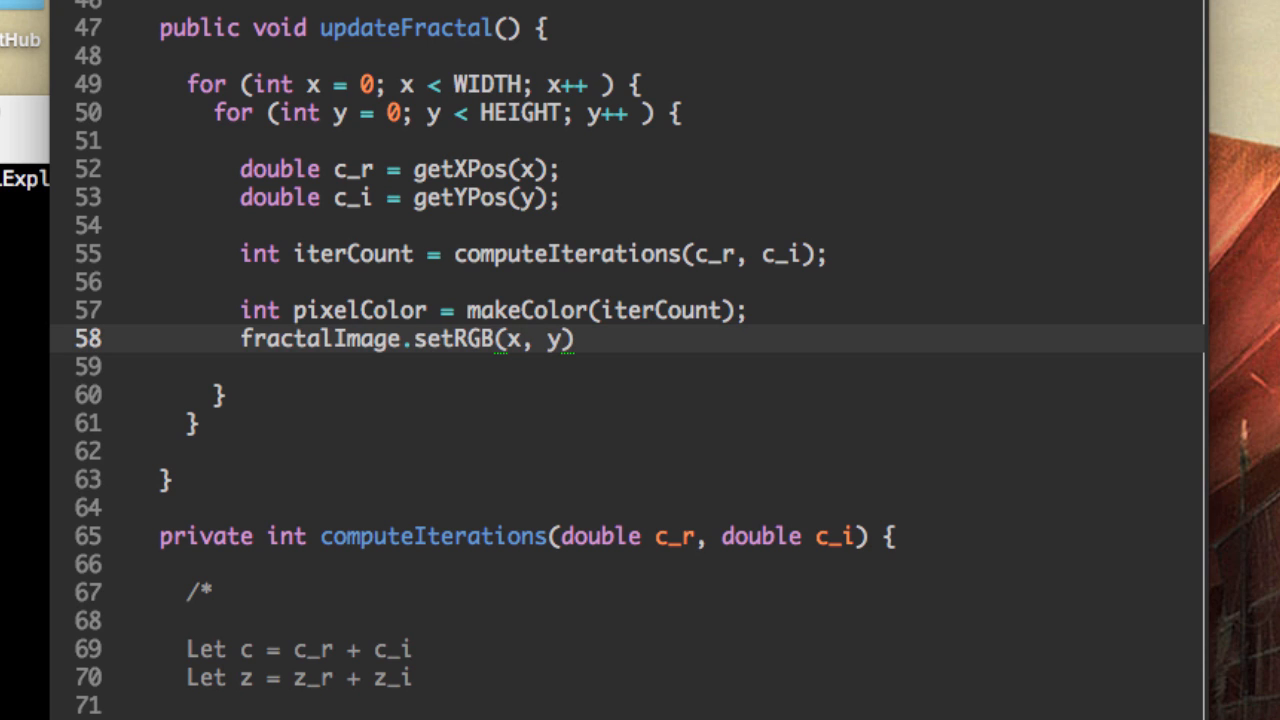
text(, pixelColor)
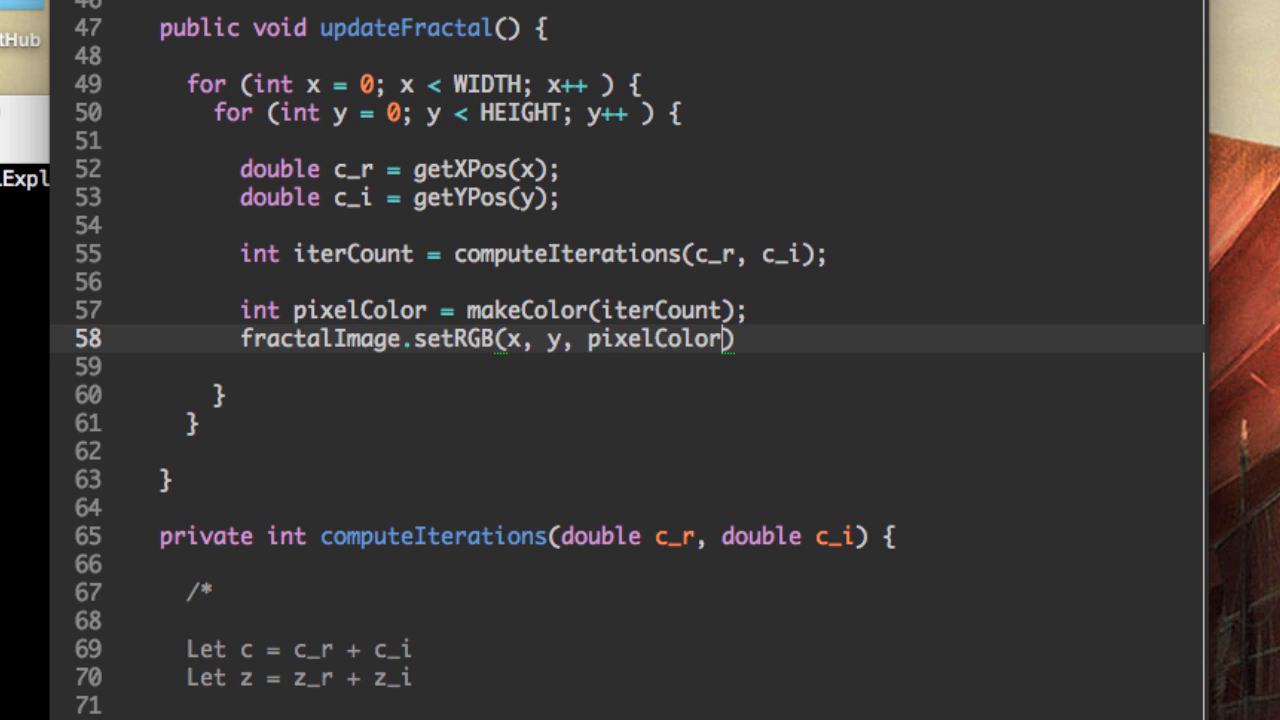
text(;)
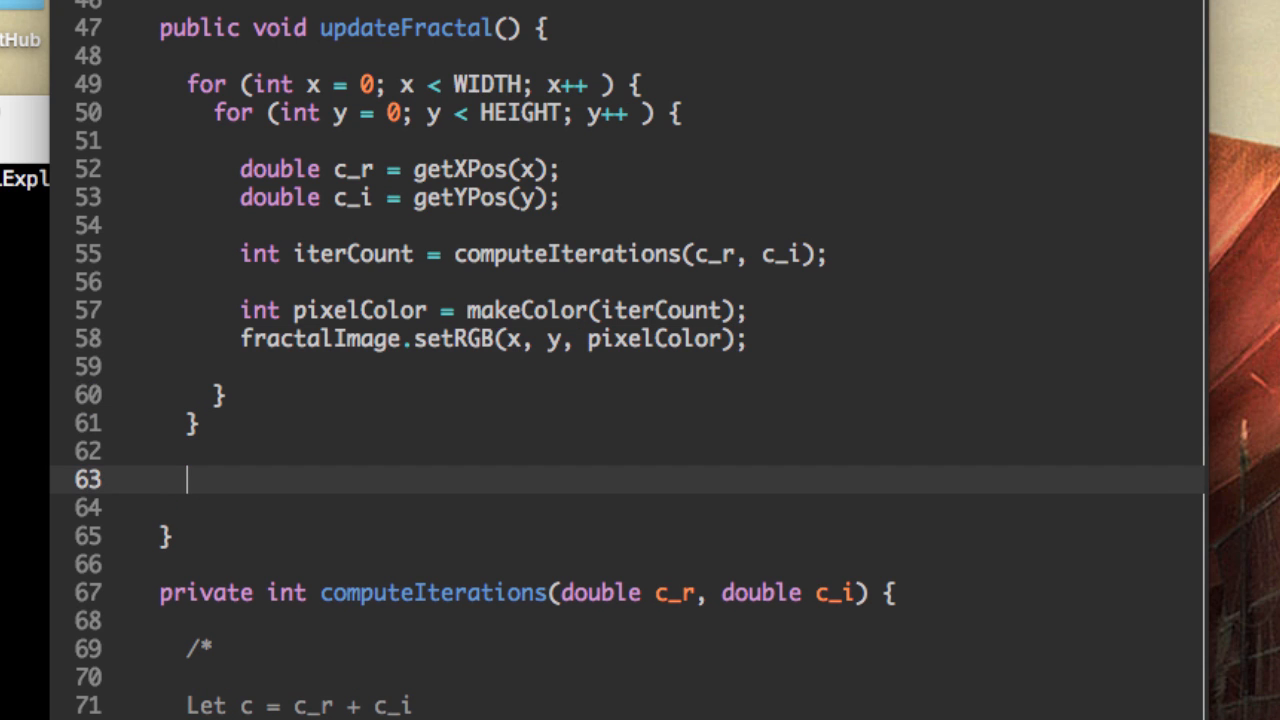
Step: Call canvas.repaint(); after the loops and locate the makeColor name for the next method
scroll(down, 3)
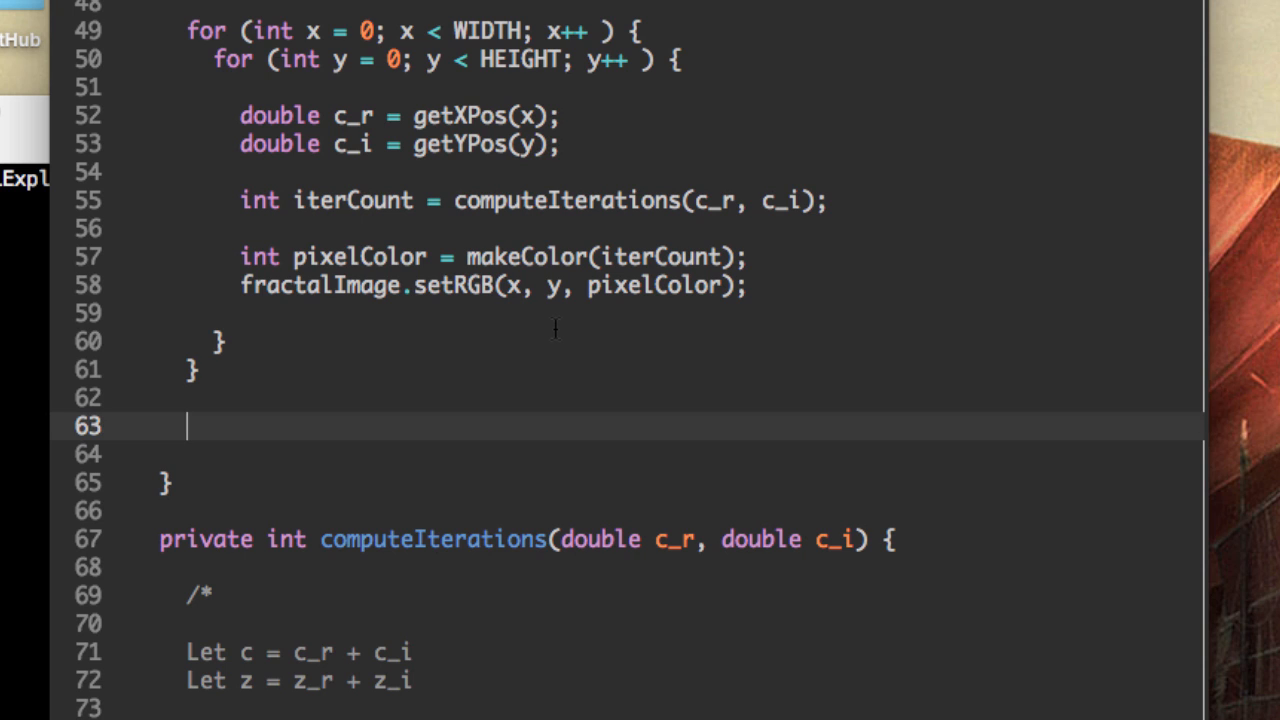
text(canv)
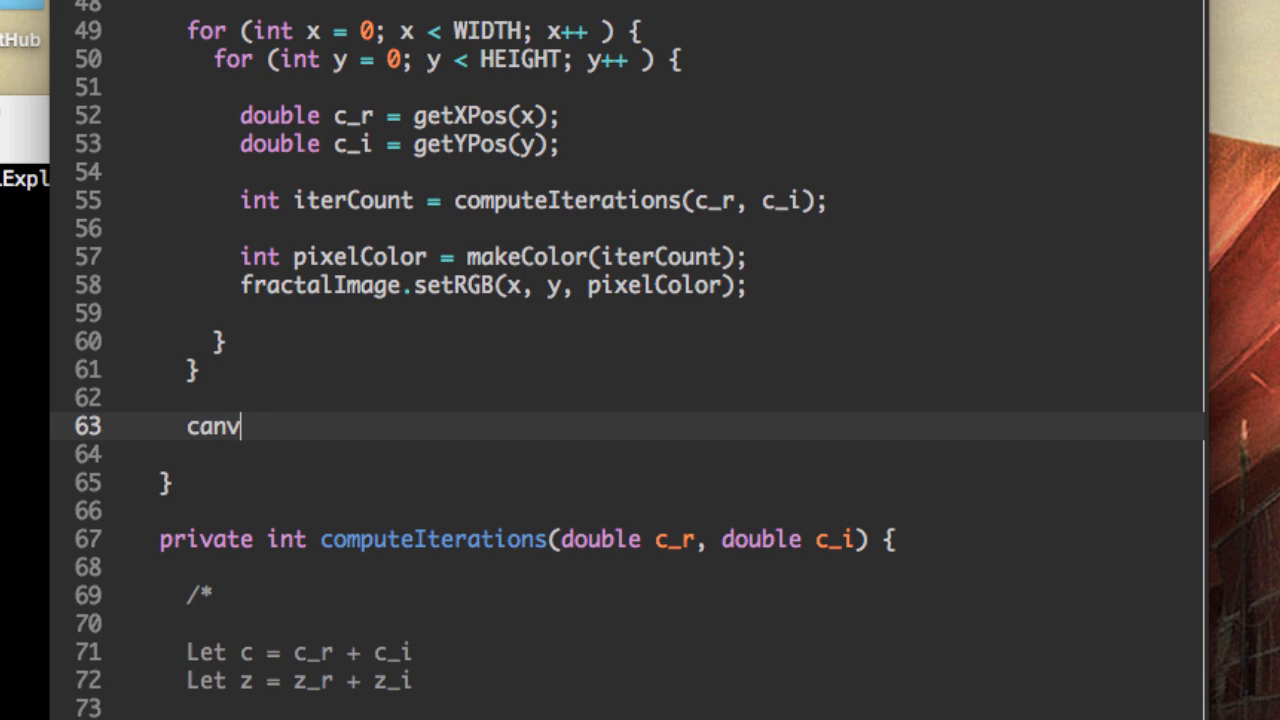
text(as.repaint();)
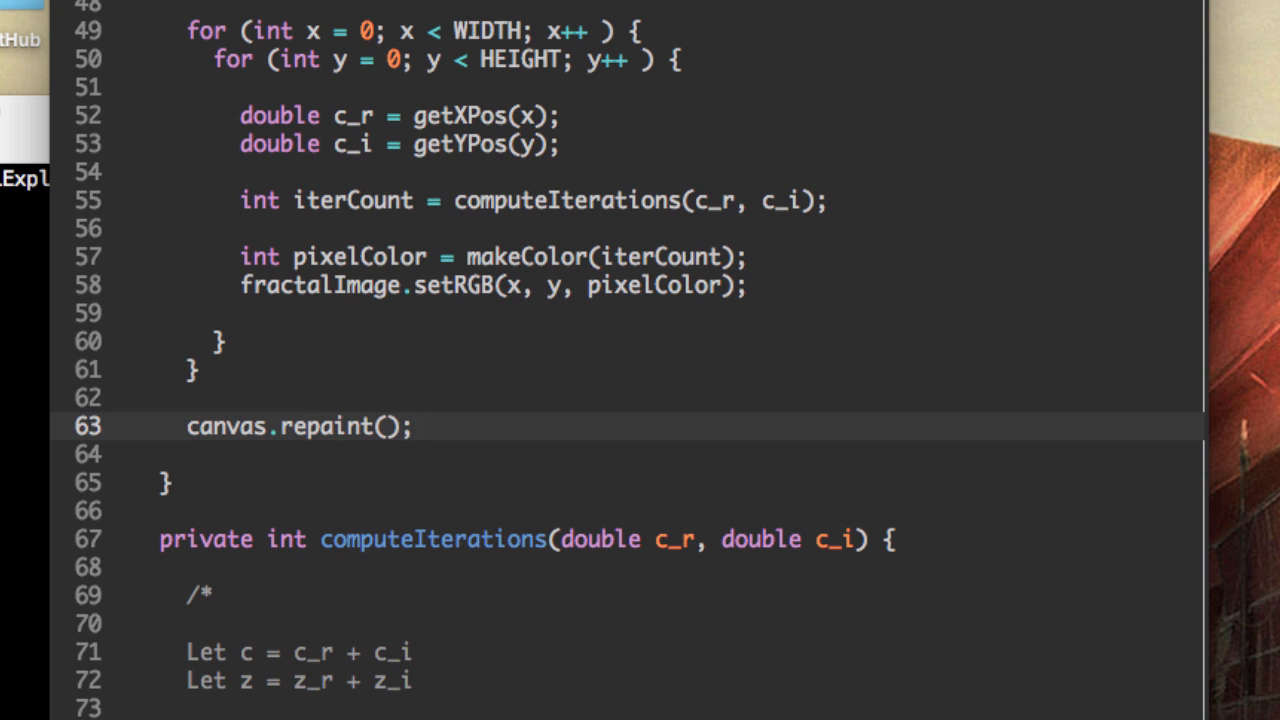
scroll(down, 3)
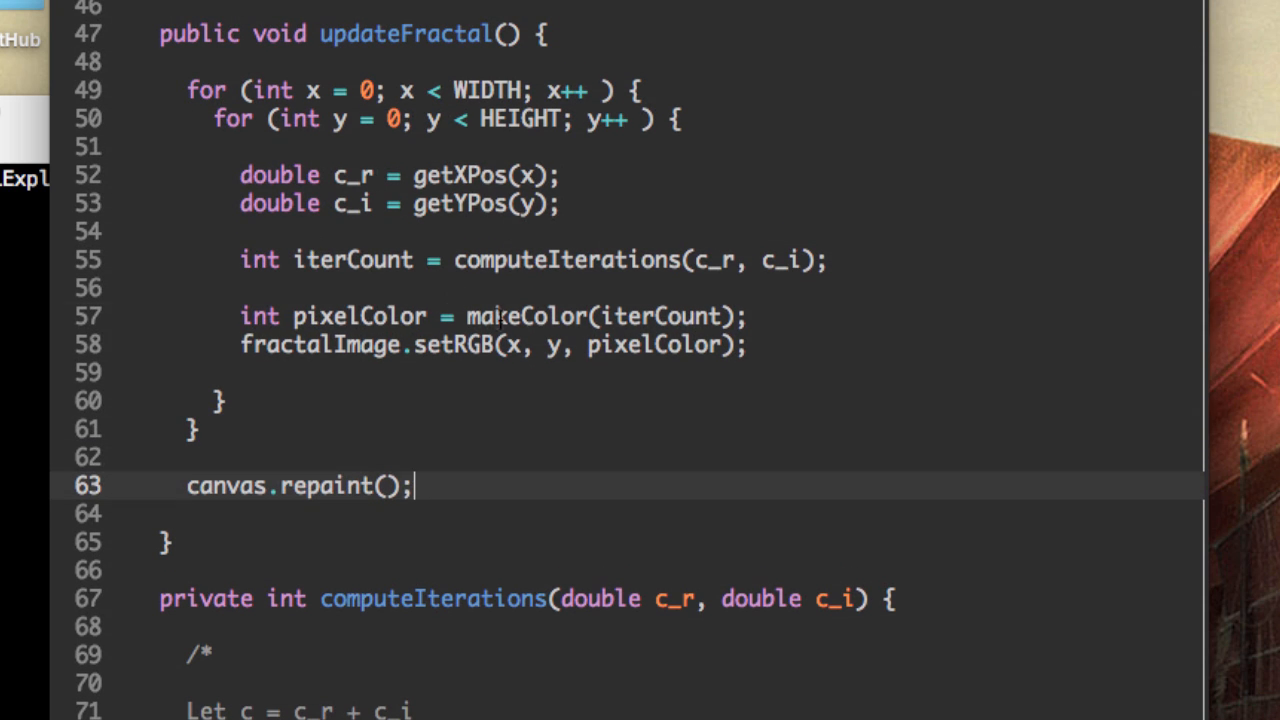
double_click(524, 316)
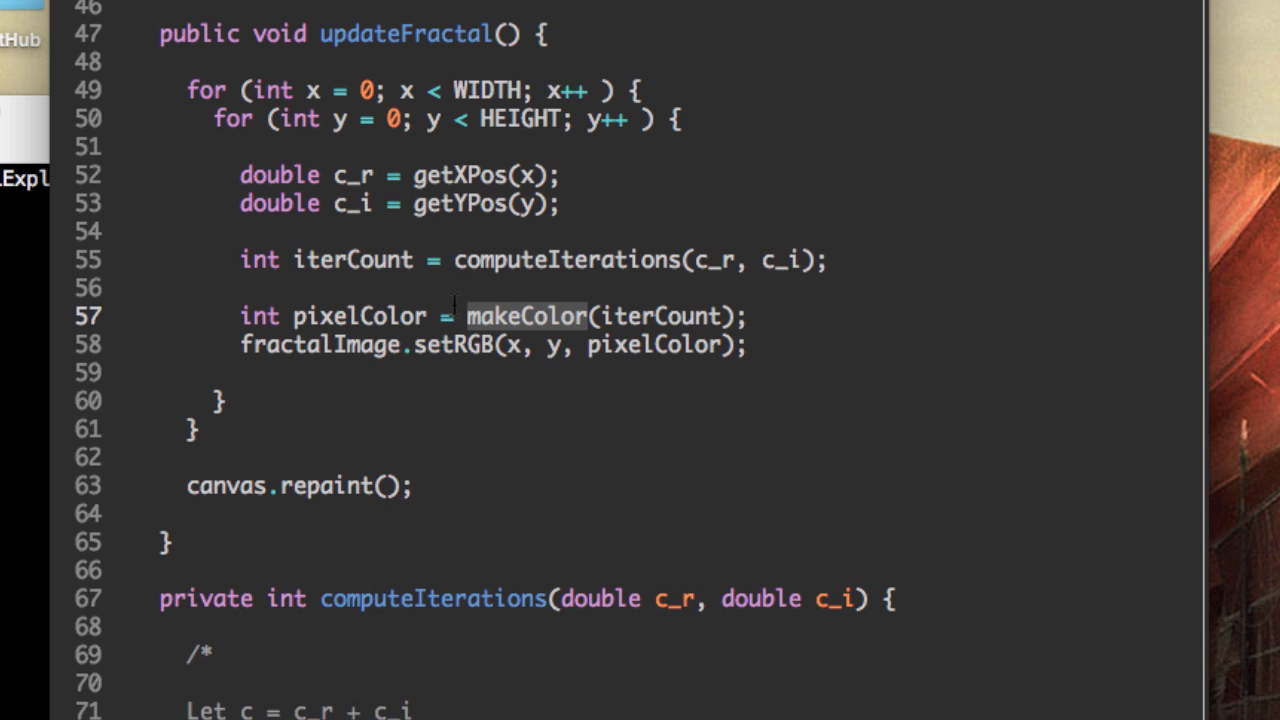
scroll(down, 3)
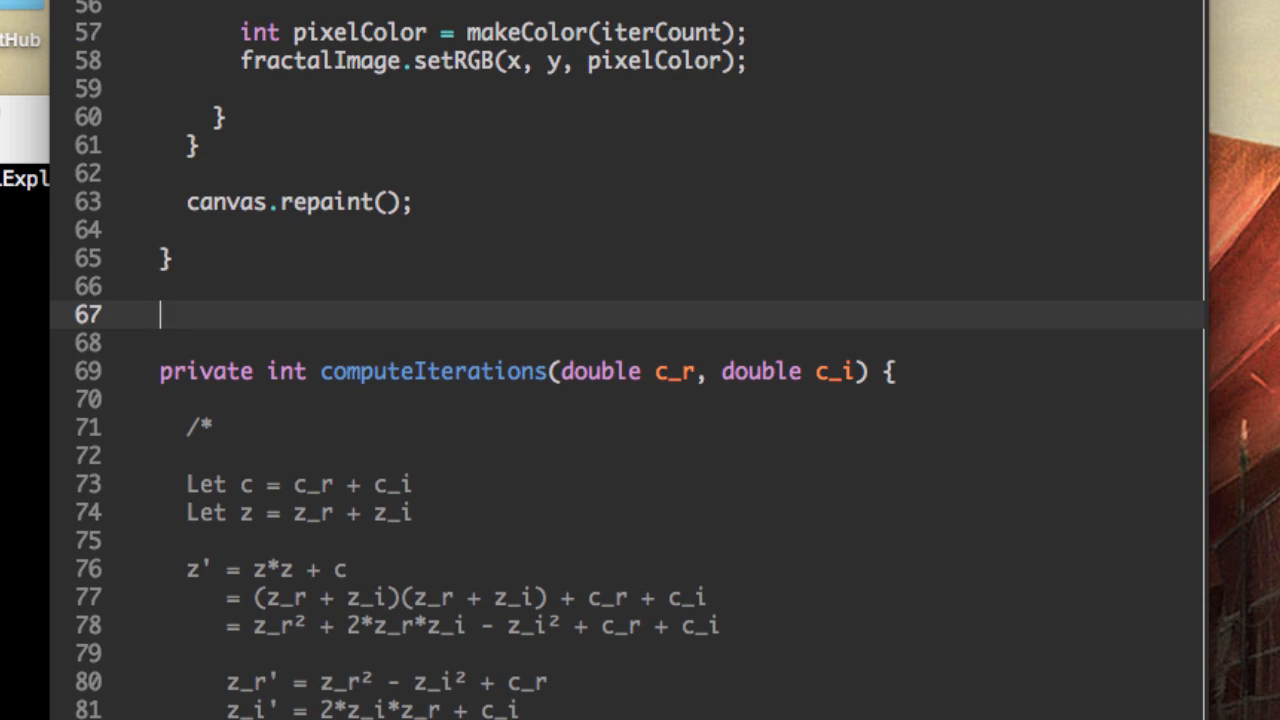
Step: Write private int makeColor(int iterCount) with an if testing iterCount == MAX_ITER
text(private)
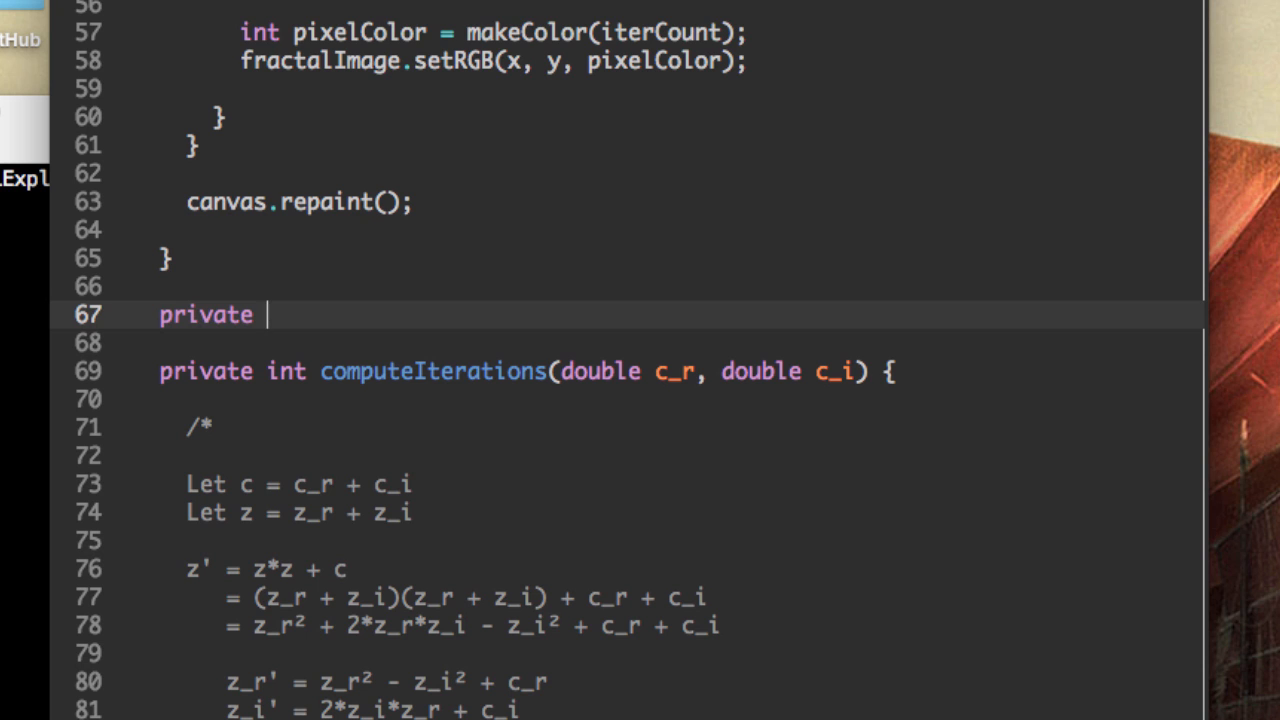
text(int makeCol)
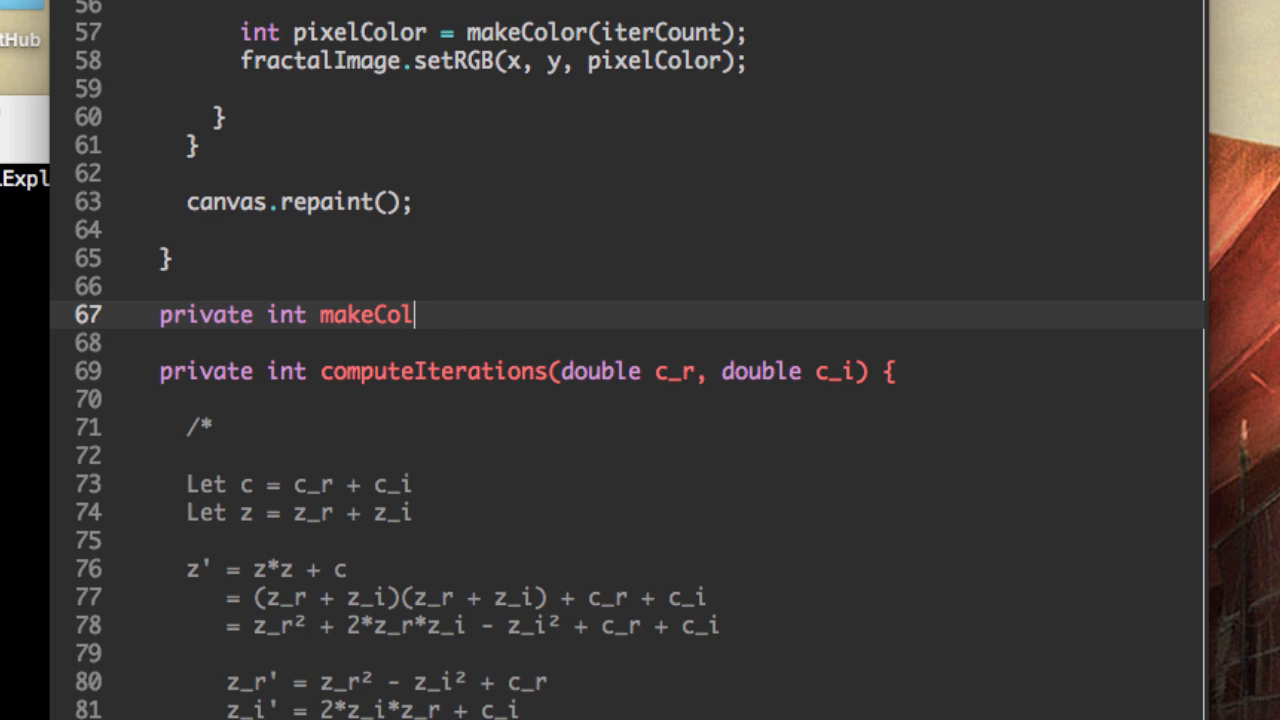
text(or() {)
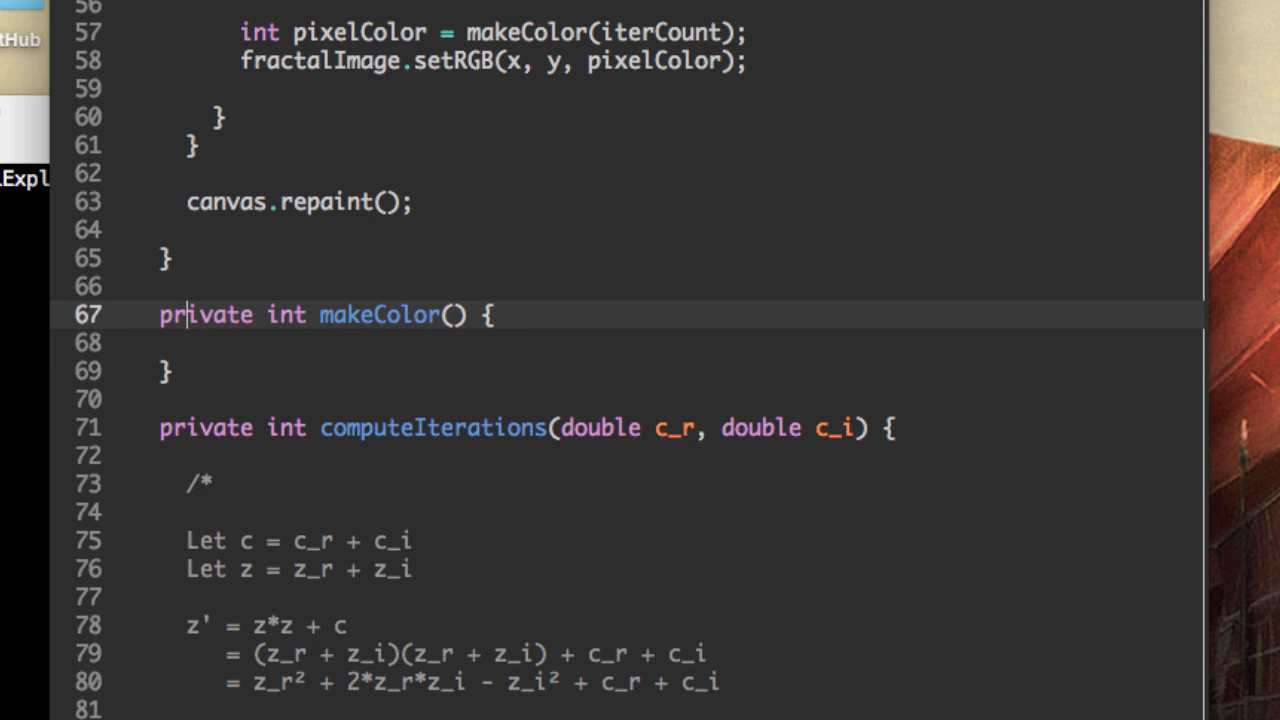
text("  ")
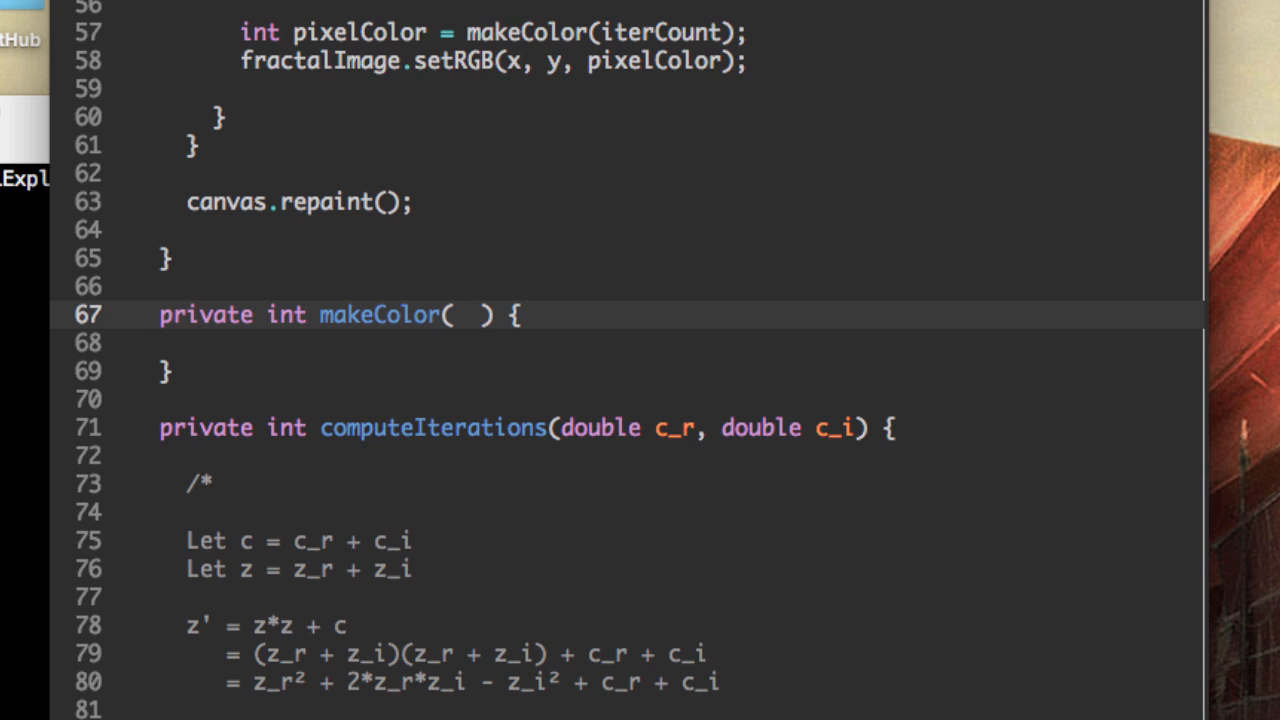
text(int i)
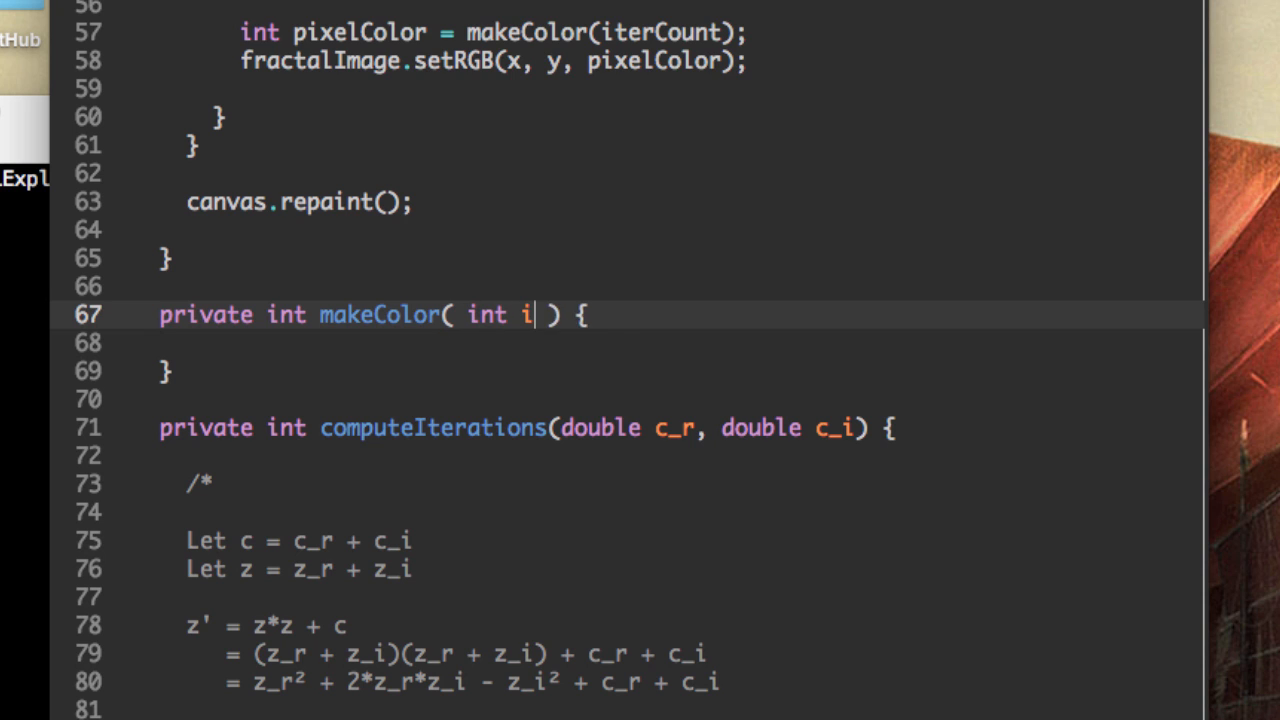
text(terCount)
text(if () {)
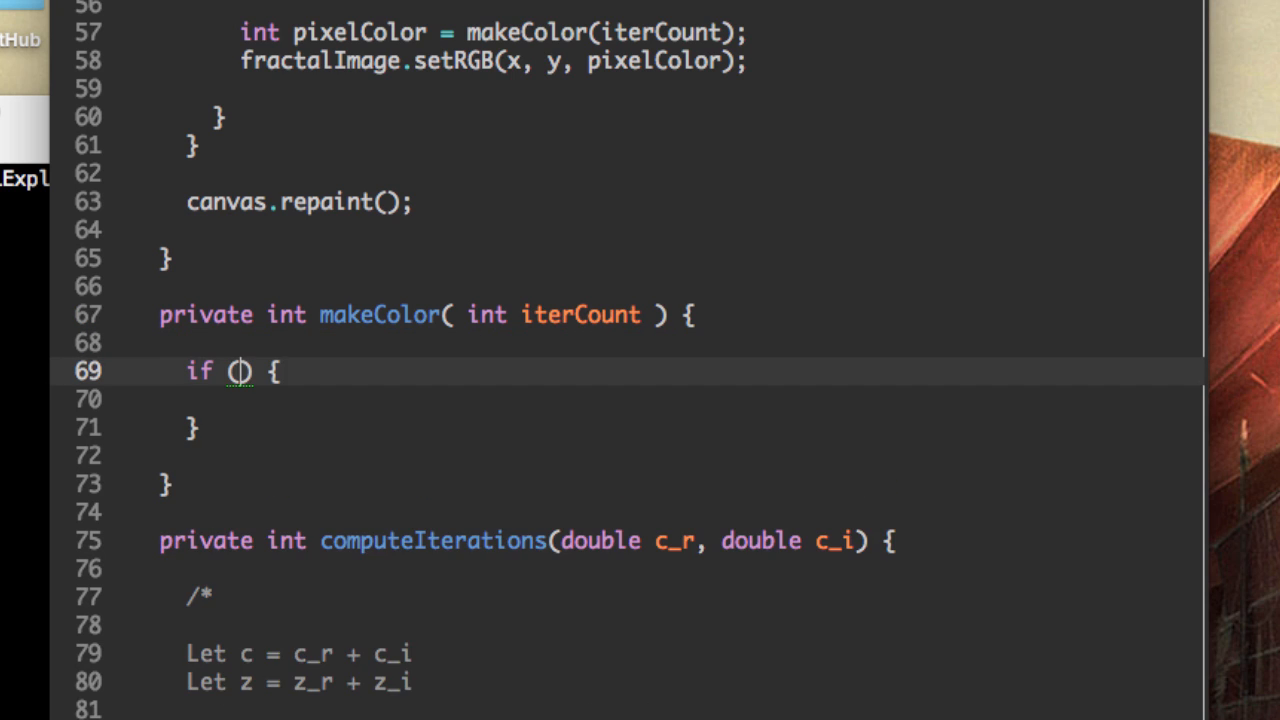
text(iterCount ==)
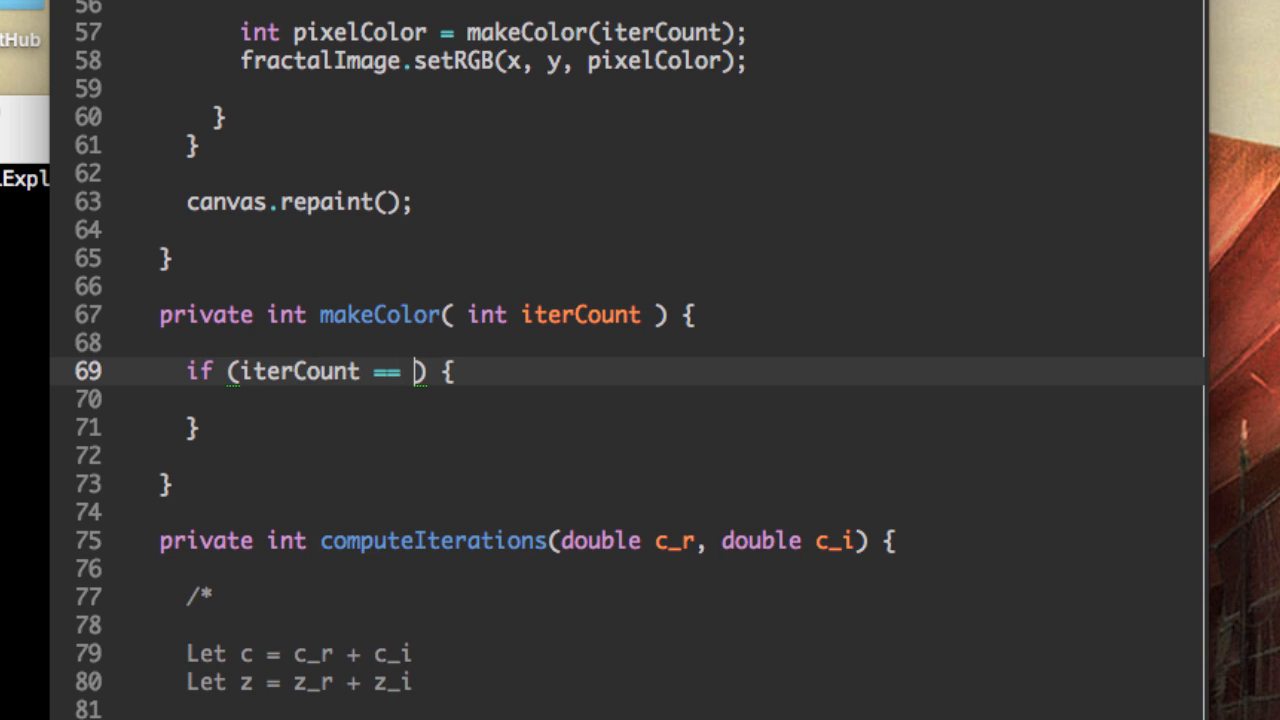
text(MAX_ITER)
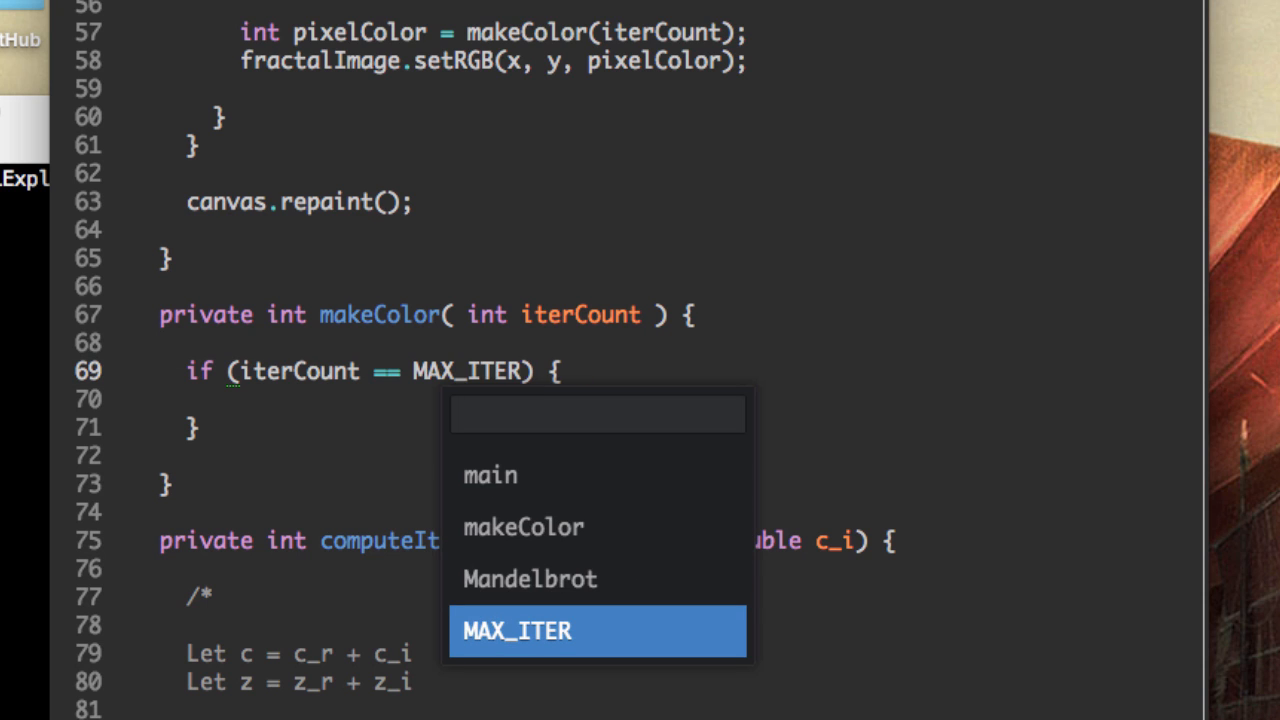
Step: Return Color.BLACK.getRGB() inside the if and Color.BLUE.getRGB() after it
text(return)
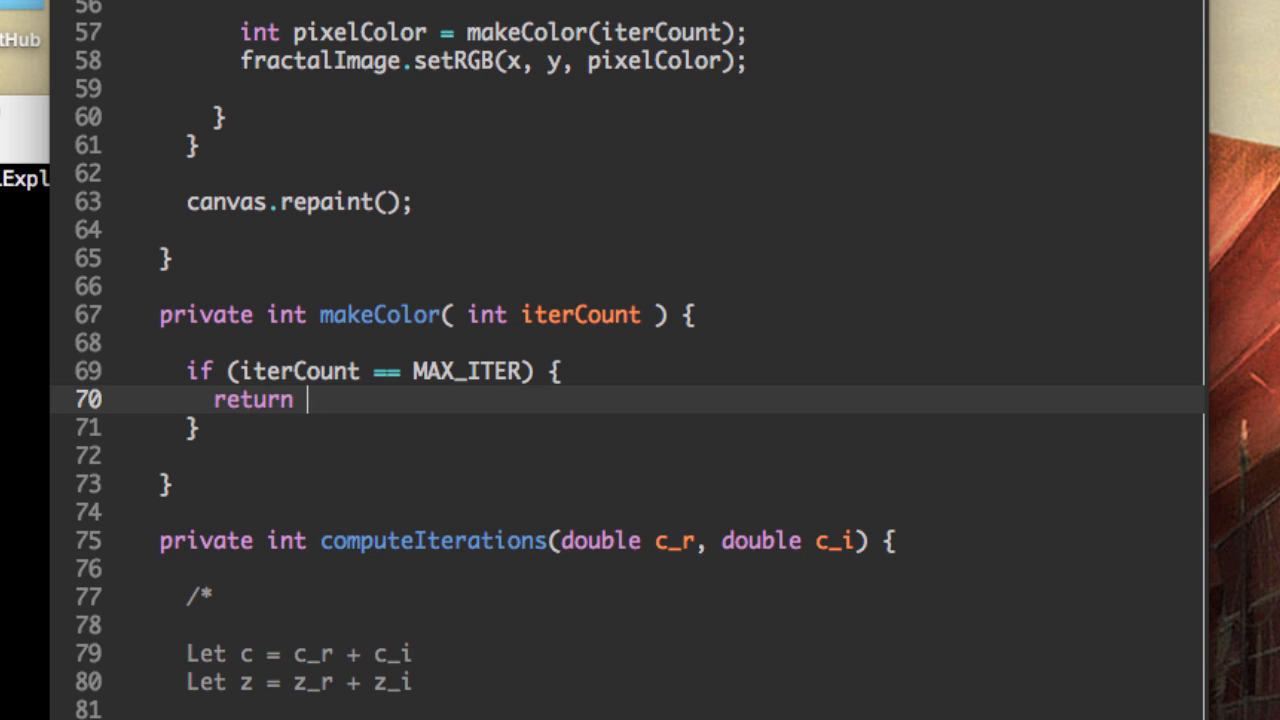
text(Color.)
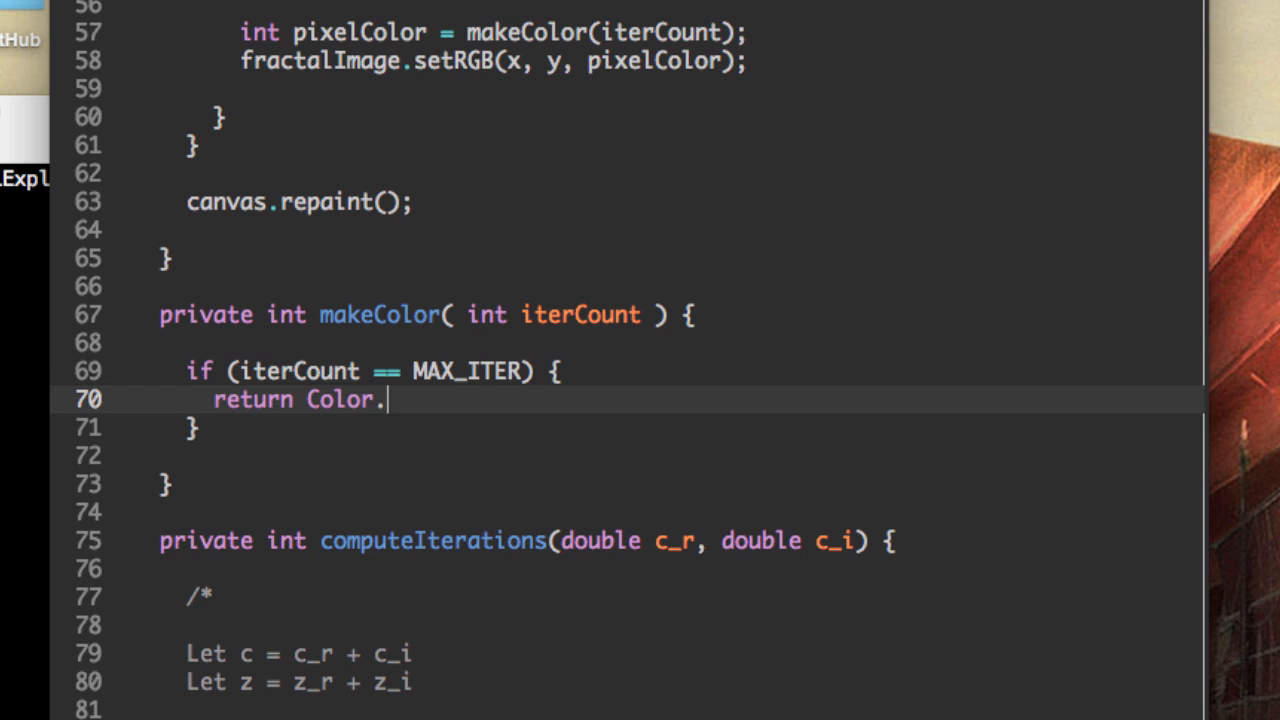
text(BLACK.ge)
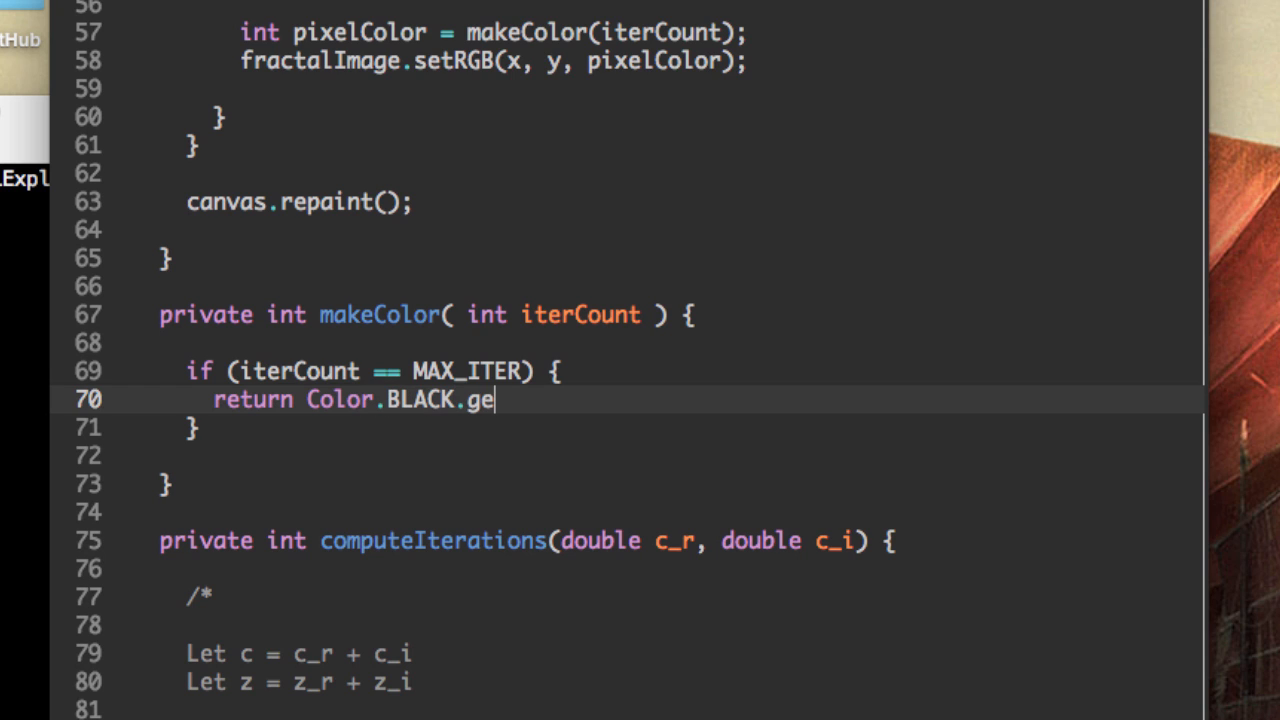
text(tR)
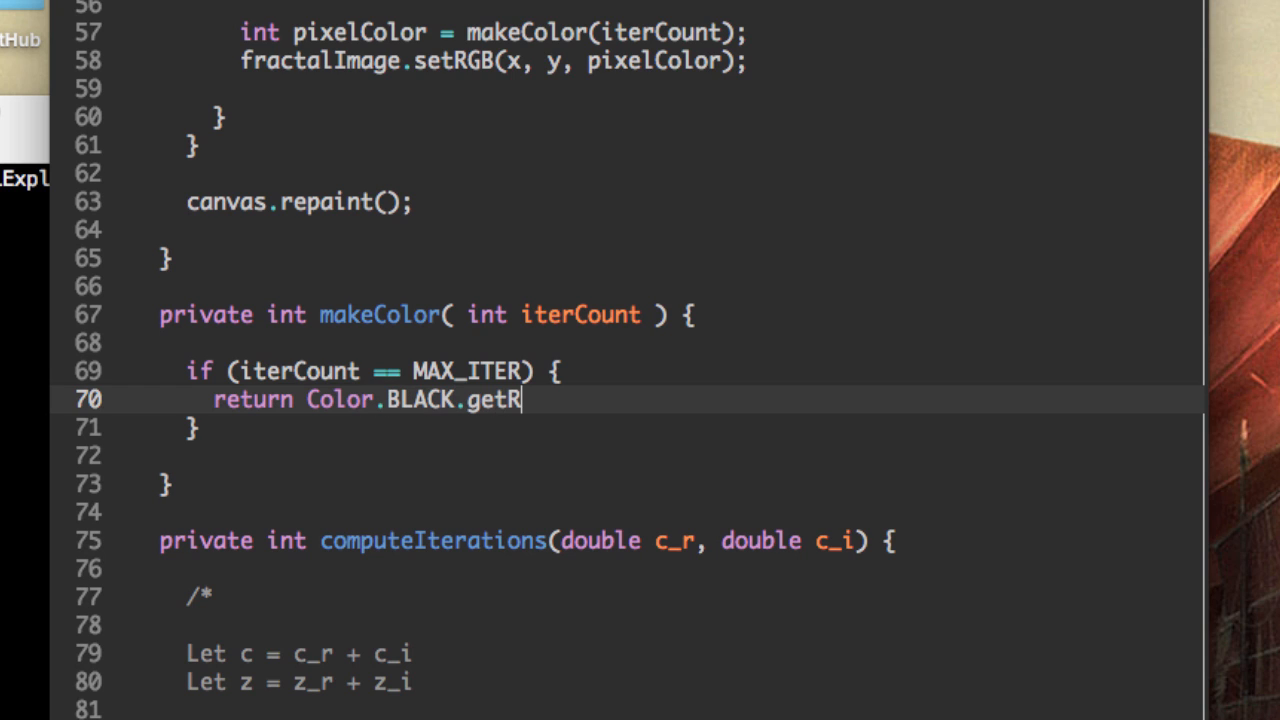
text(GB();)
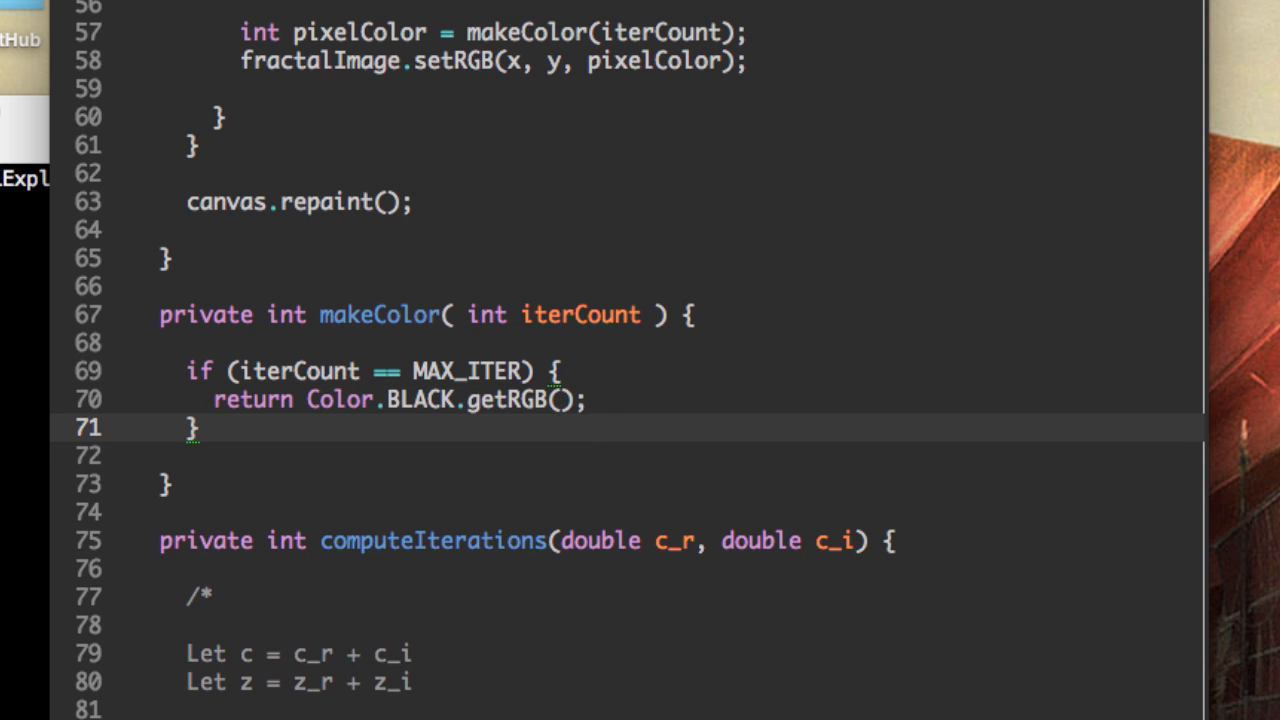
text(return)
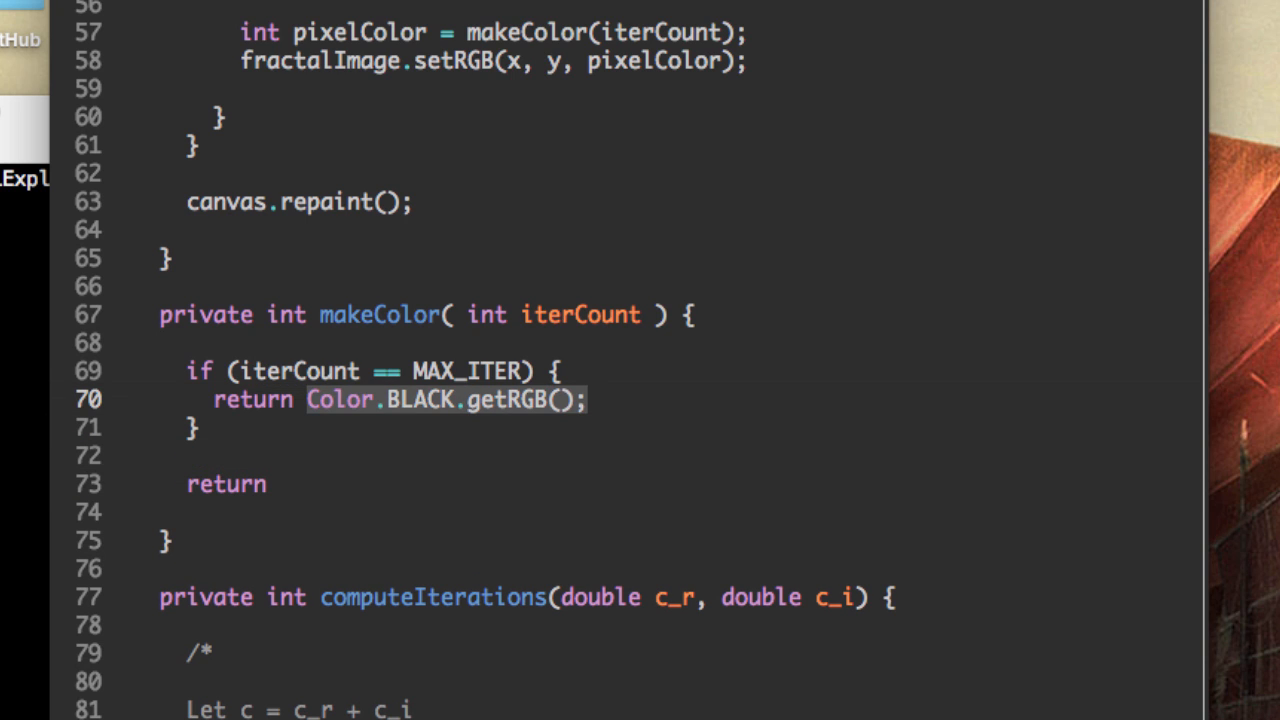
text(Color.BLACK.getRGB();)
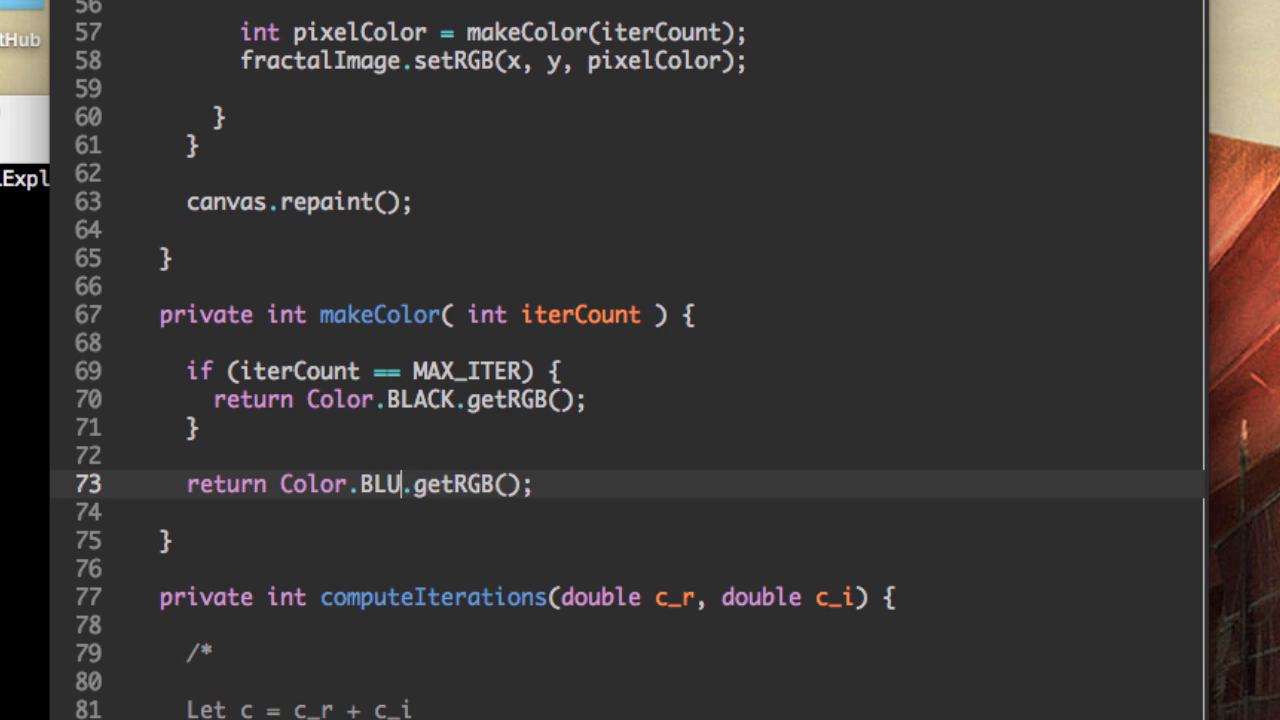
text(E)
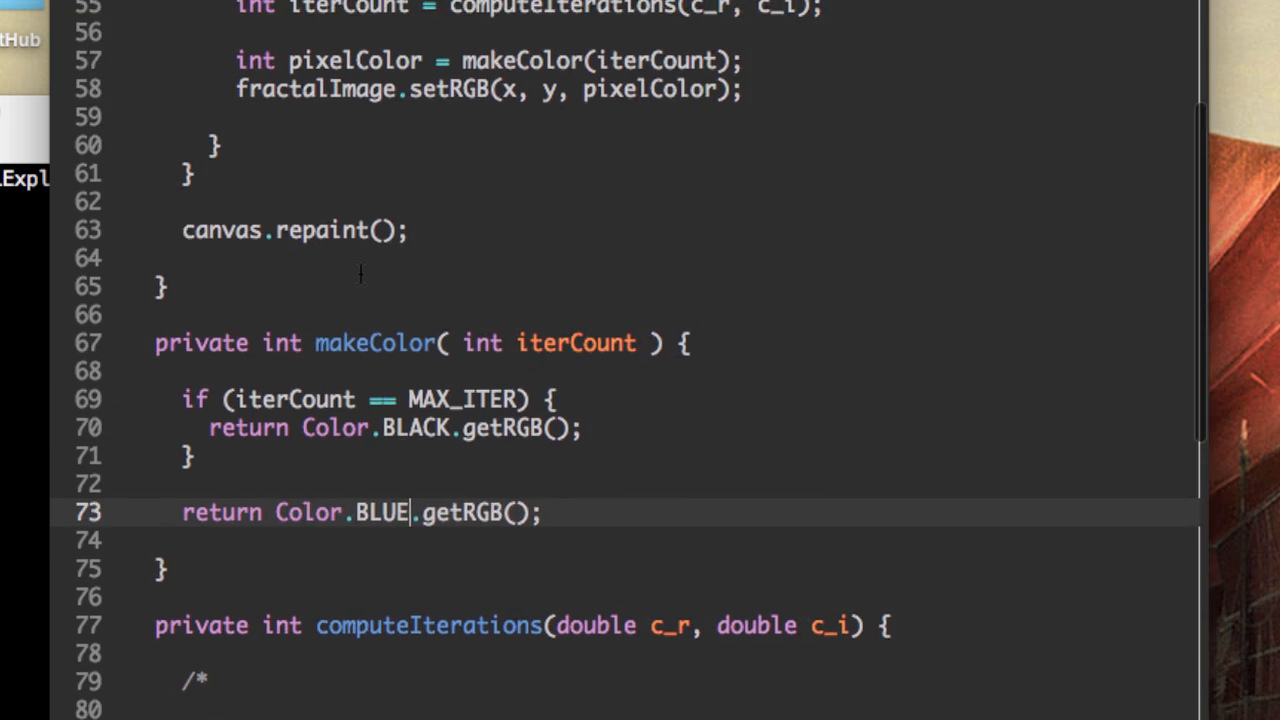
scroll(up, 3)
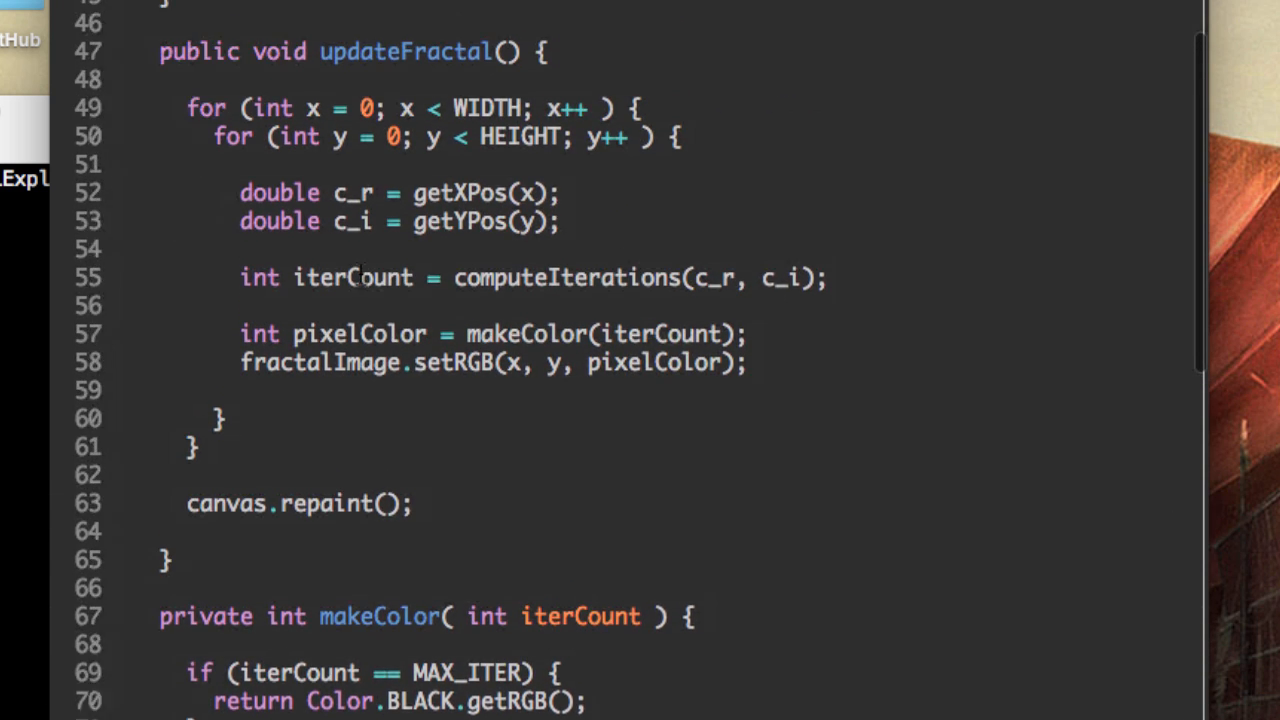
scroll(down, 3)
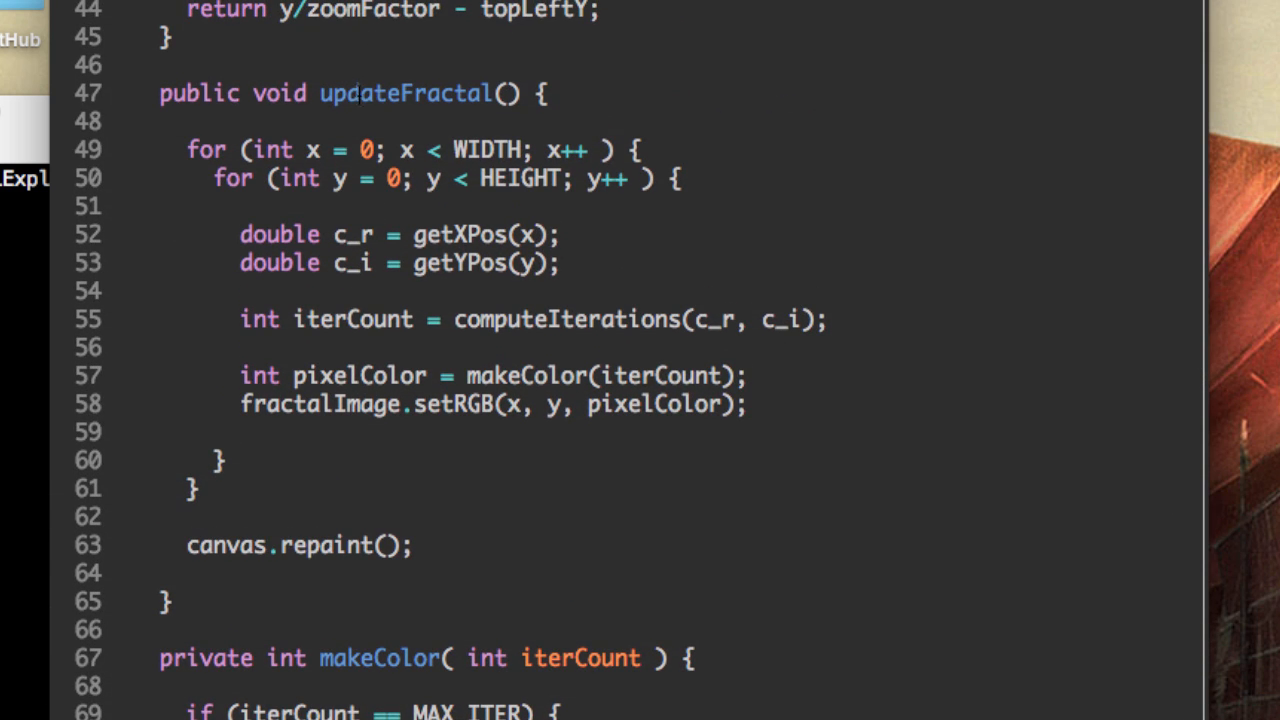
click(540, 94)
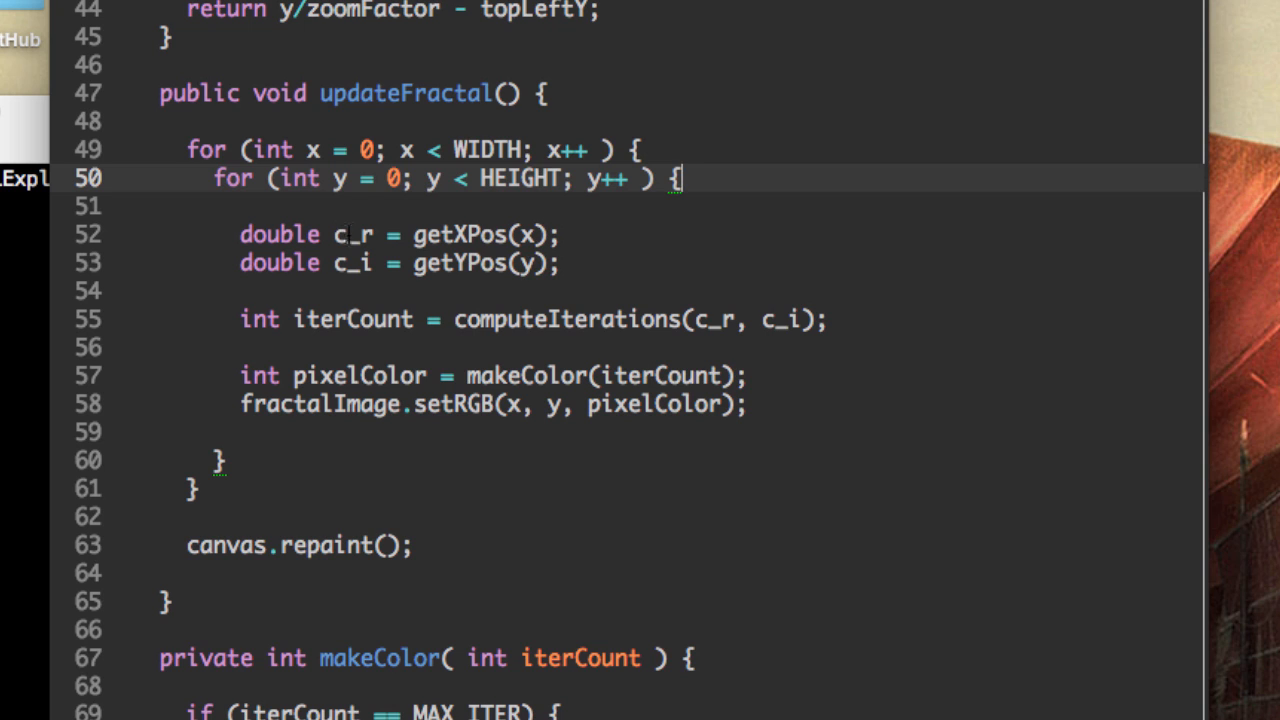
click(320, 206)
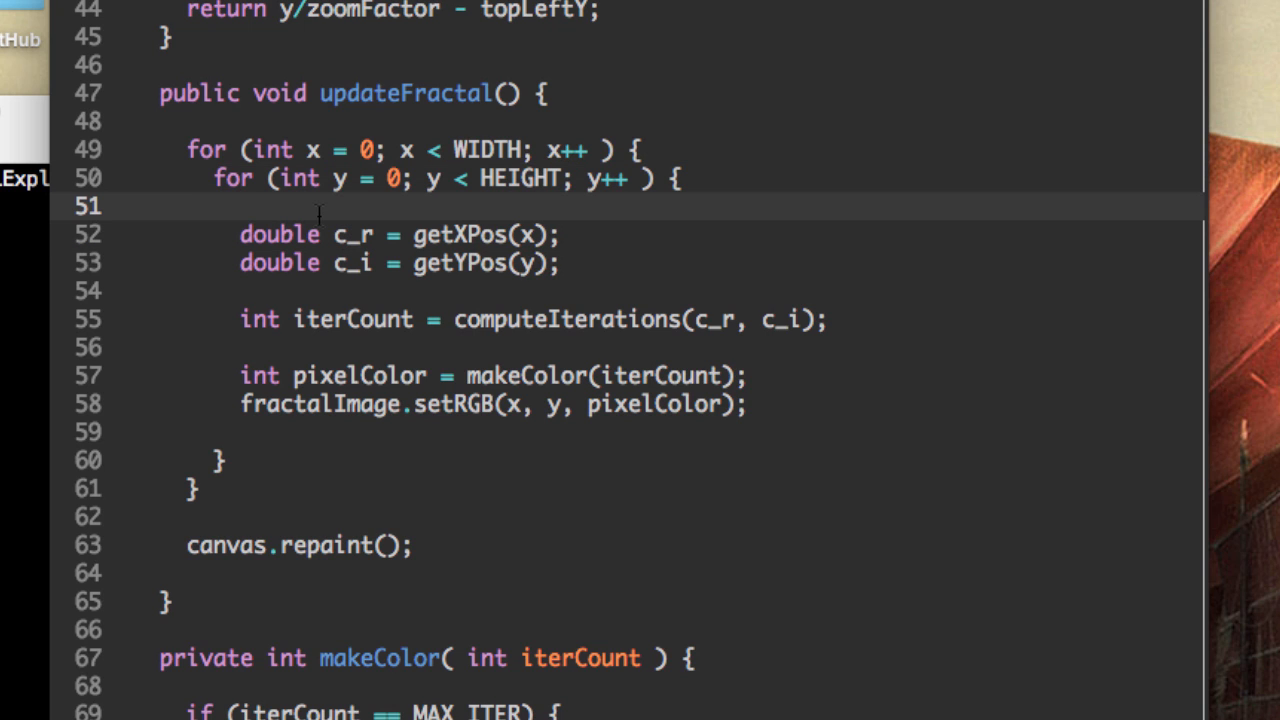
click(240, 204)
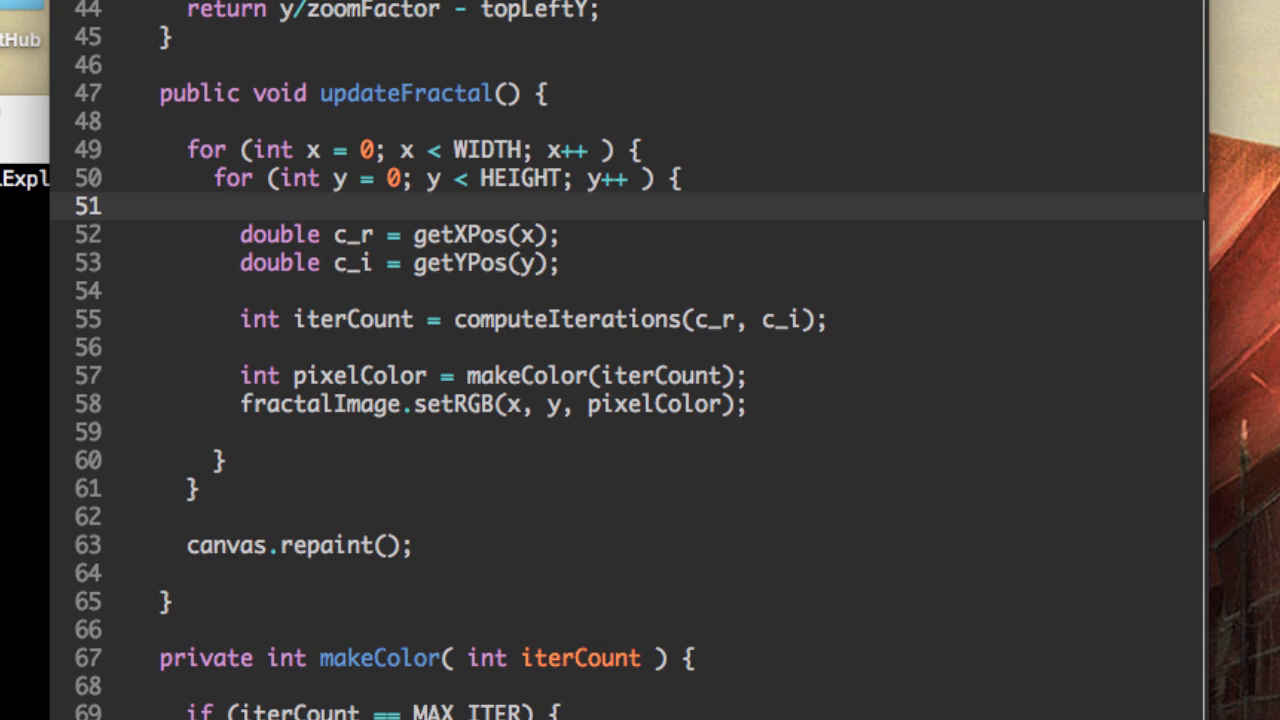
click(240, 204)
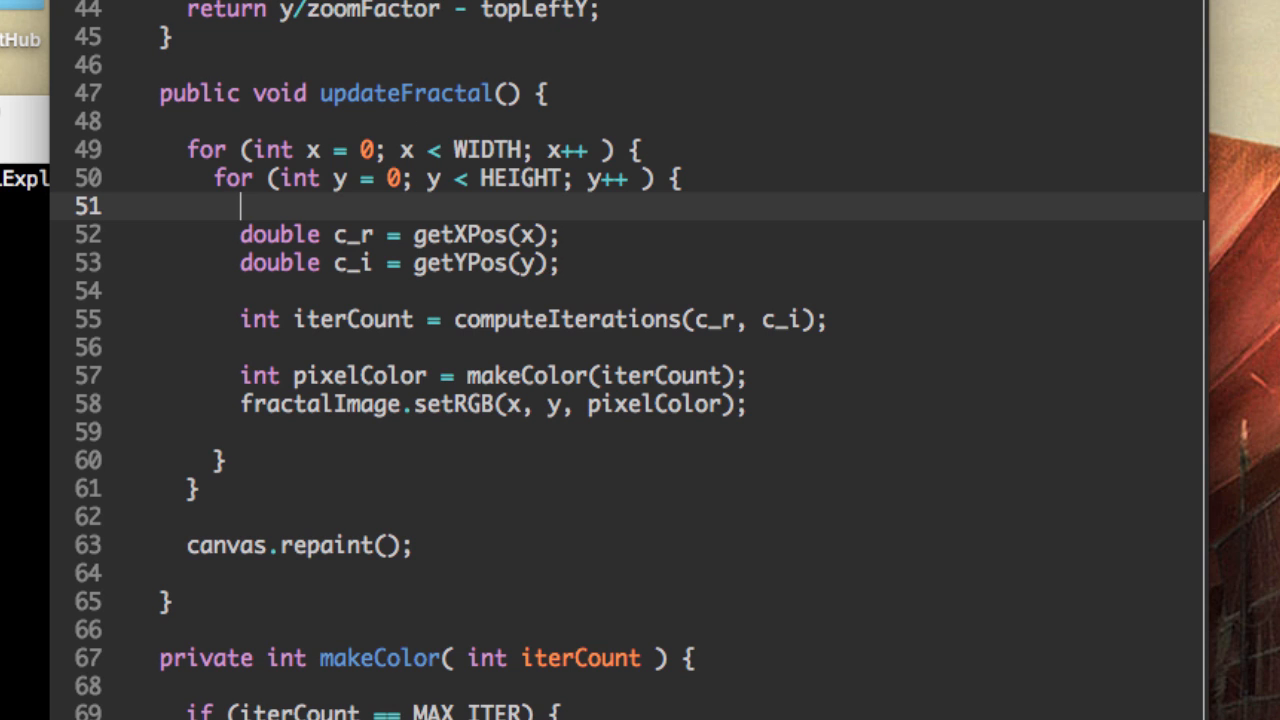
scroll(down, 3)
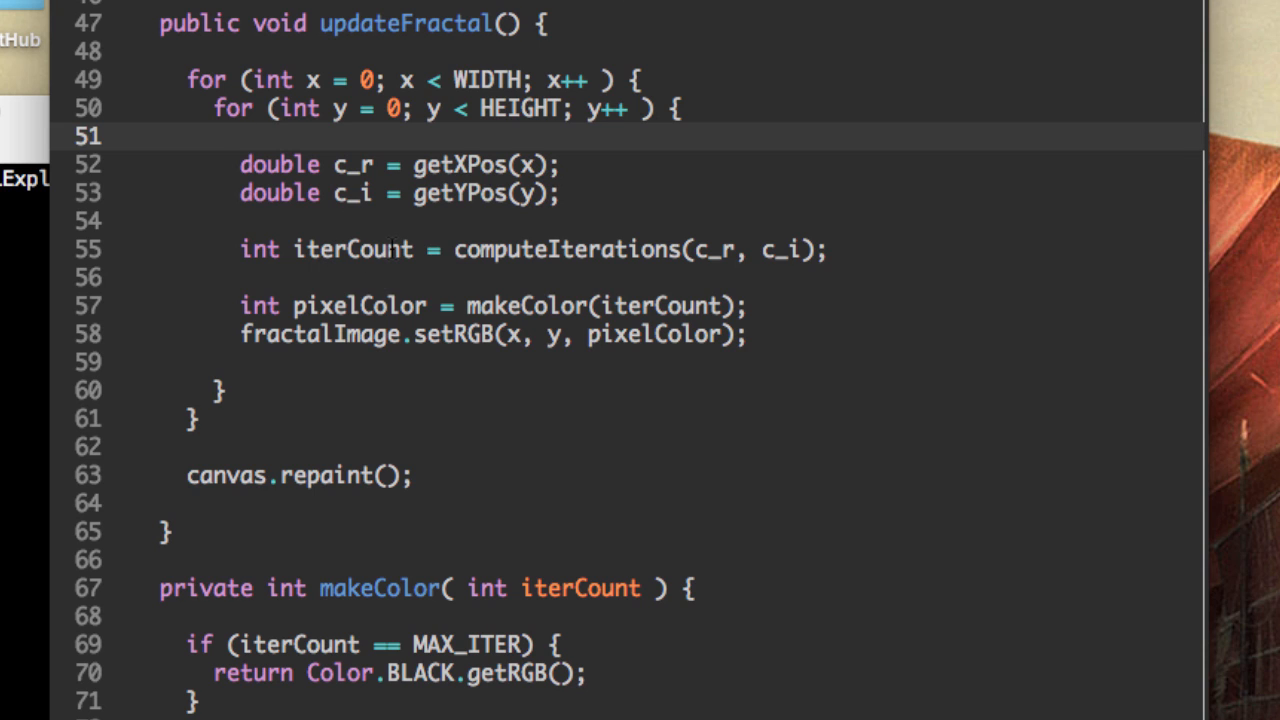
click(240, 136)
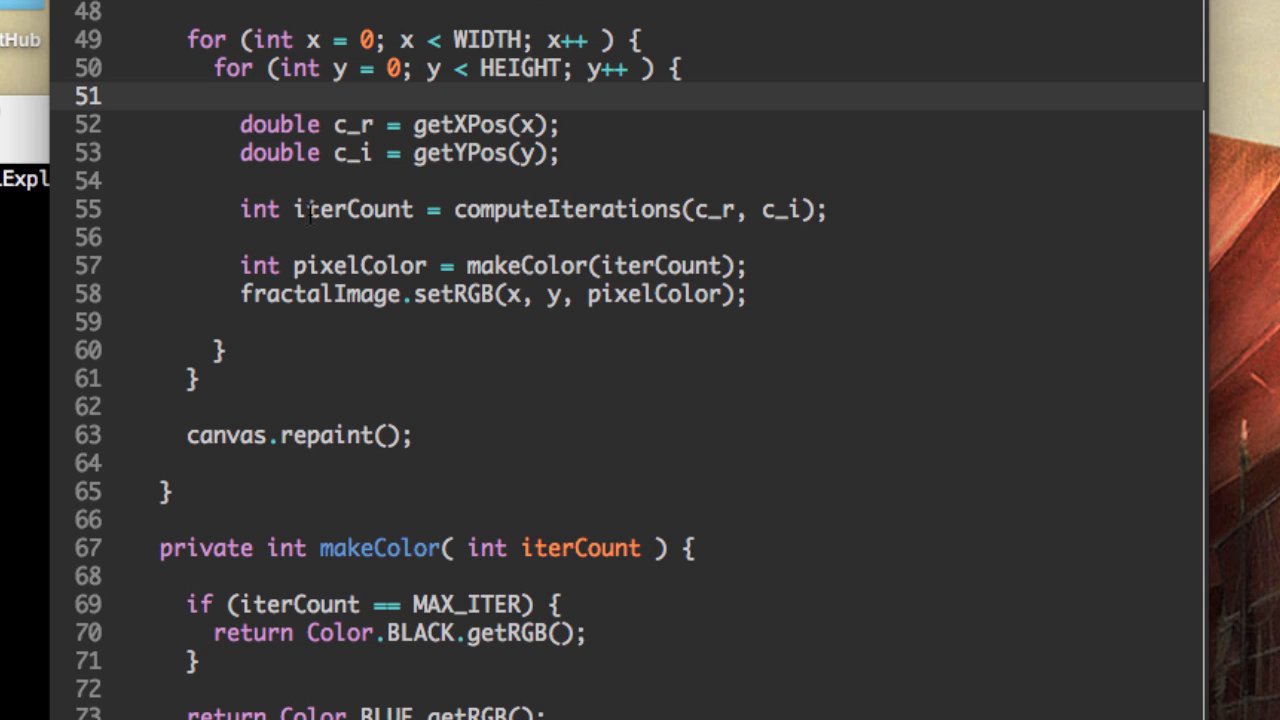
double_click(358, 264)
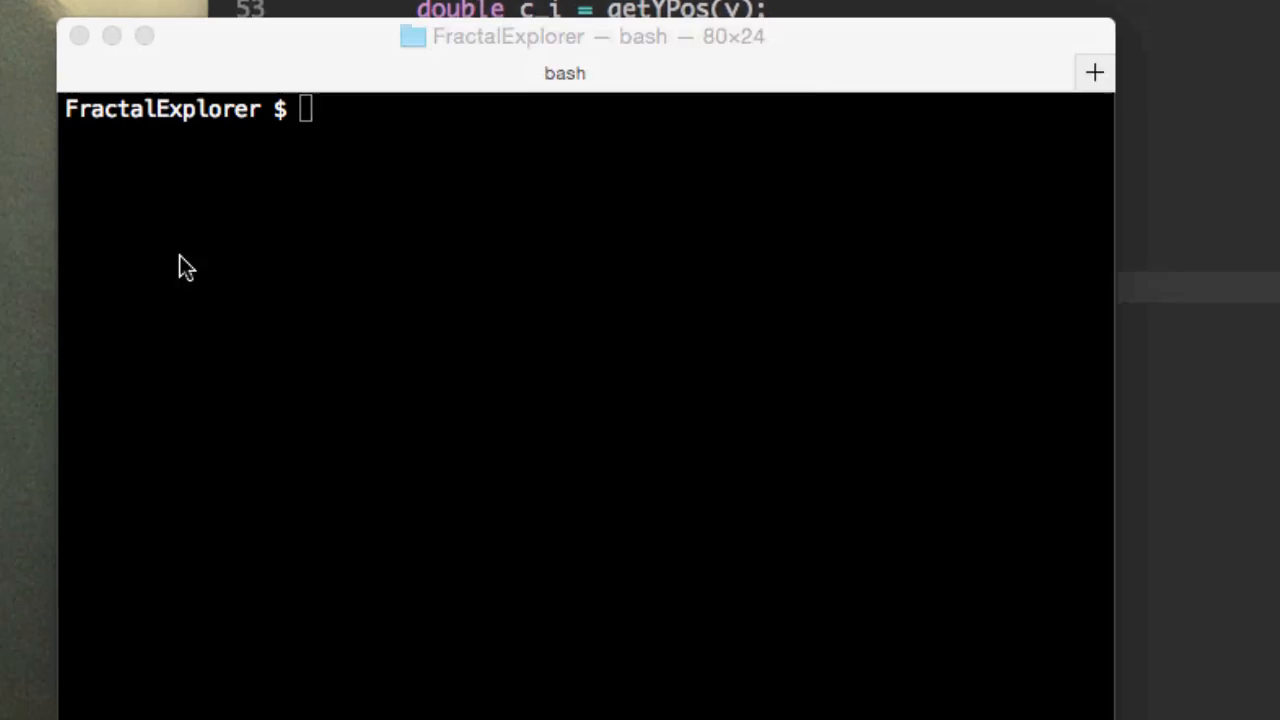
Step: Launch the compiled program with the 'java FractalExplorer' command in Terminal
text(javac FractalExplorer.)
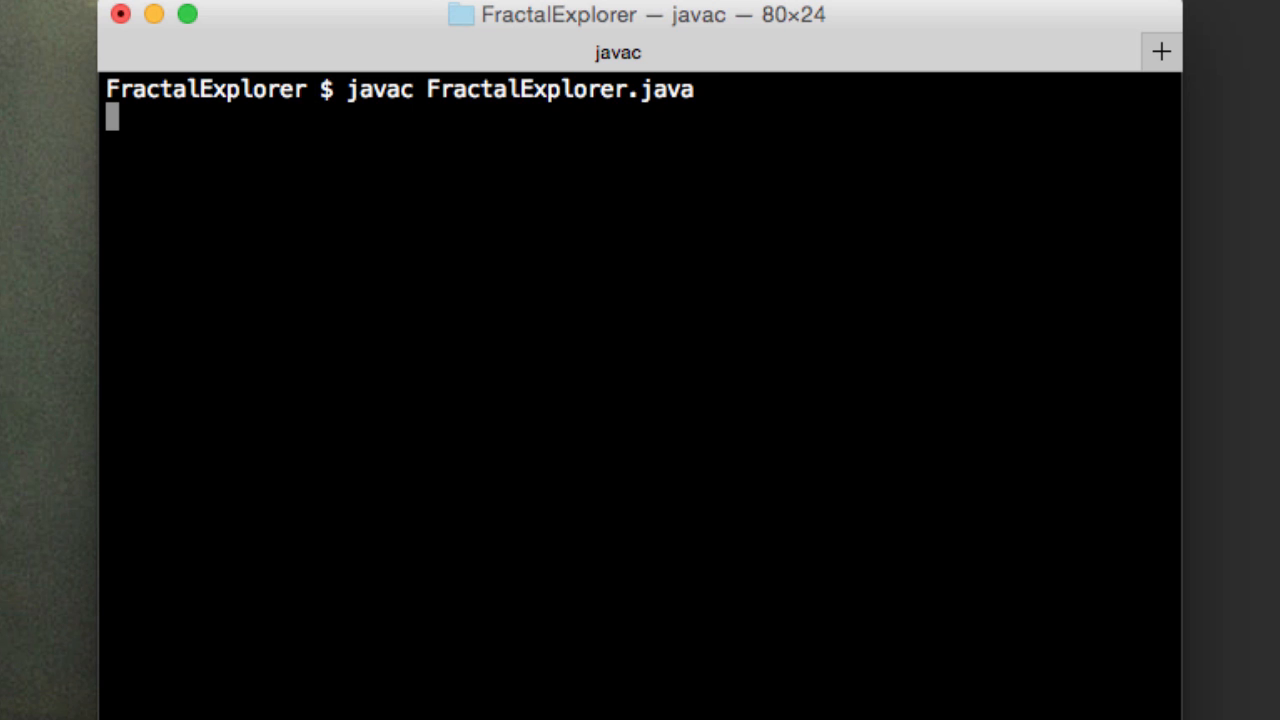
text(java)
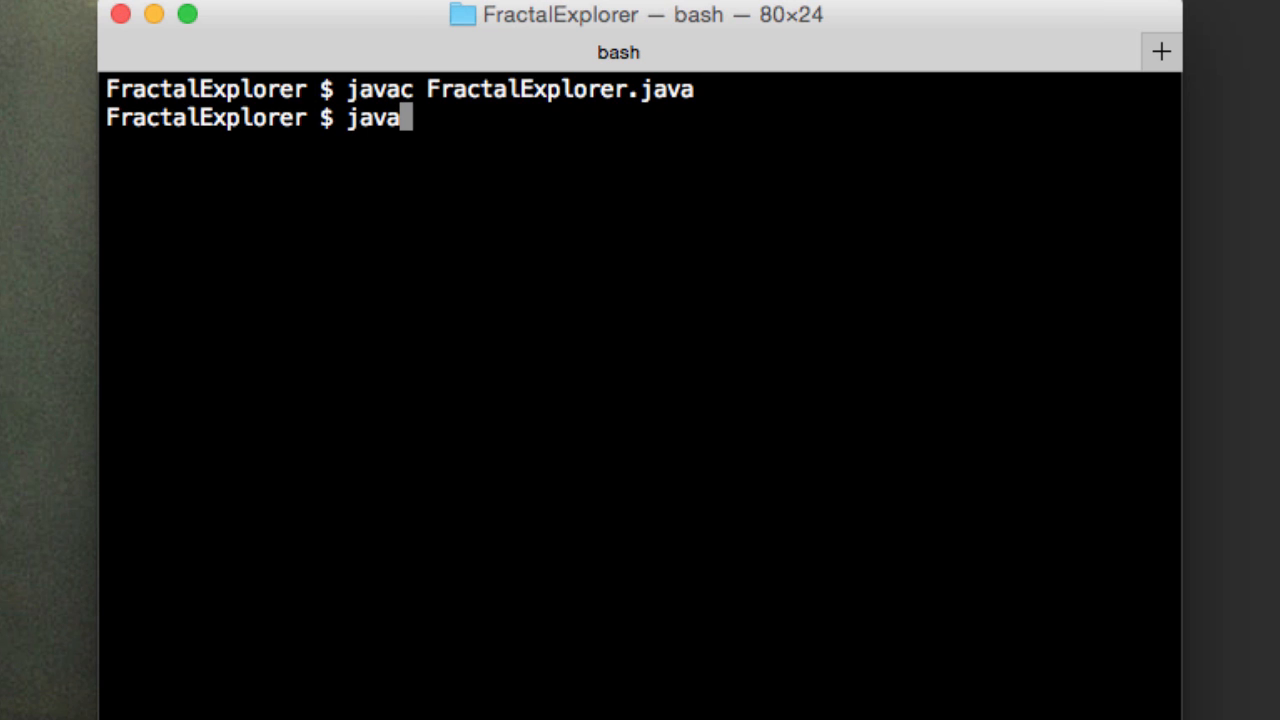
text(FractalExplorer)
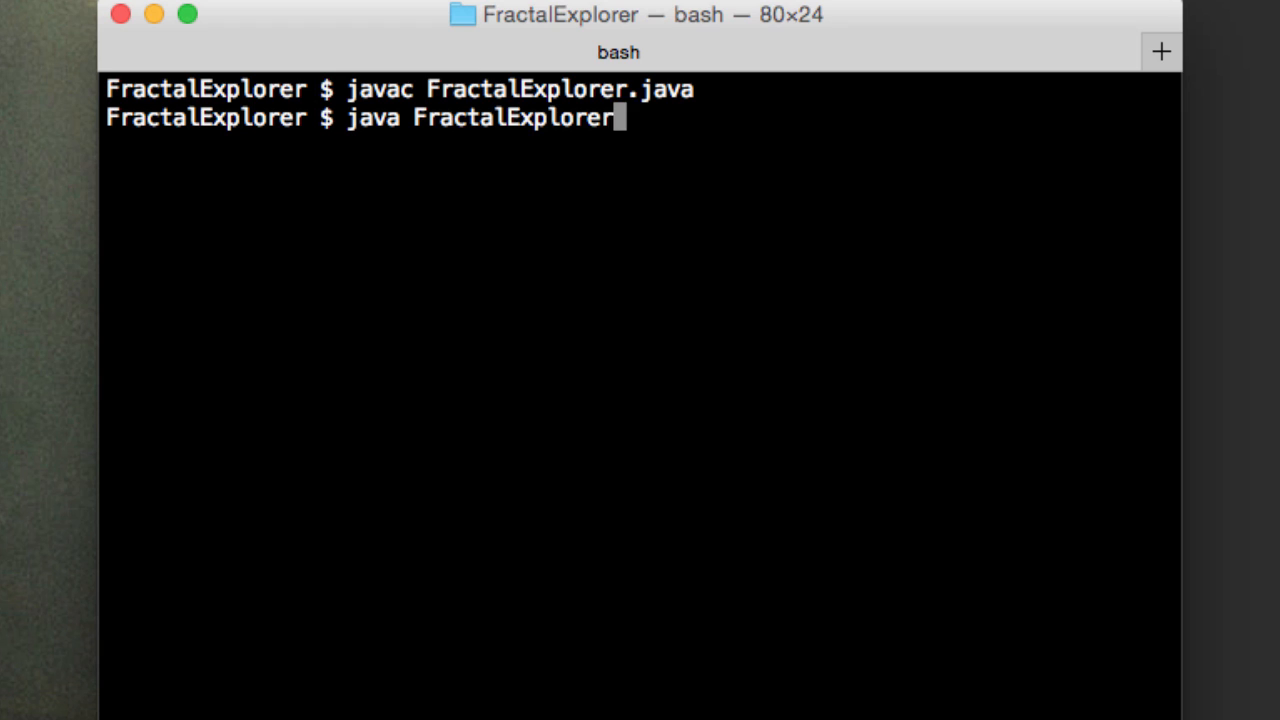
key(enter)
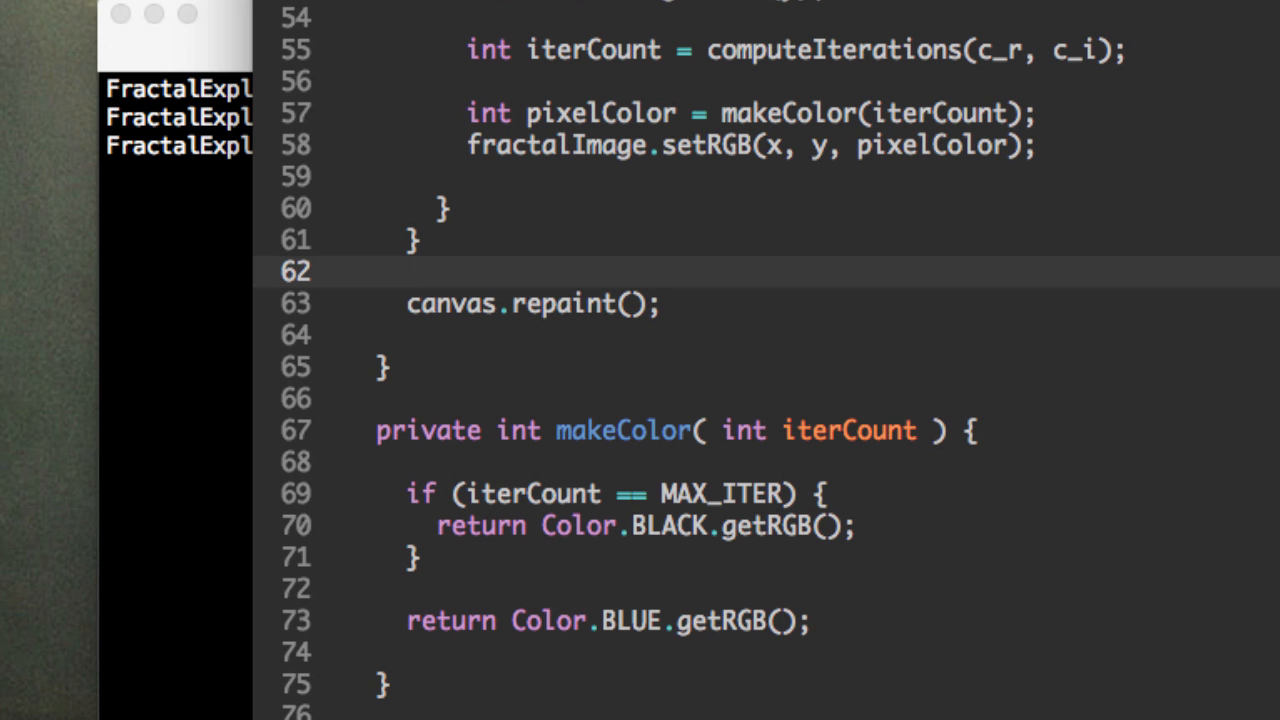
Step: Back in the editor, adjust the DEFAULT_TOP_LEFT_Y constant on line 27 with a '+'
click(408, 272)
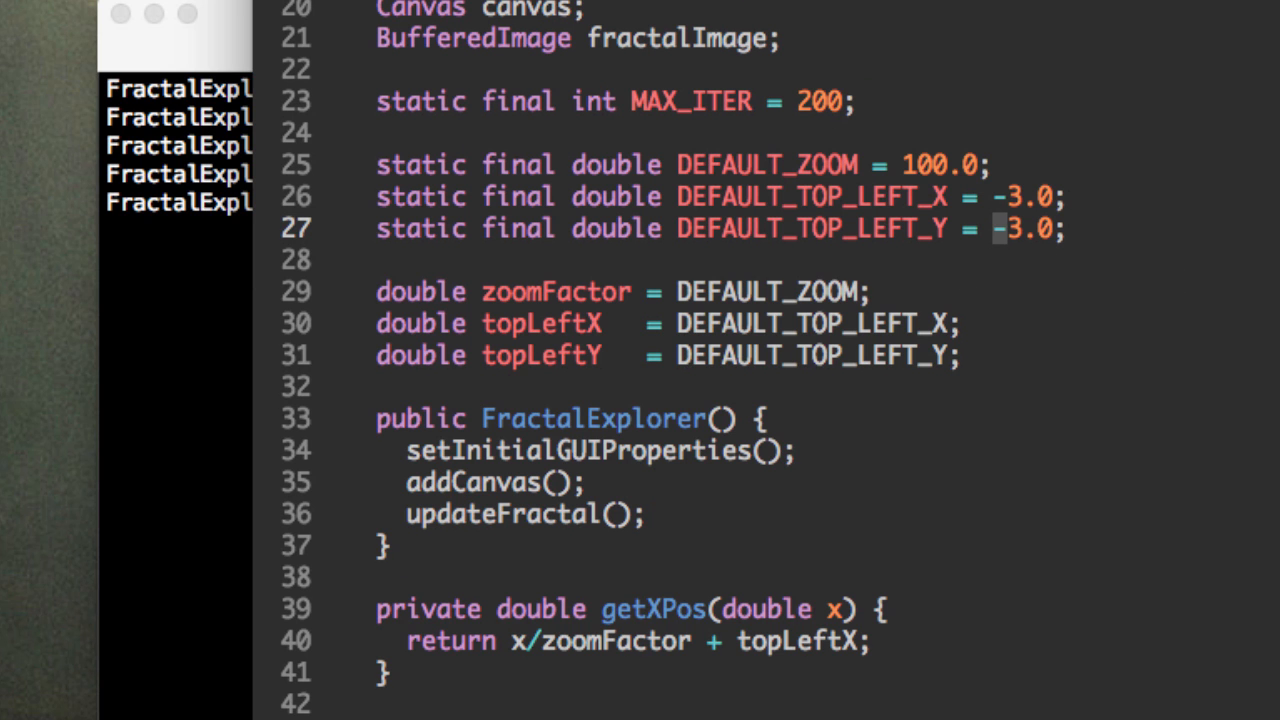
text(+)
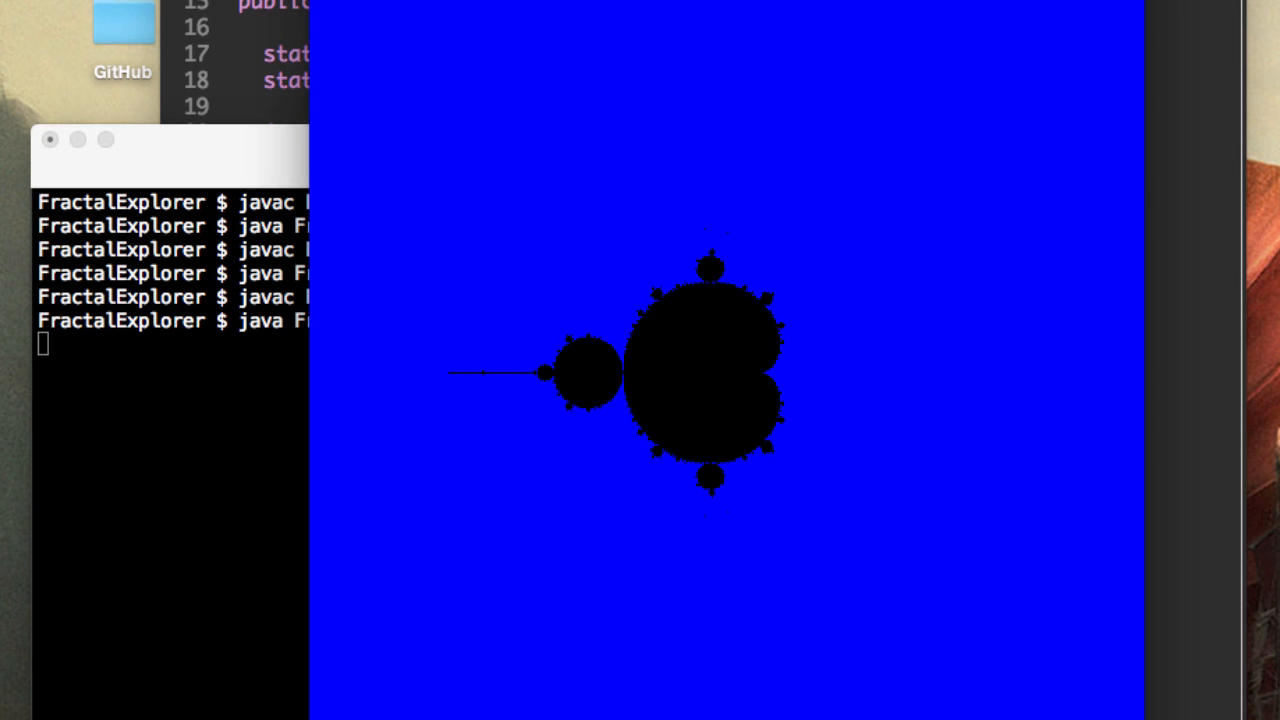
mouse_move(518, 296)
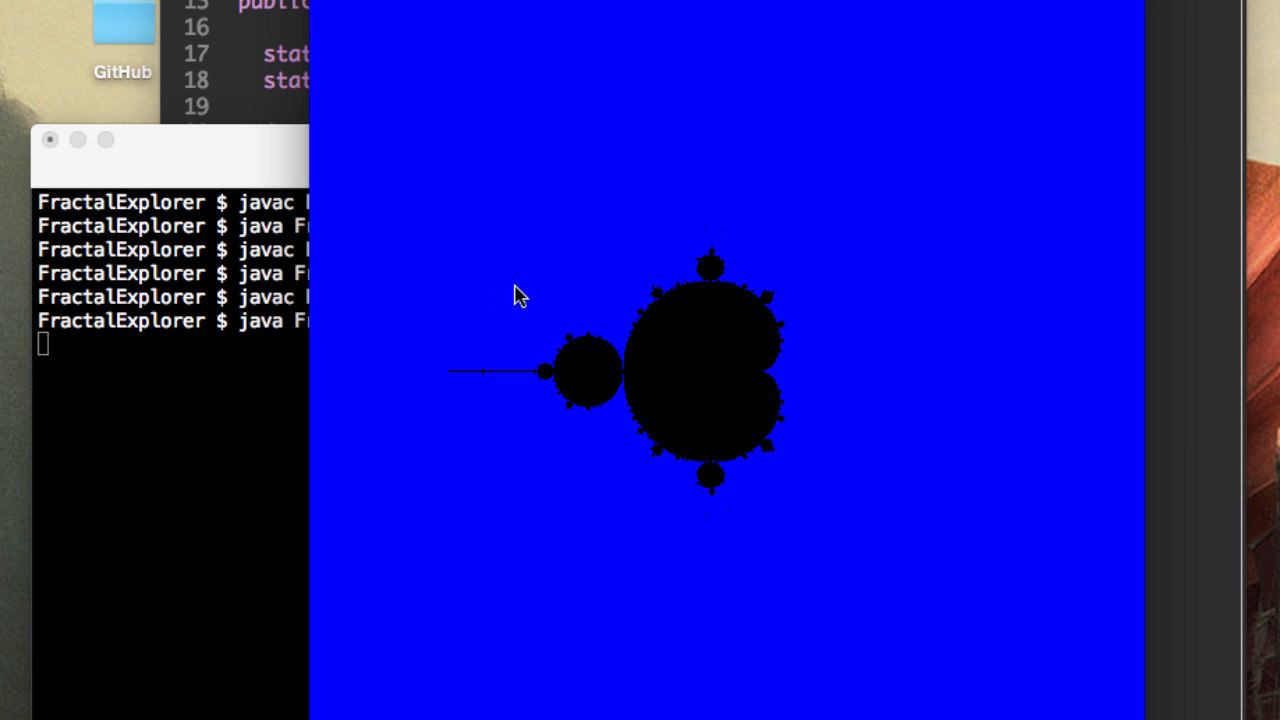
mouse_move(904, 276)
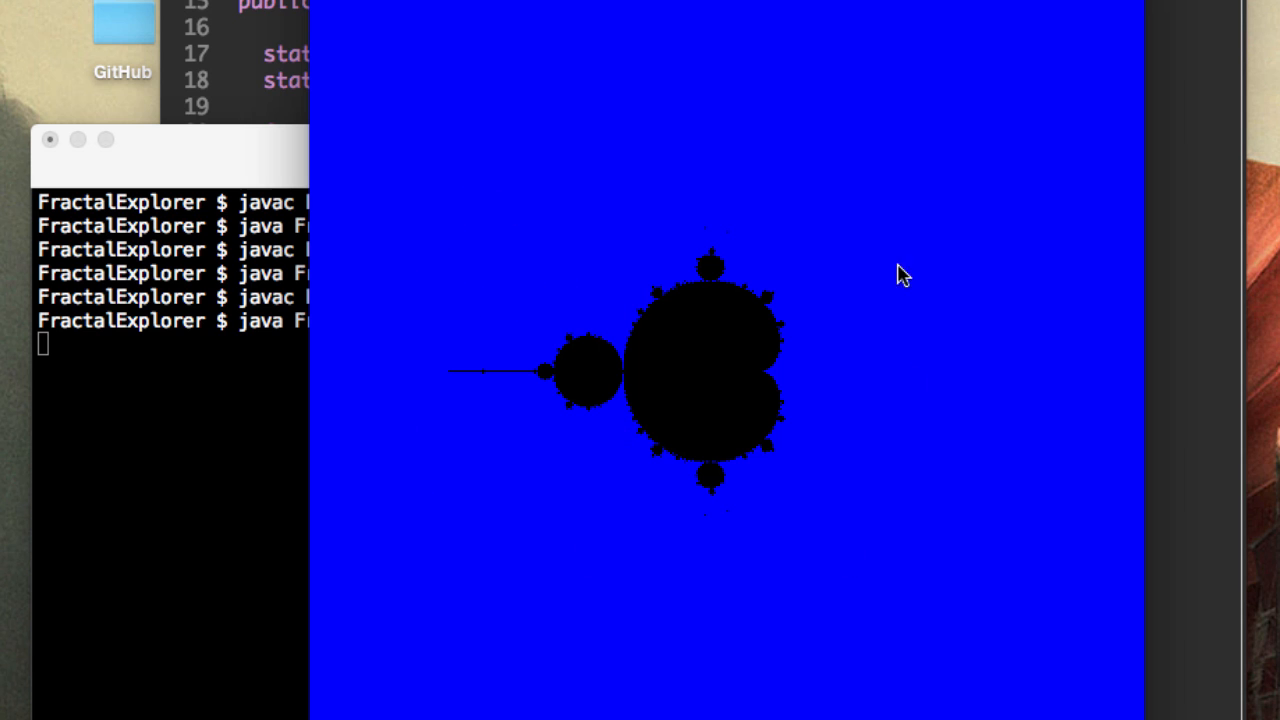
mouse_move(628, 332)
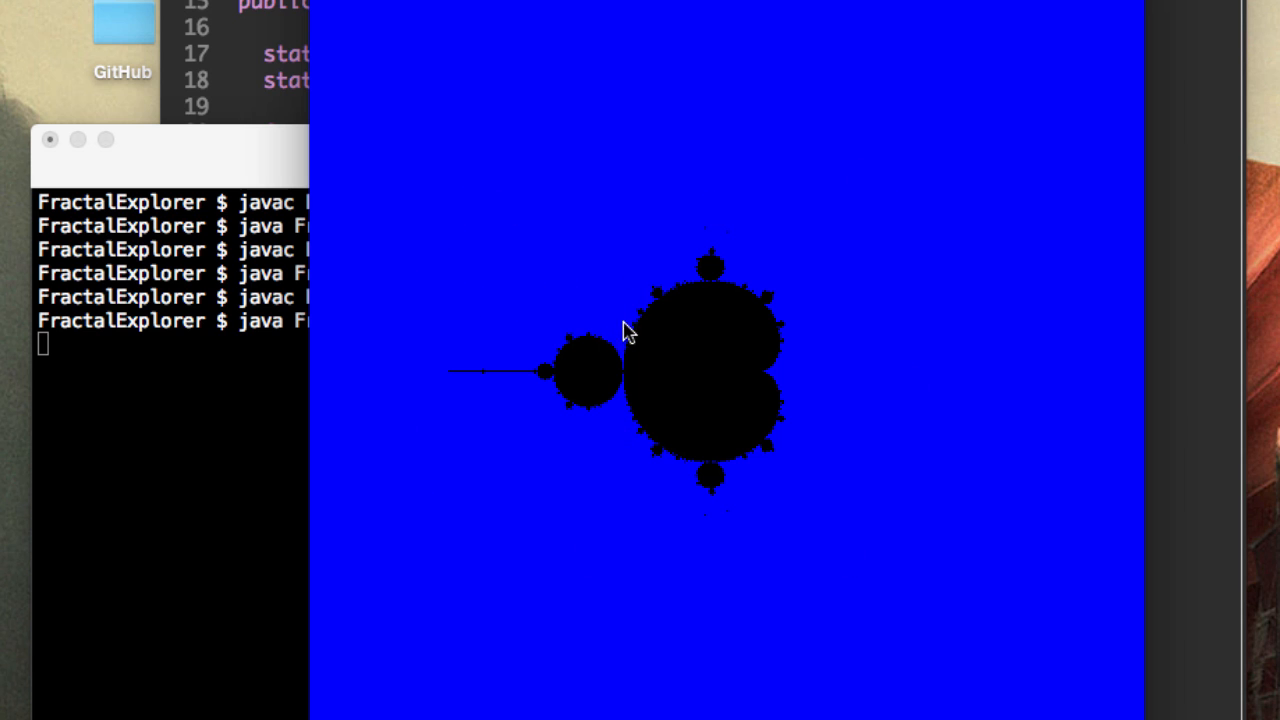
mouse_move(716, 256)
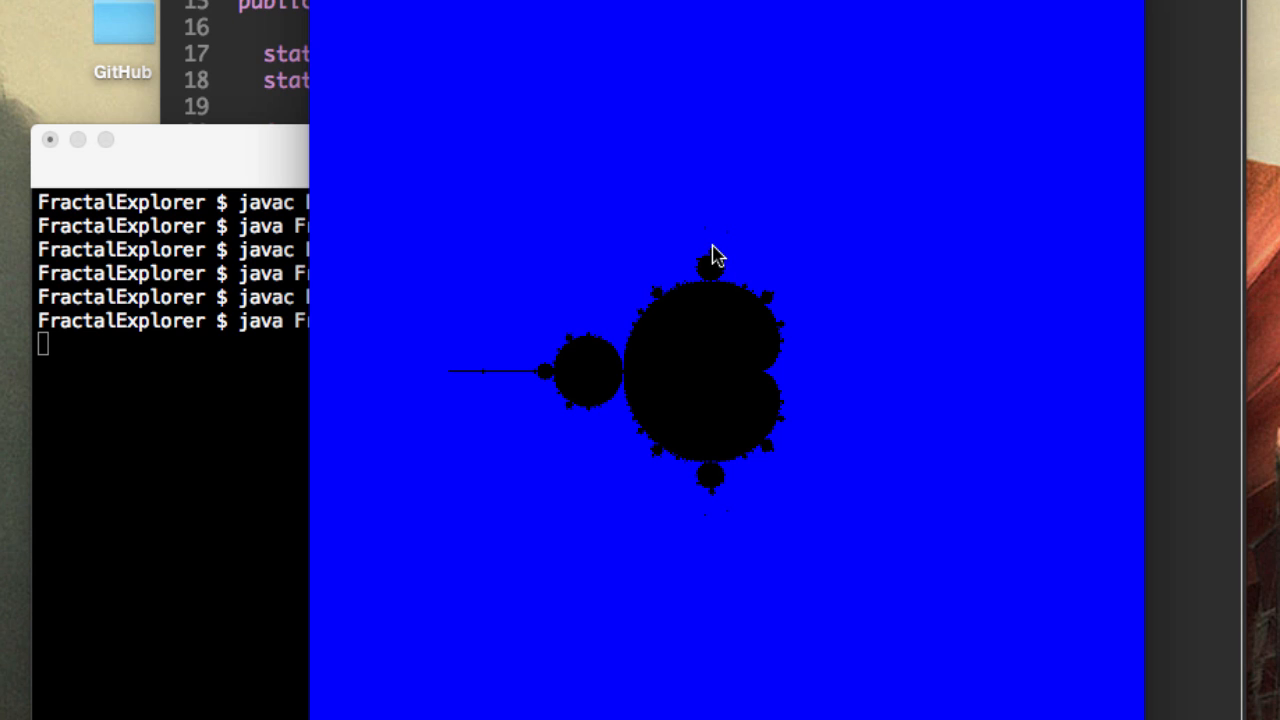
mouse_move(868, 256)
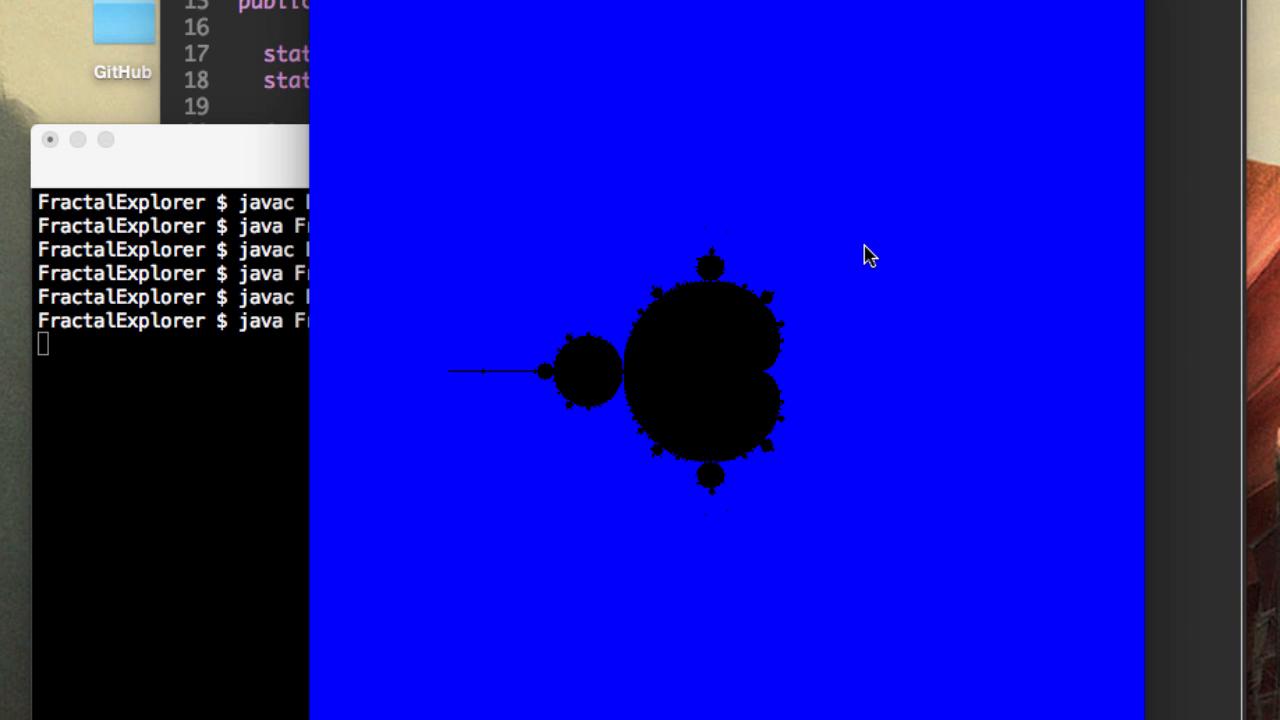